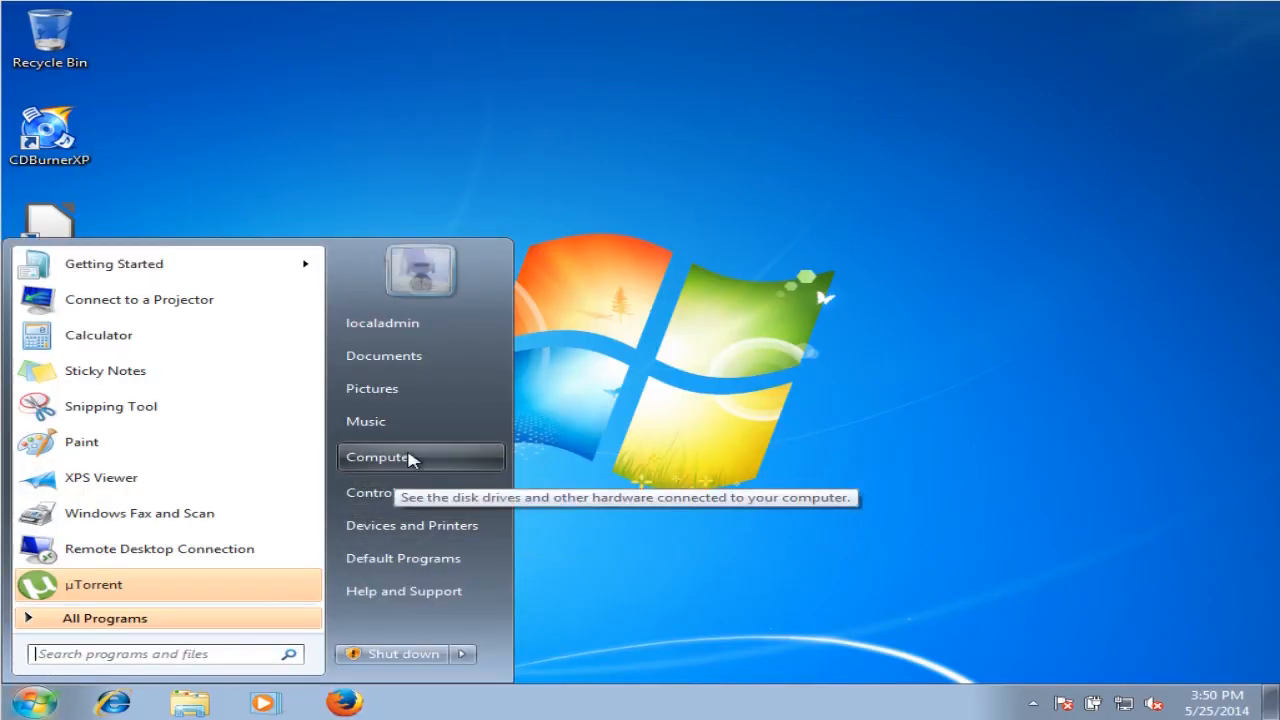
Step: Open Computer Management from the Start menu's Computer entry using Manage
right_click(378, 457)
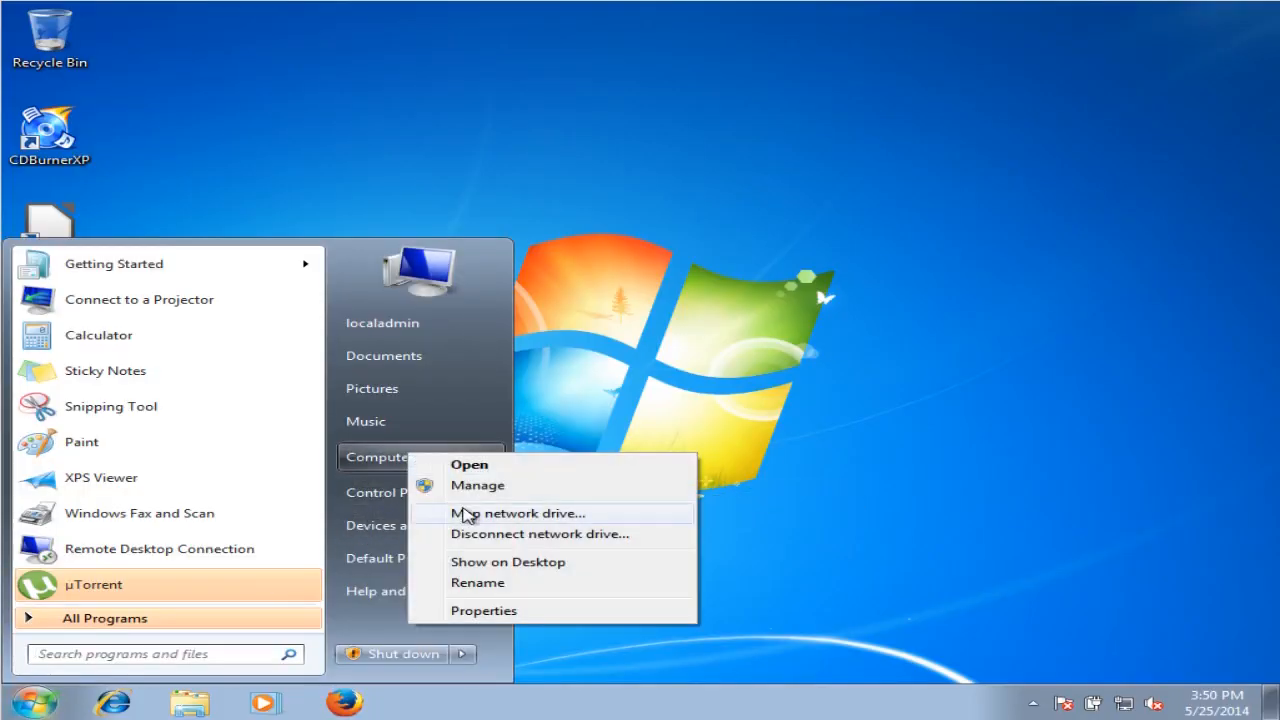
left_click(477, 485)
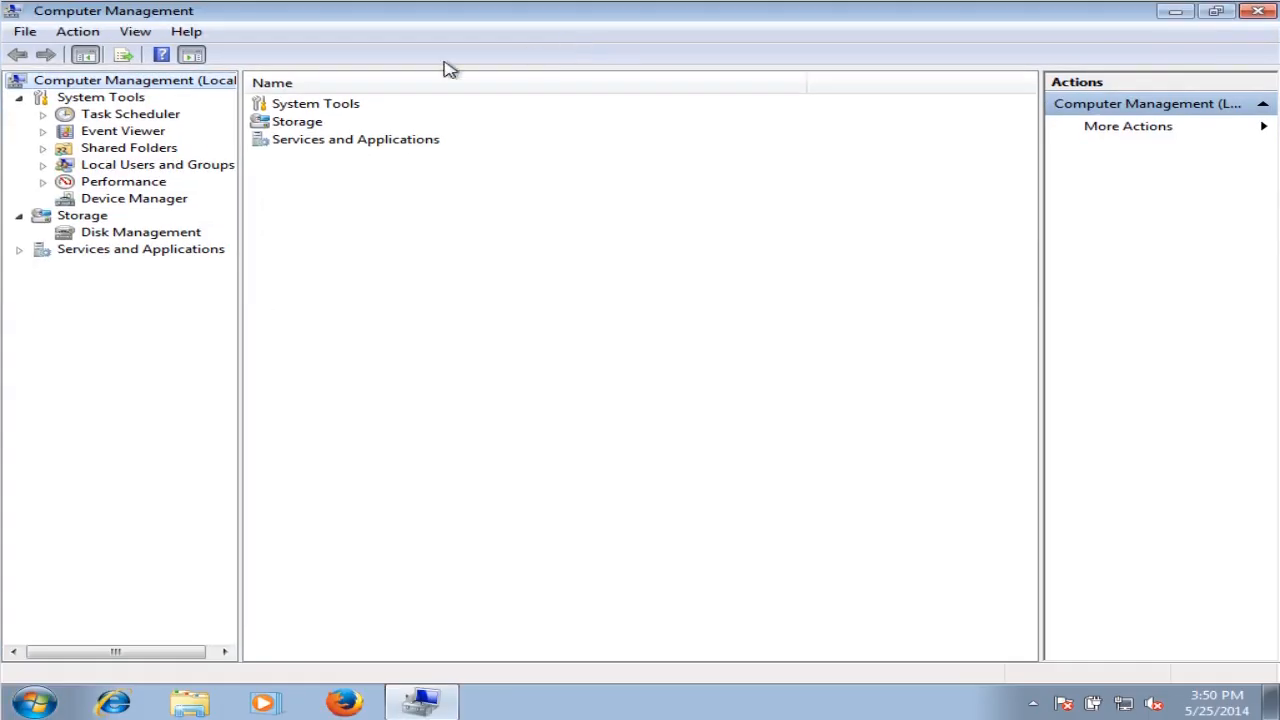
Step: Open the Windows Media Player Network Sharing Service properties from the Services list
left_click(141, 248)
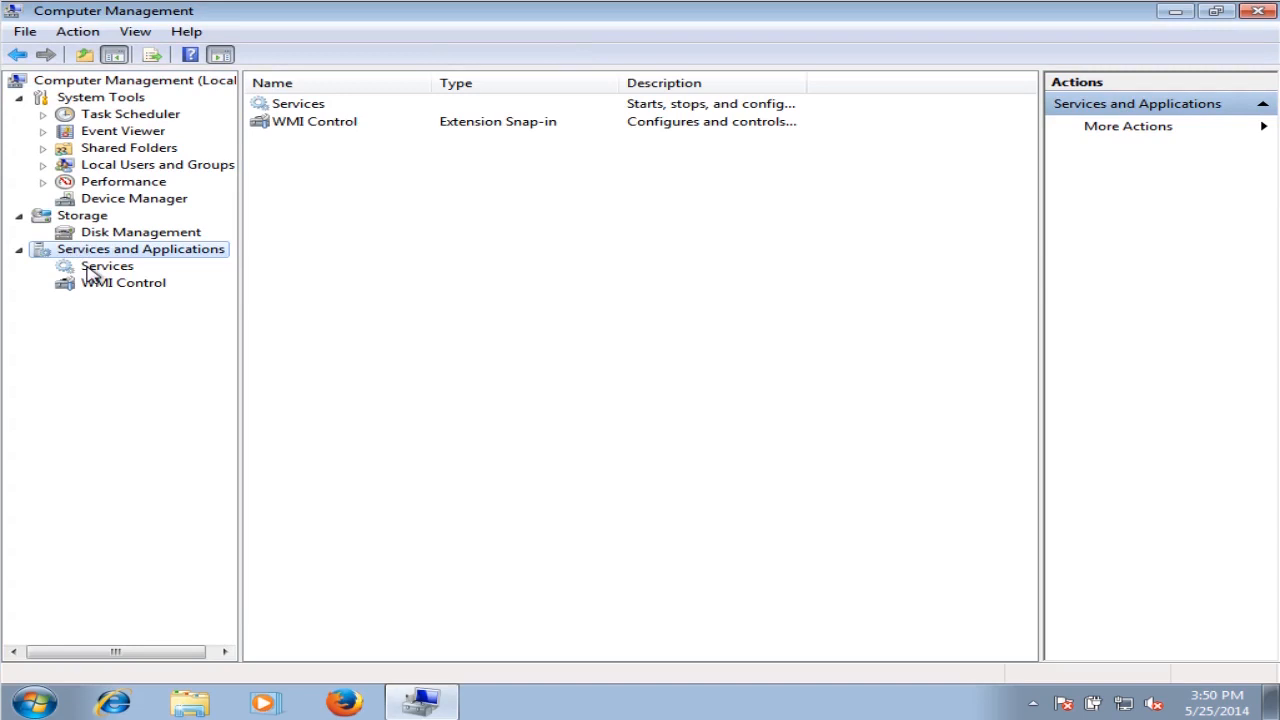
left_click(107, 265)
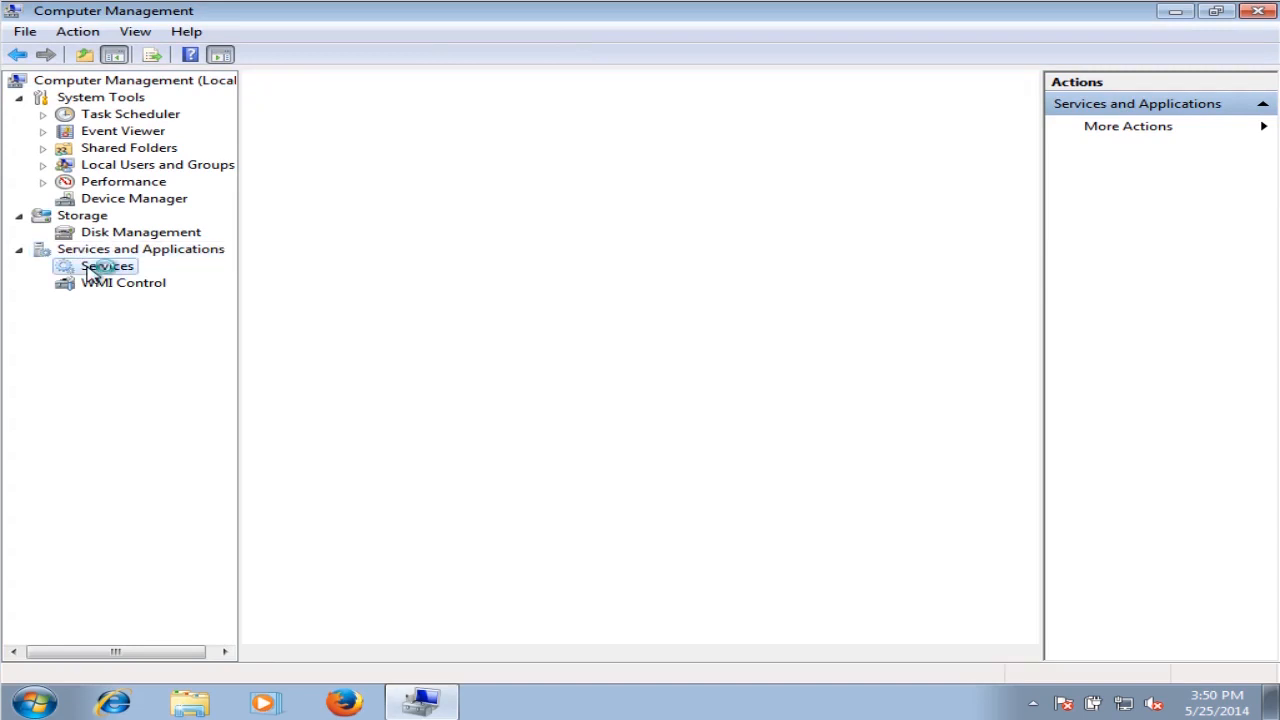
left_click(107, 266)
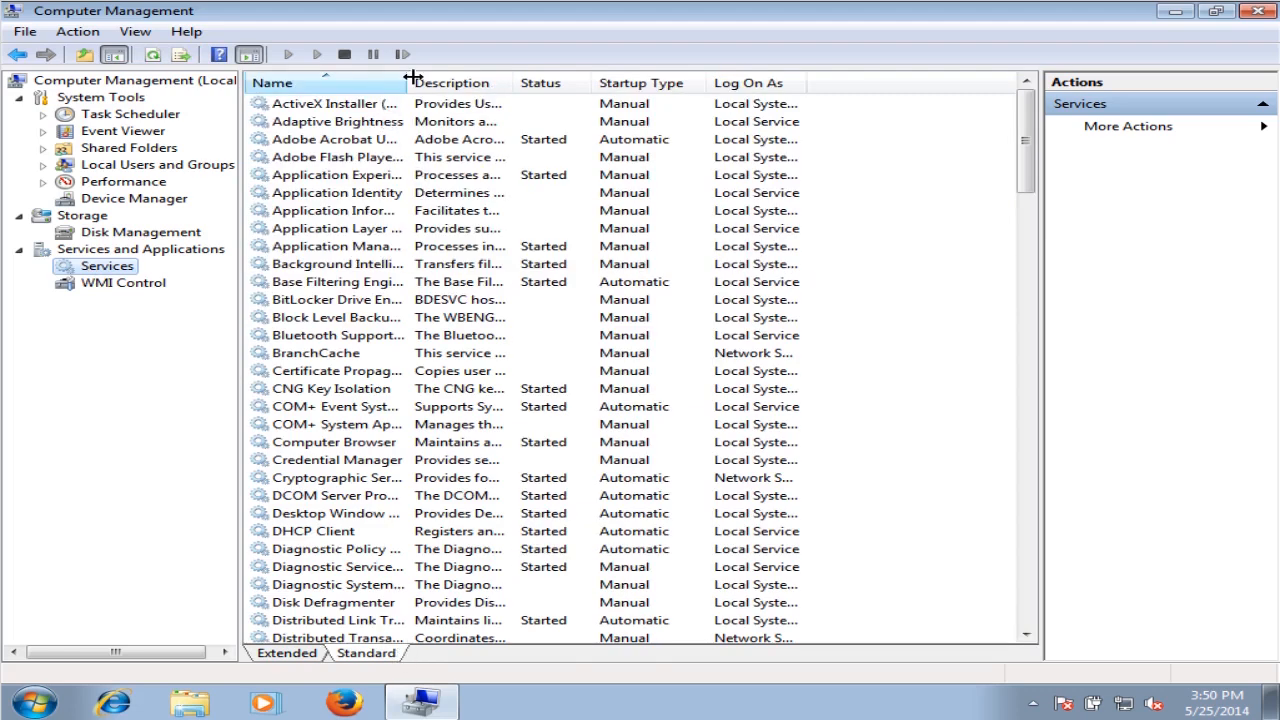
scroll("down", 3)
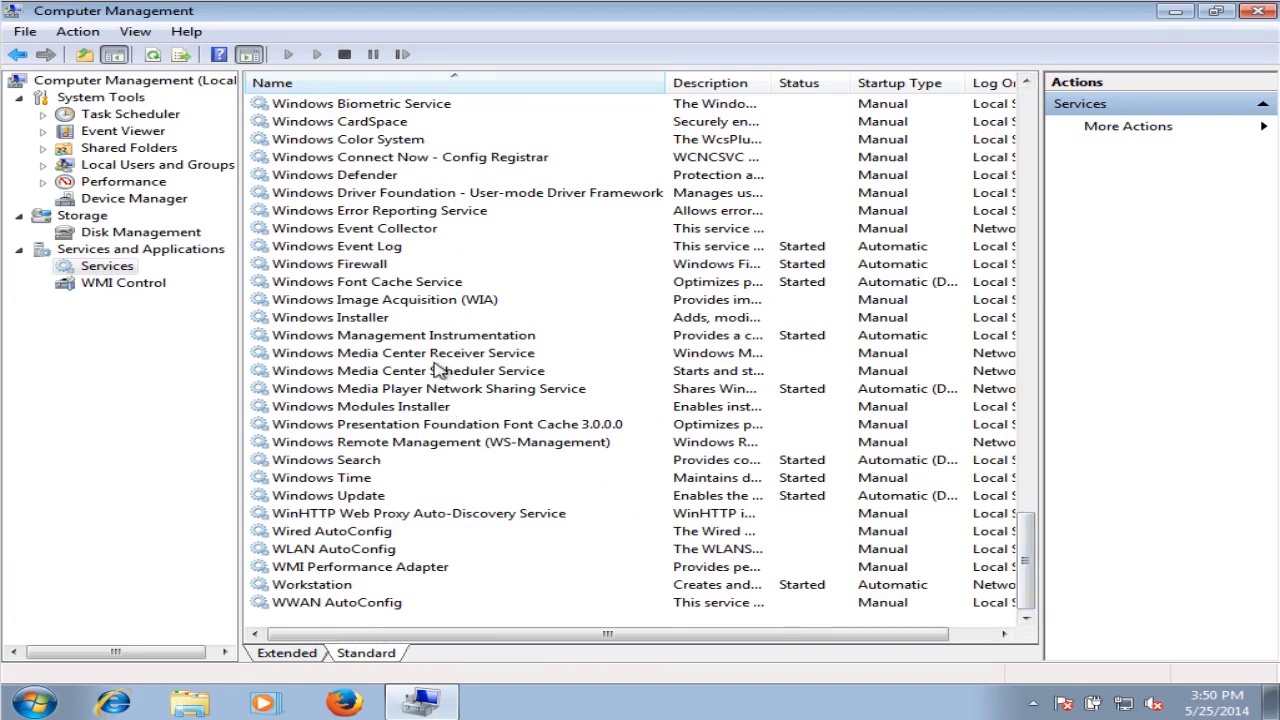
mouse_move(437, 383)
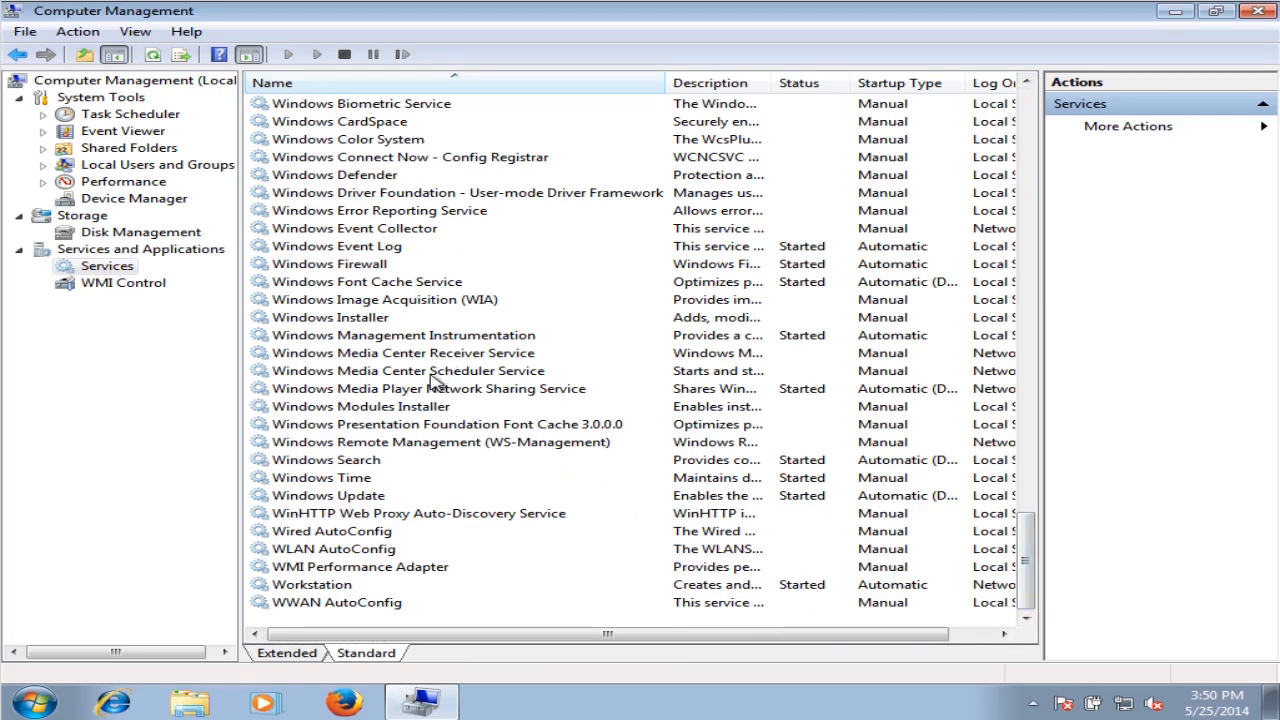
left_click(429, 388)
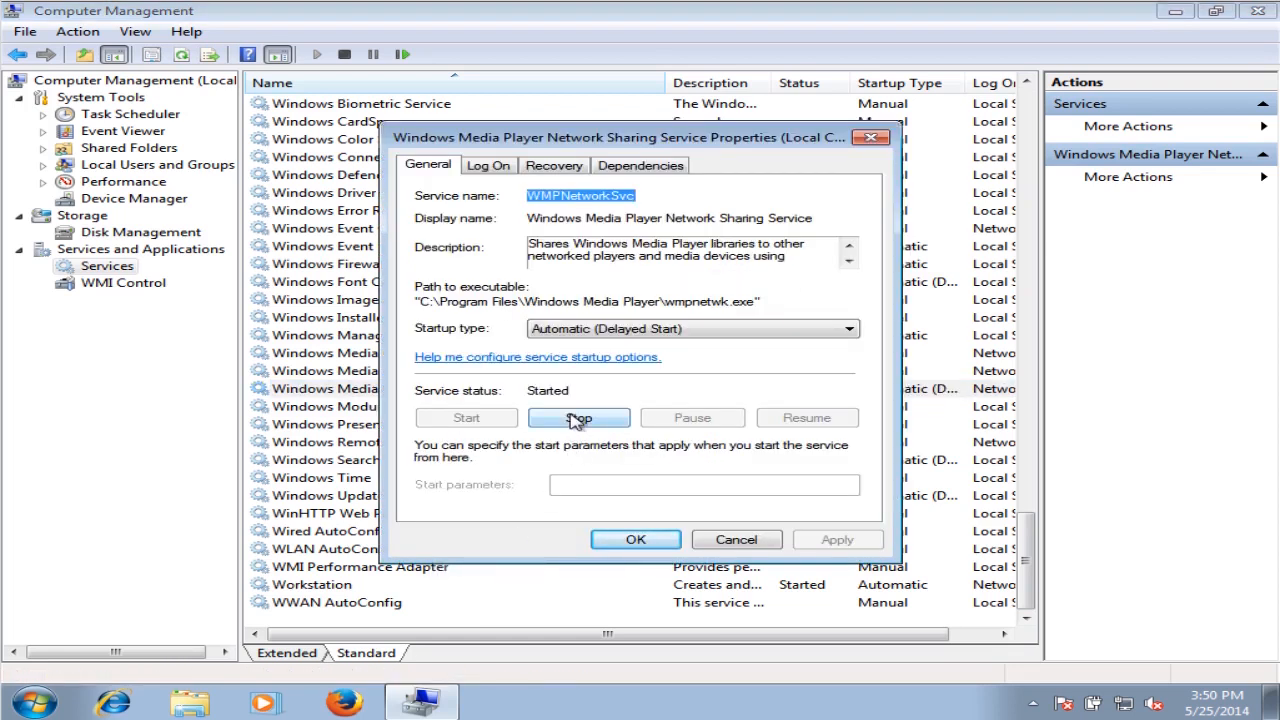
Step: Stop Windows Media Player Network Sharing Service and set its startup type to Disabled
left_click(578, 417)
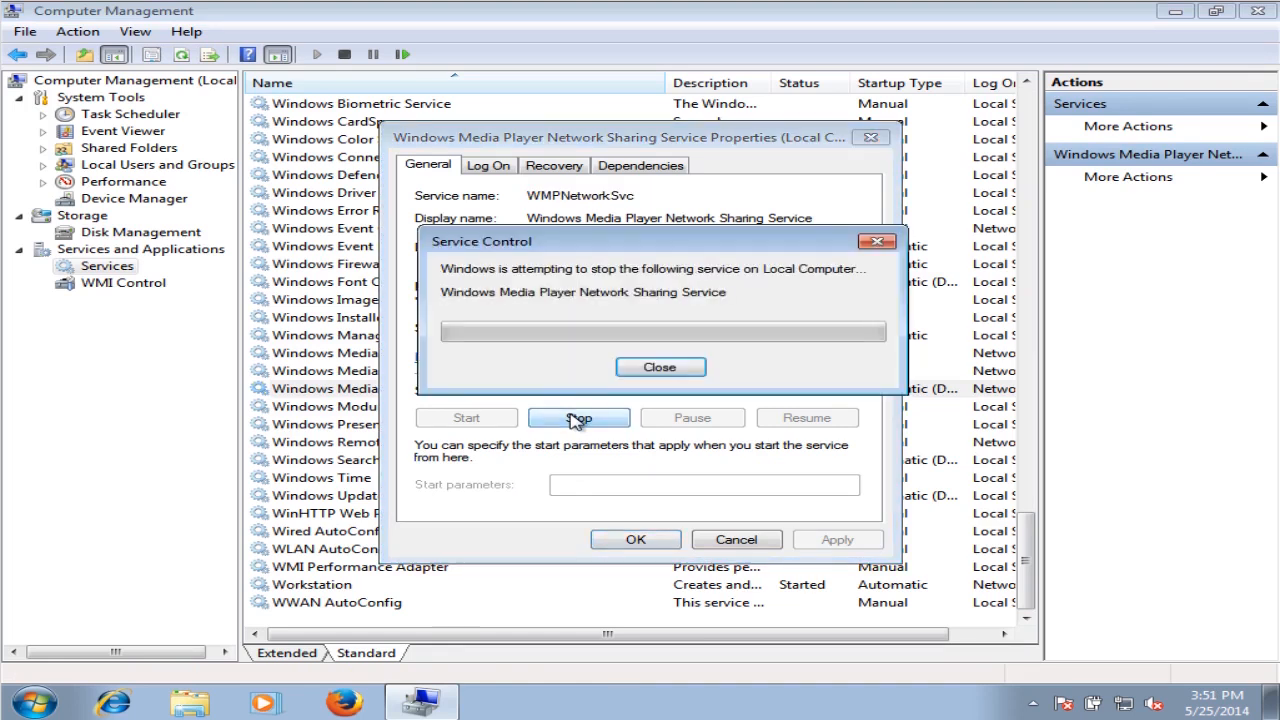
left_click(659, 367)
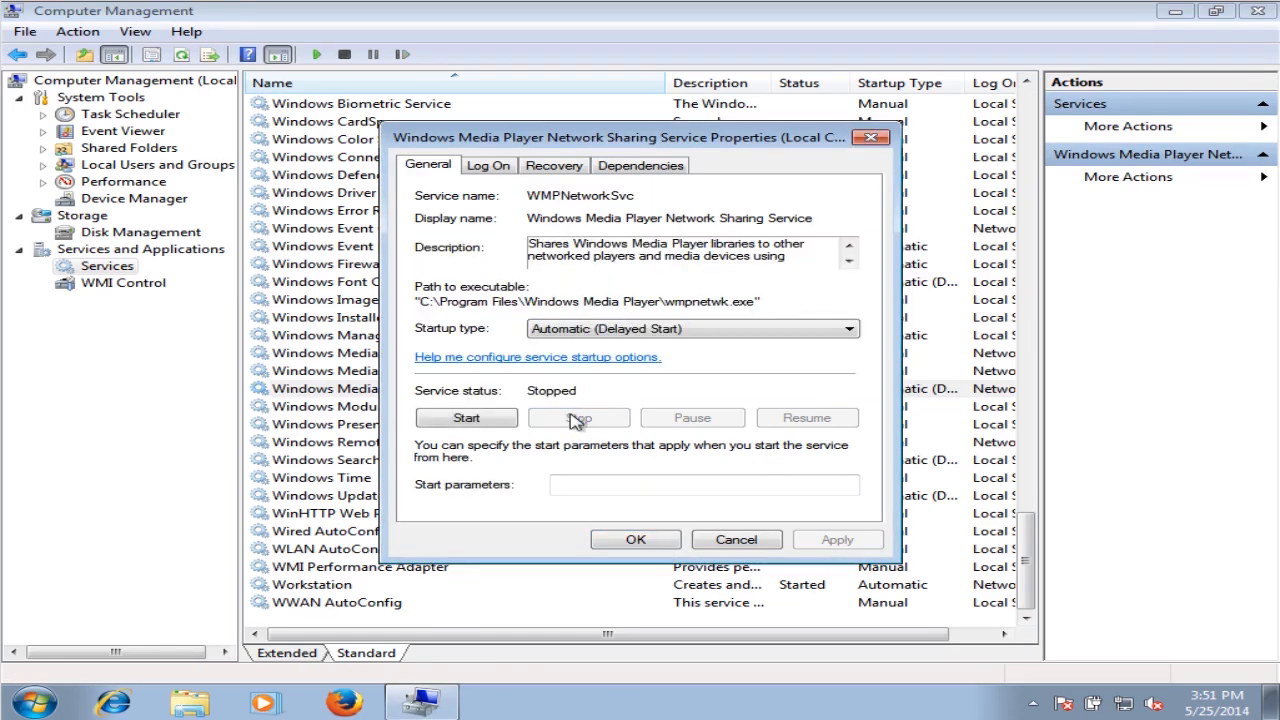
left_click(849, 328)
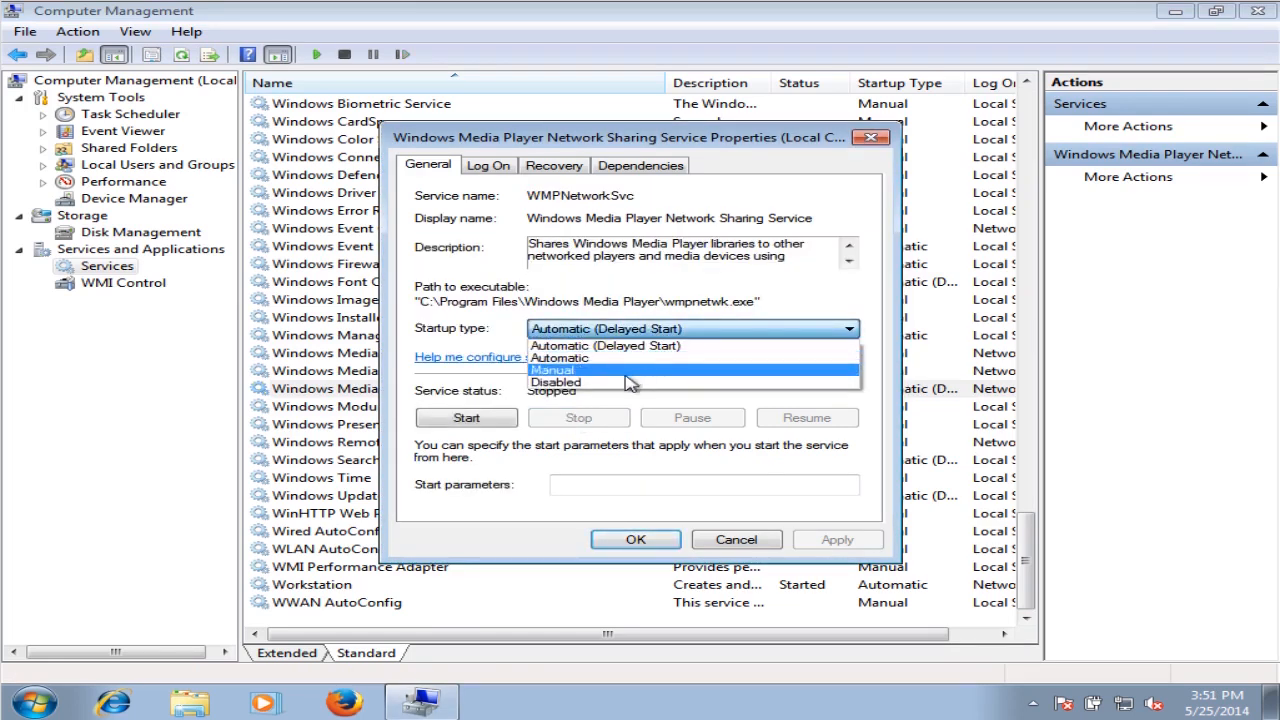
left_click(556, 382)
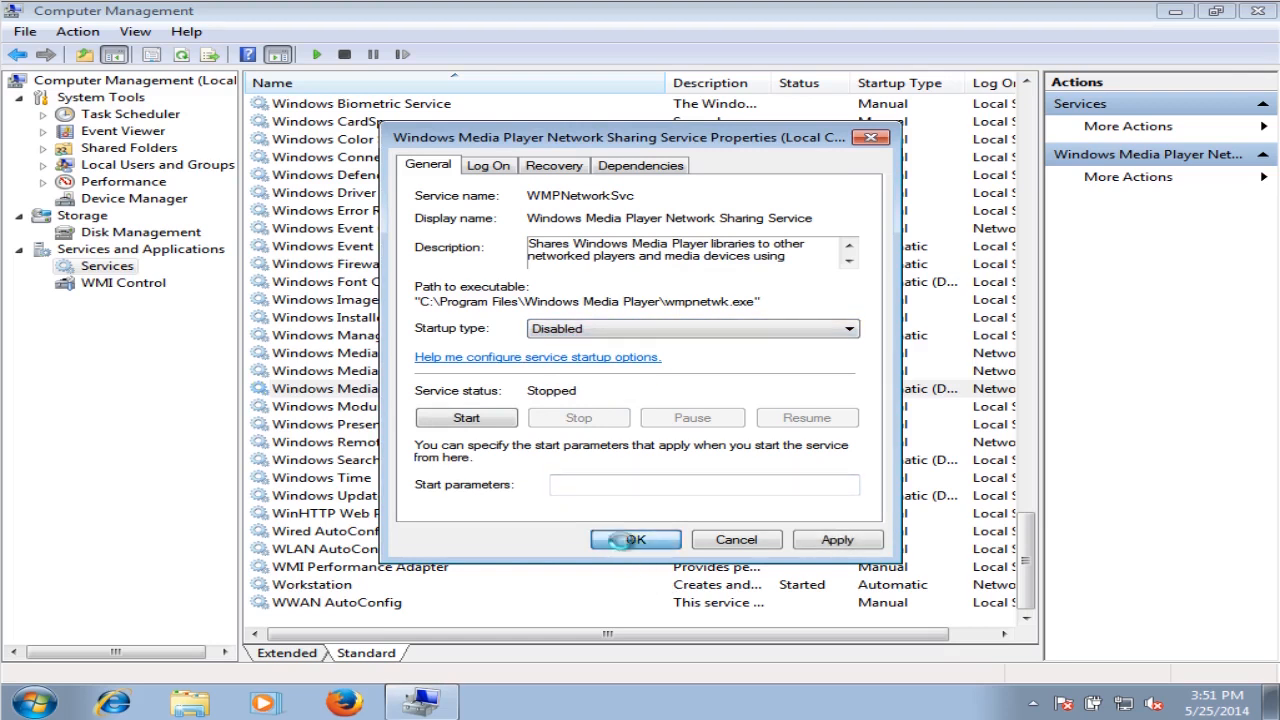
left_click(635, 539)
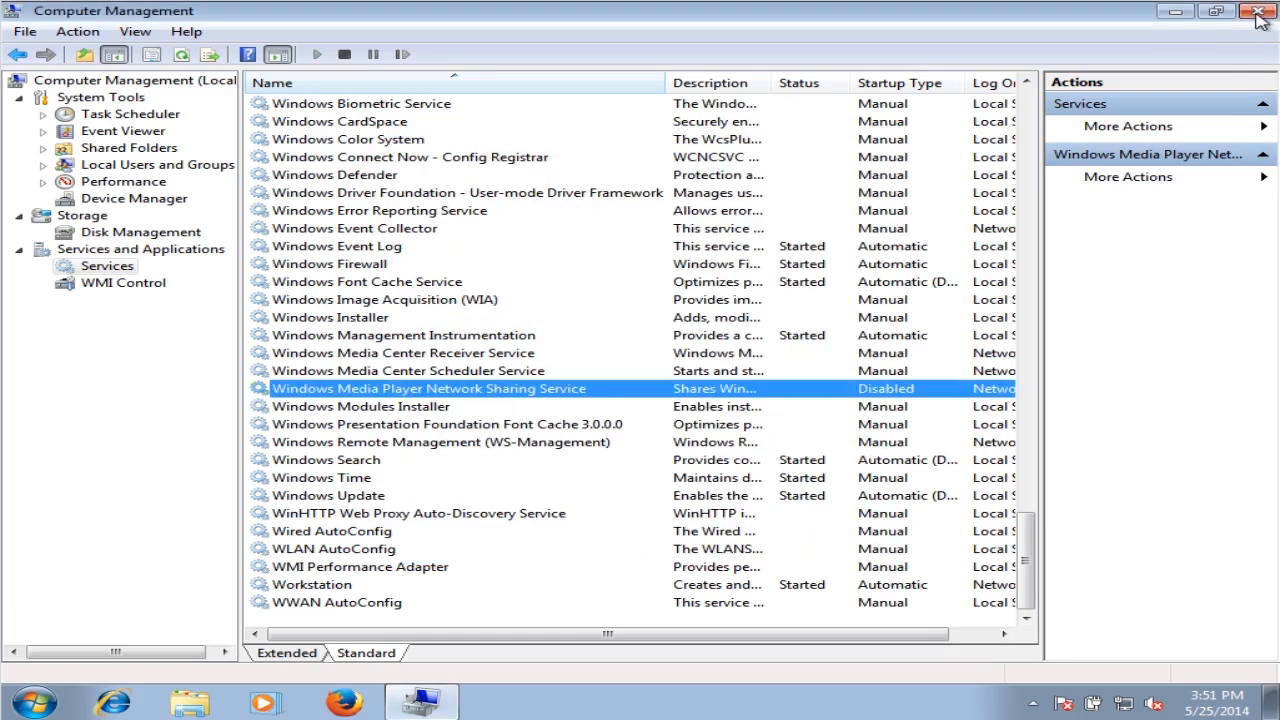
mouse_move(1258, 11)
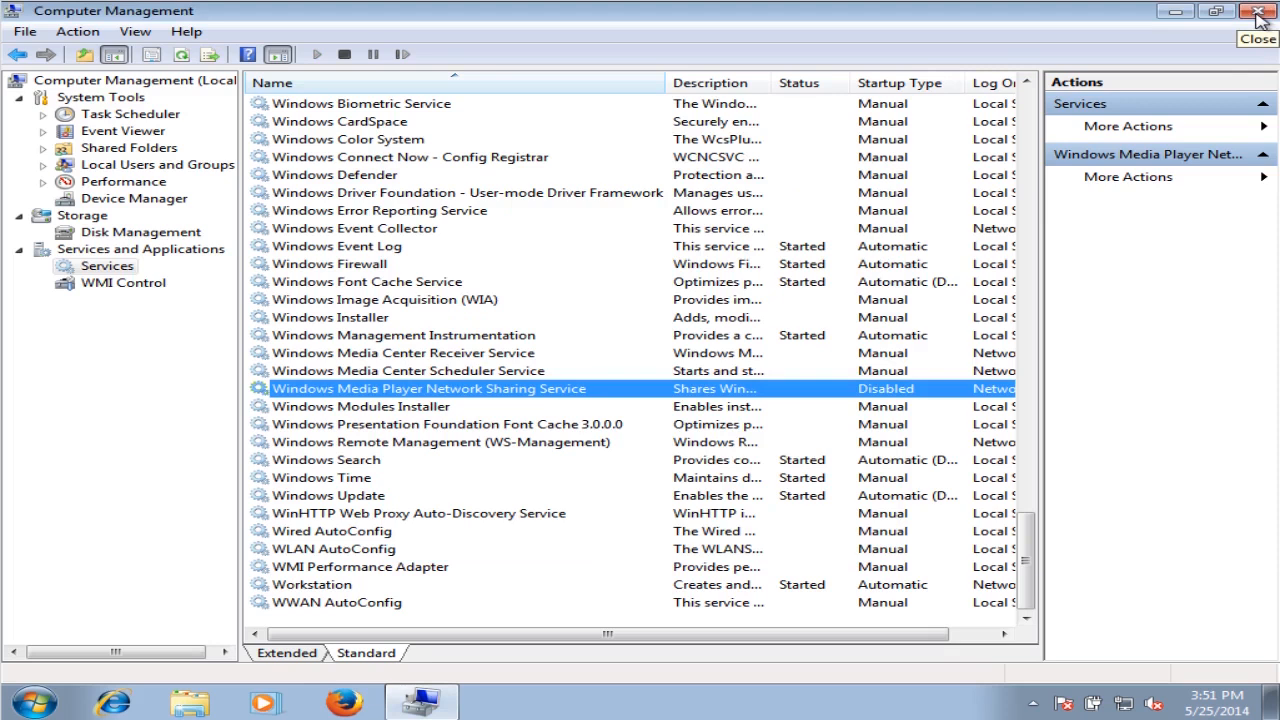
Step: Close Computer Management, run winsat.exe dwm in an administrator Command Prompt, then close it
left_click(1259, 11)
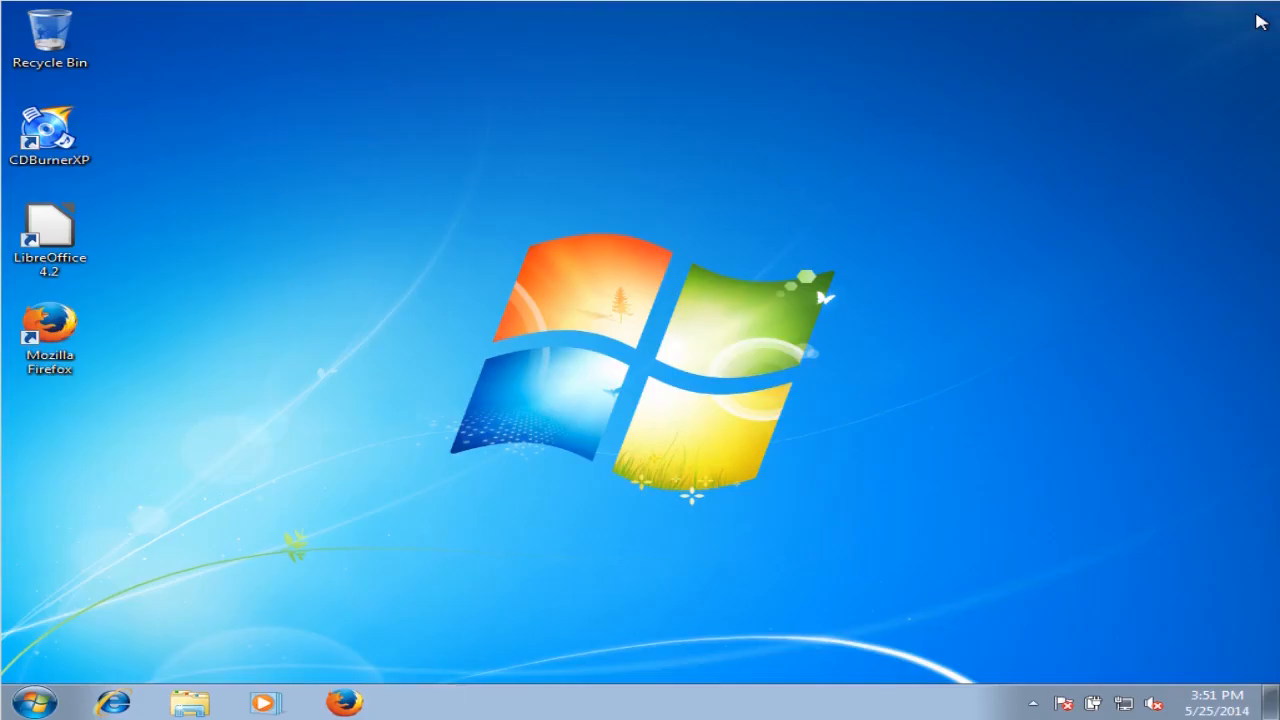
left_click(25, 700)
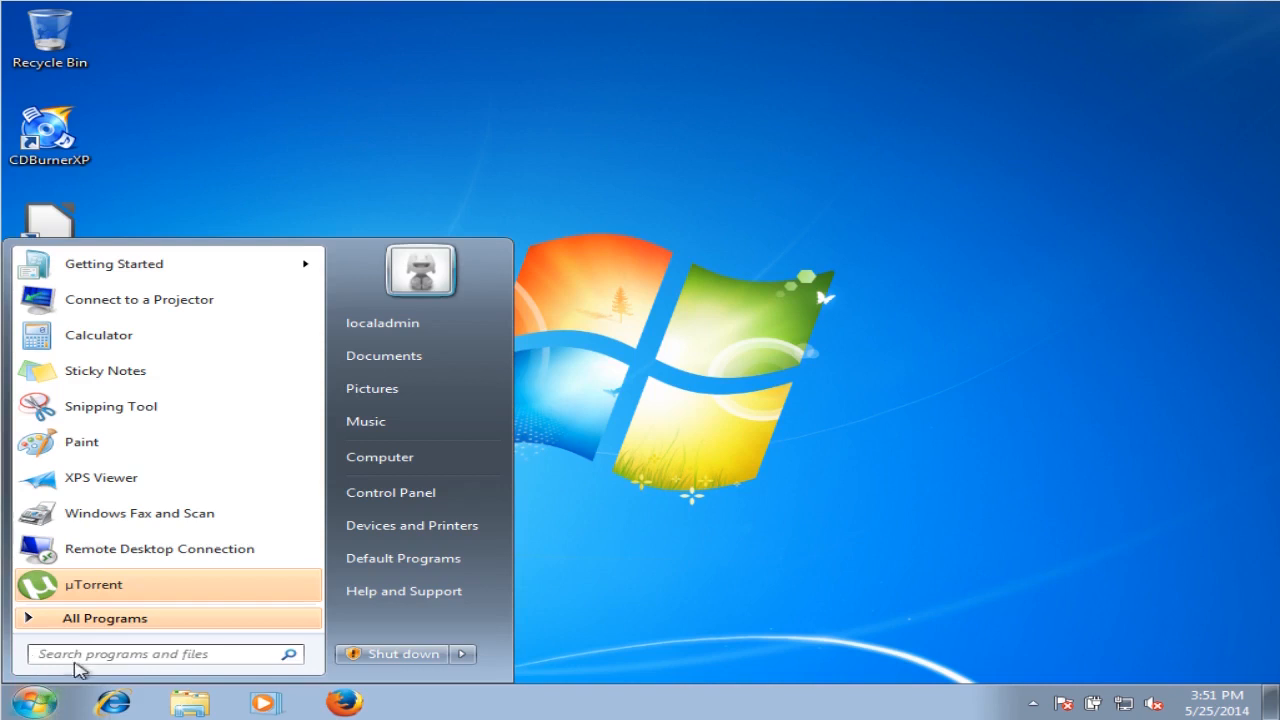
left_click(160, 654)
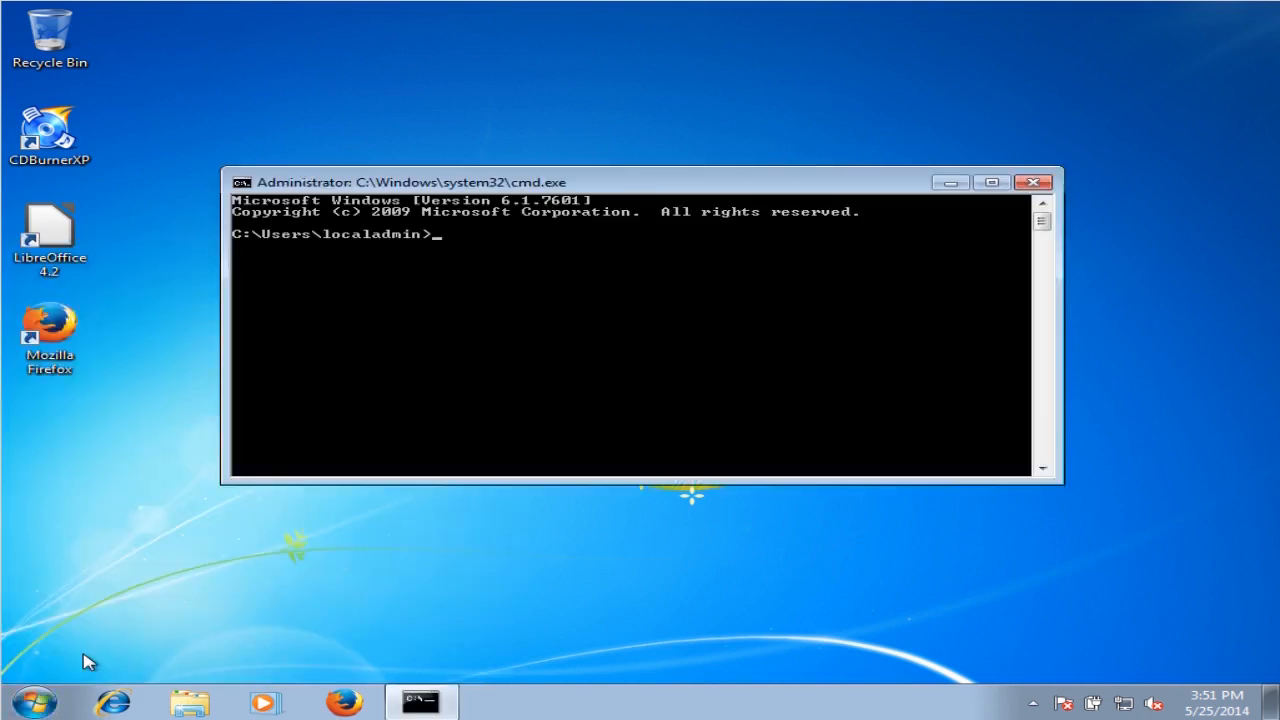
type("winsat.ex")
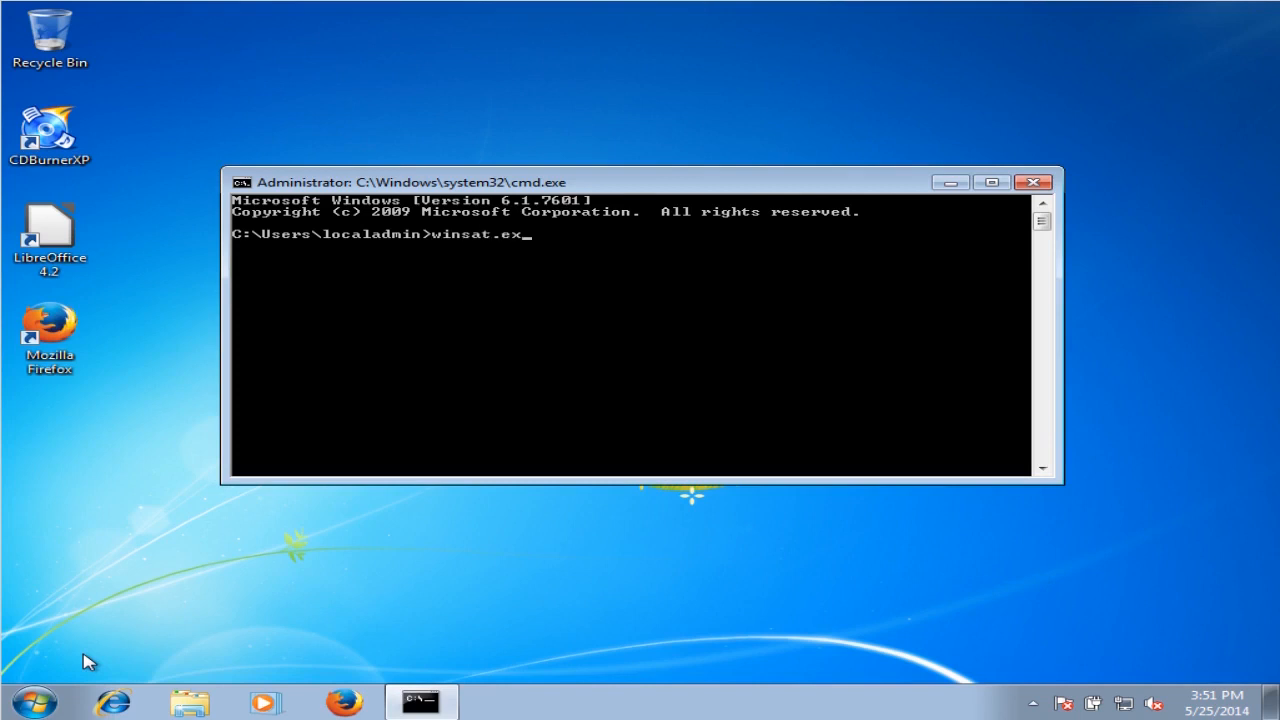
type("dwm")
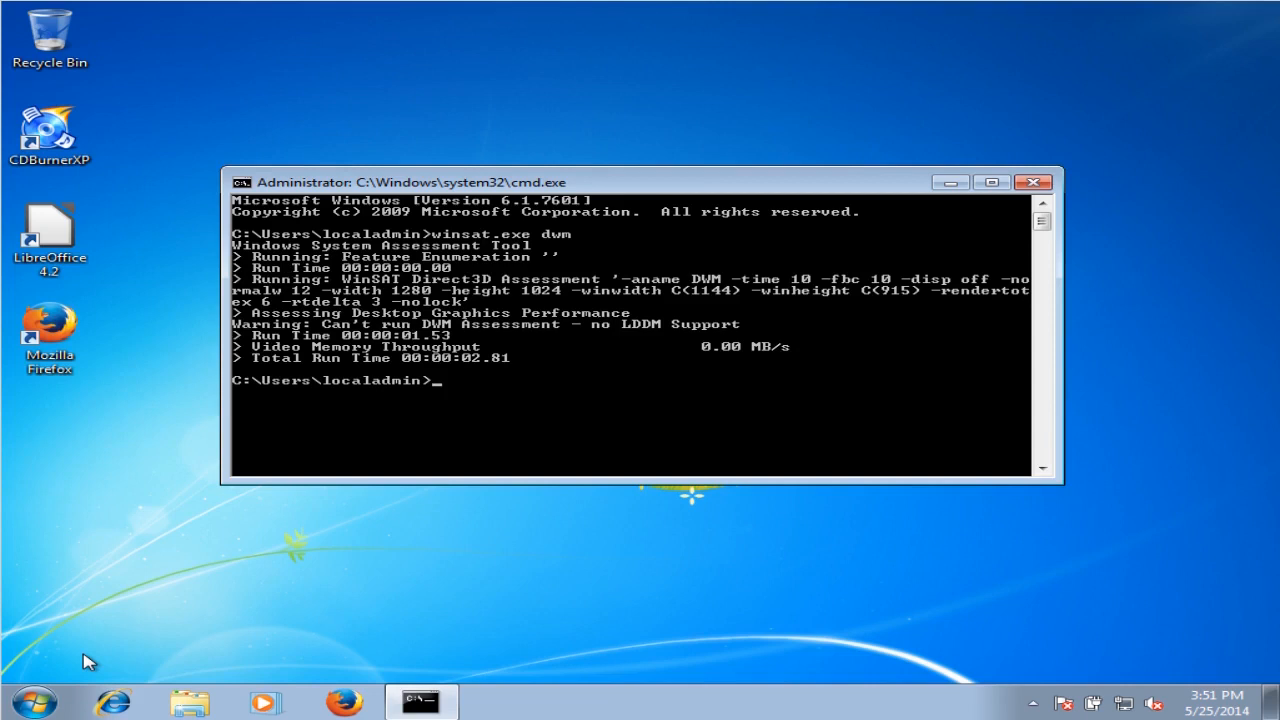
left_click(1033, 182)
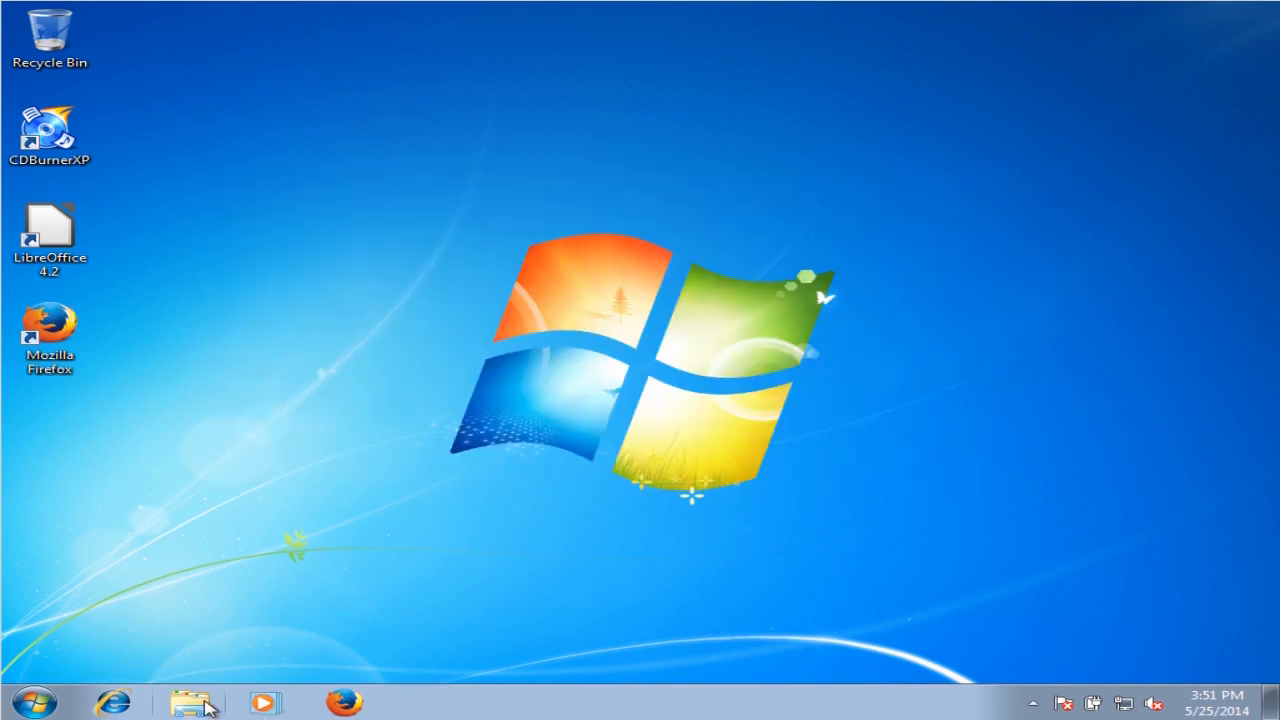
Step: Browse to C:\Windows\Performance\WinSAT\DataStore and select the DWM assessment file
left_click(190, 703)
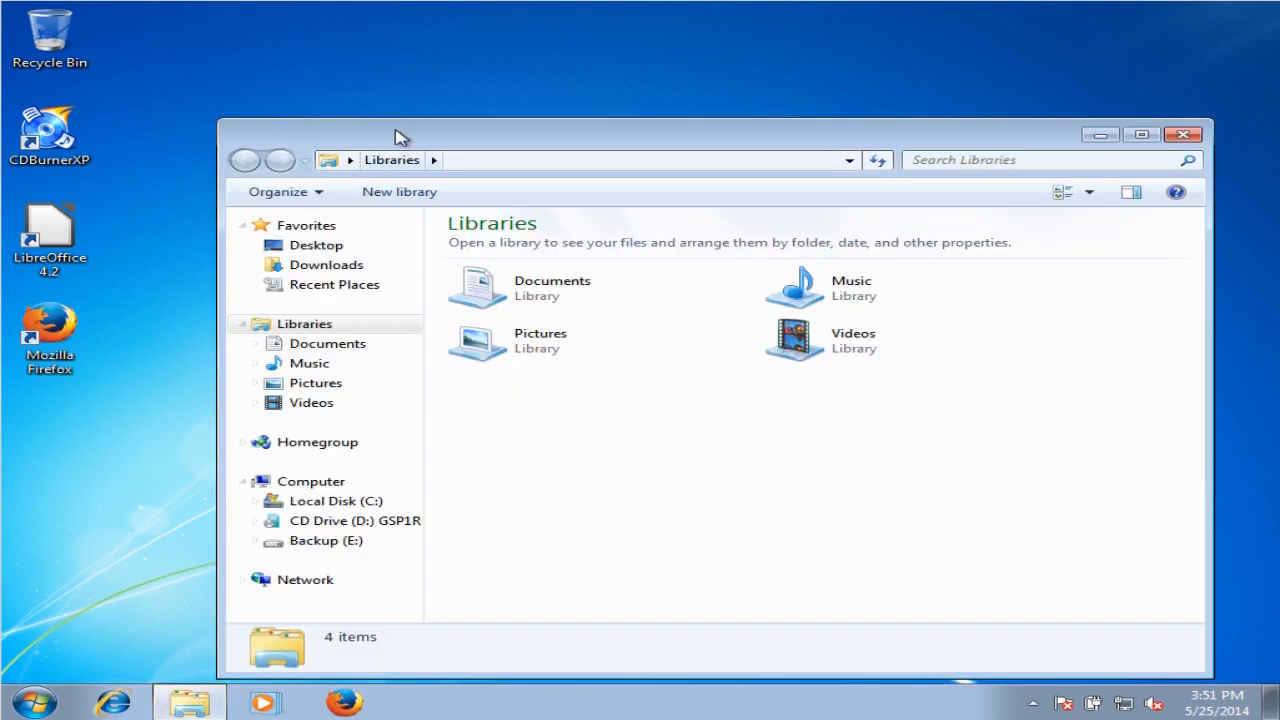
left_click(1140, 134)
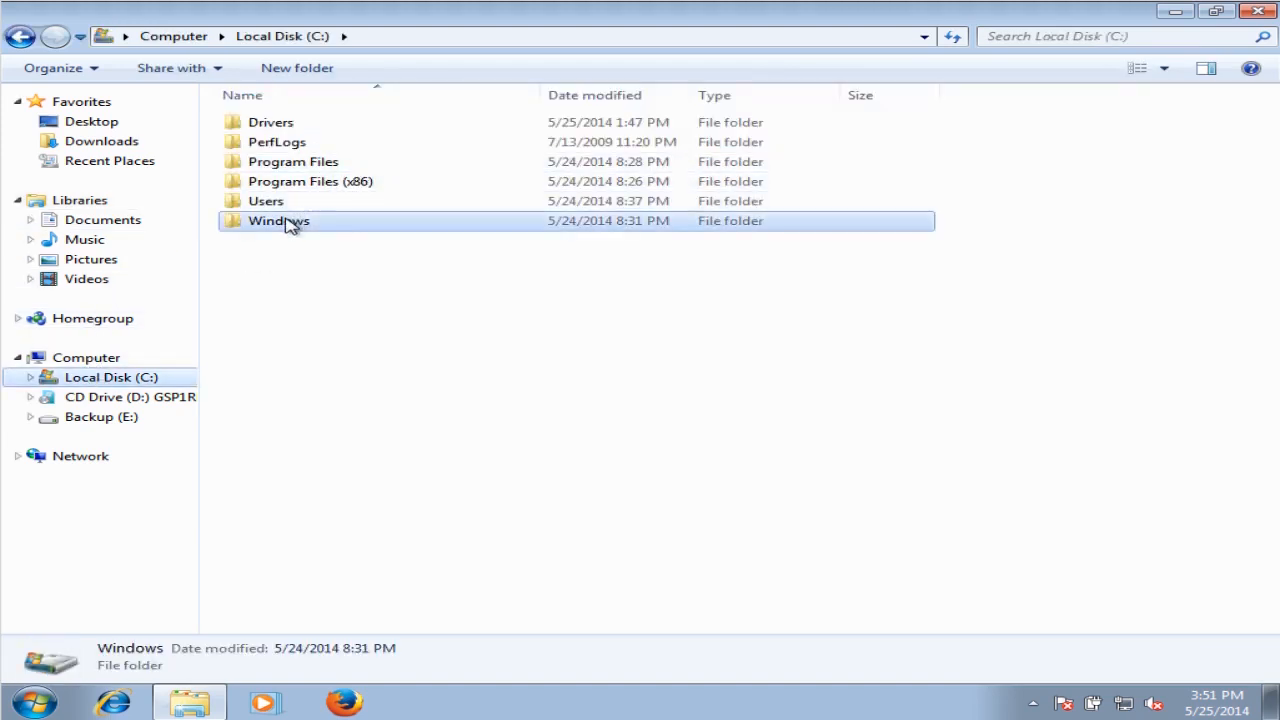
double_click(278, 220)
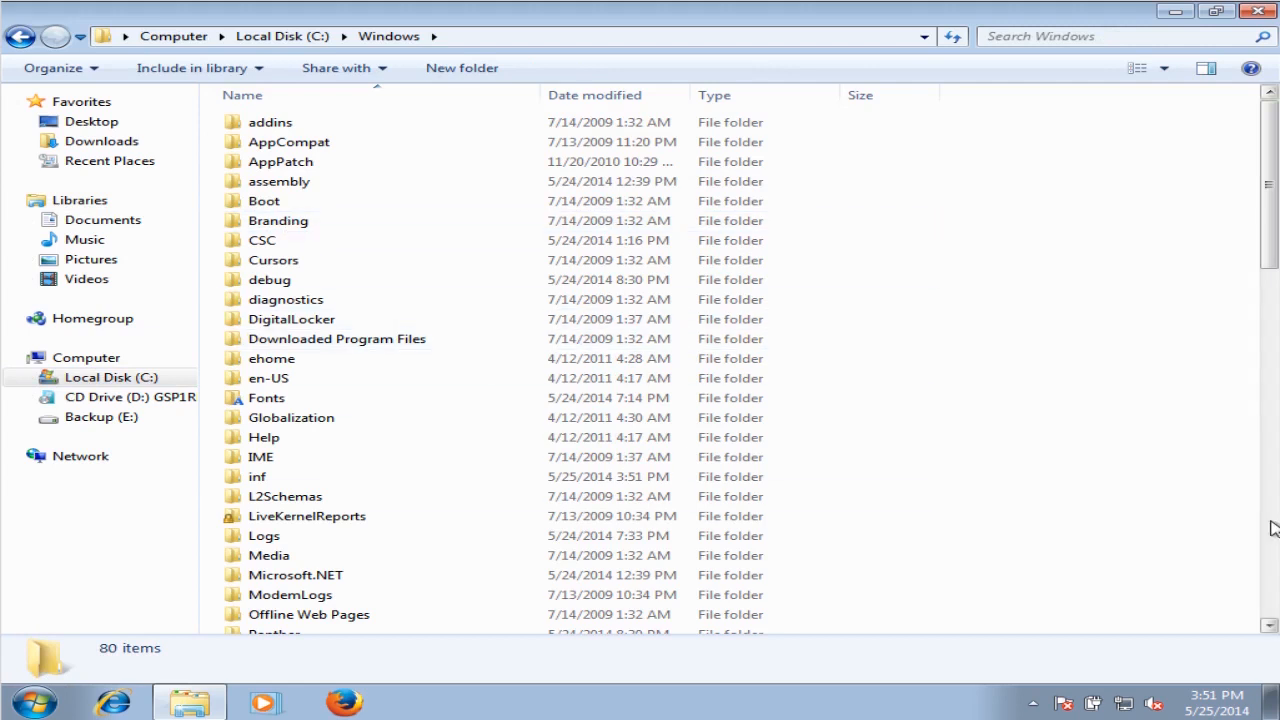
scroll("down", 3)
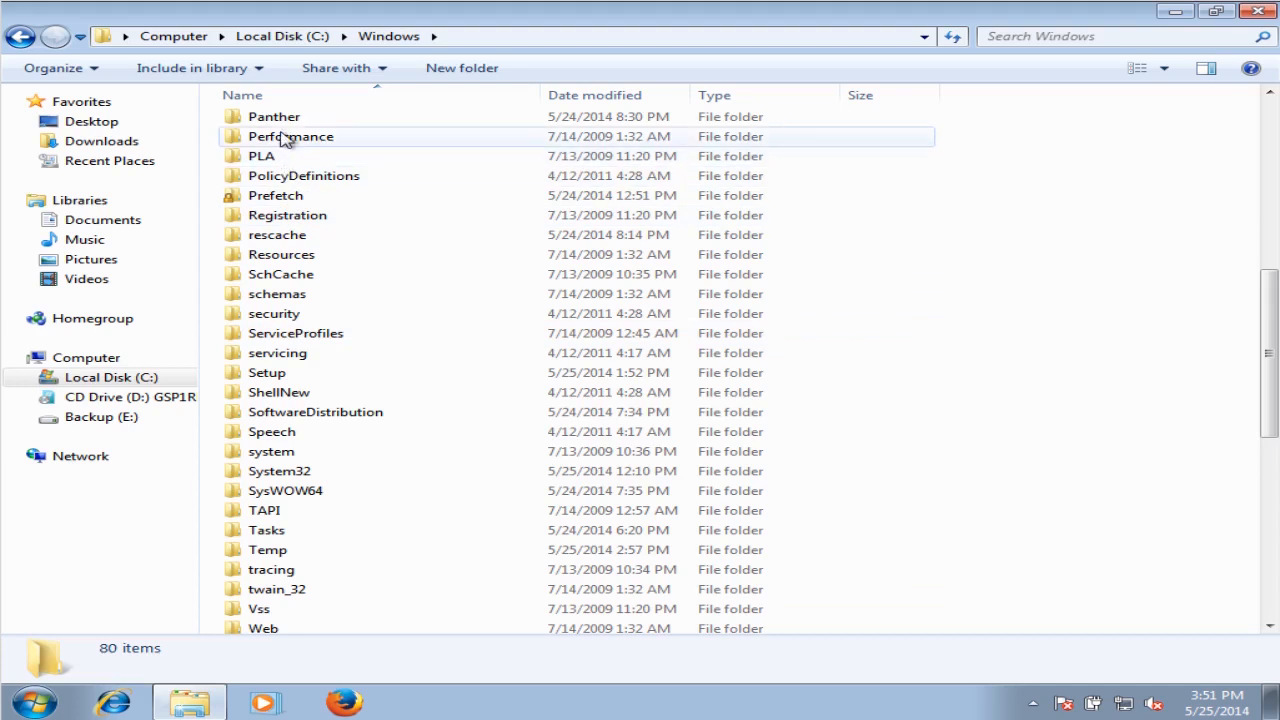
double_click(290, 136)
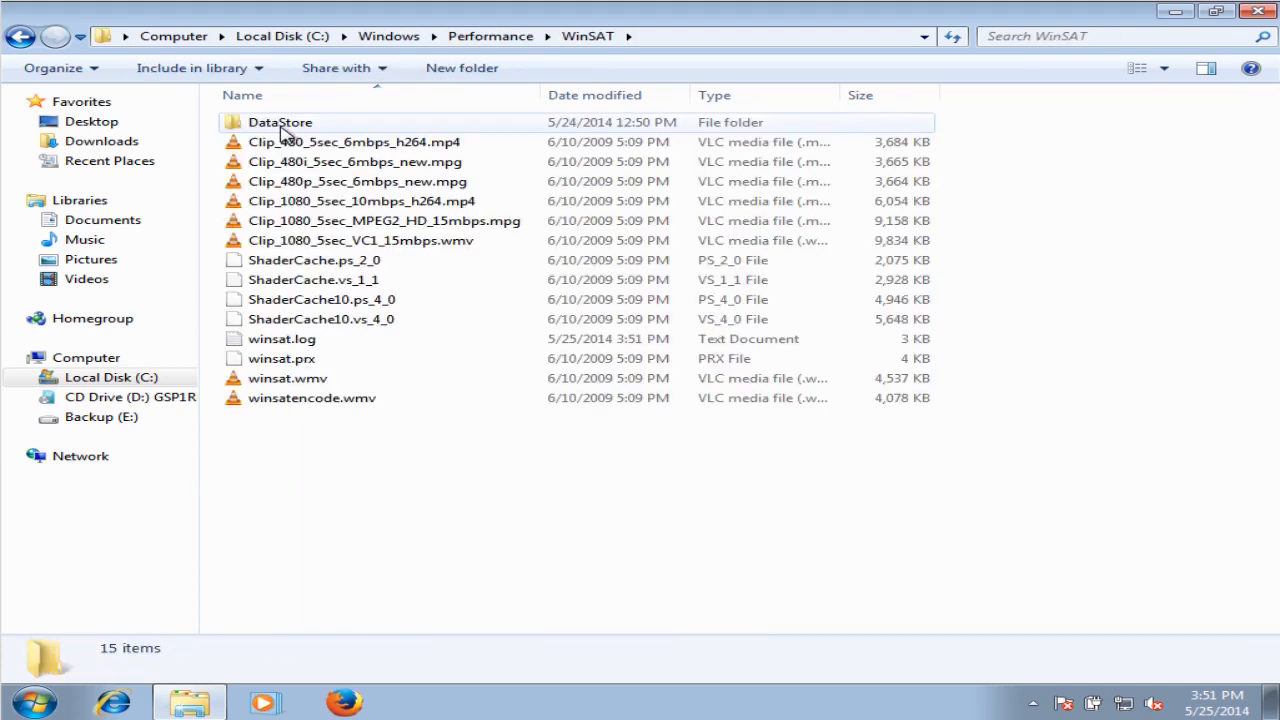
double_click(280, 122)
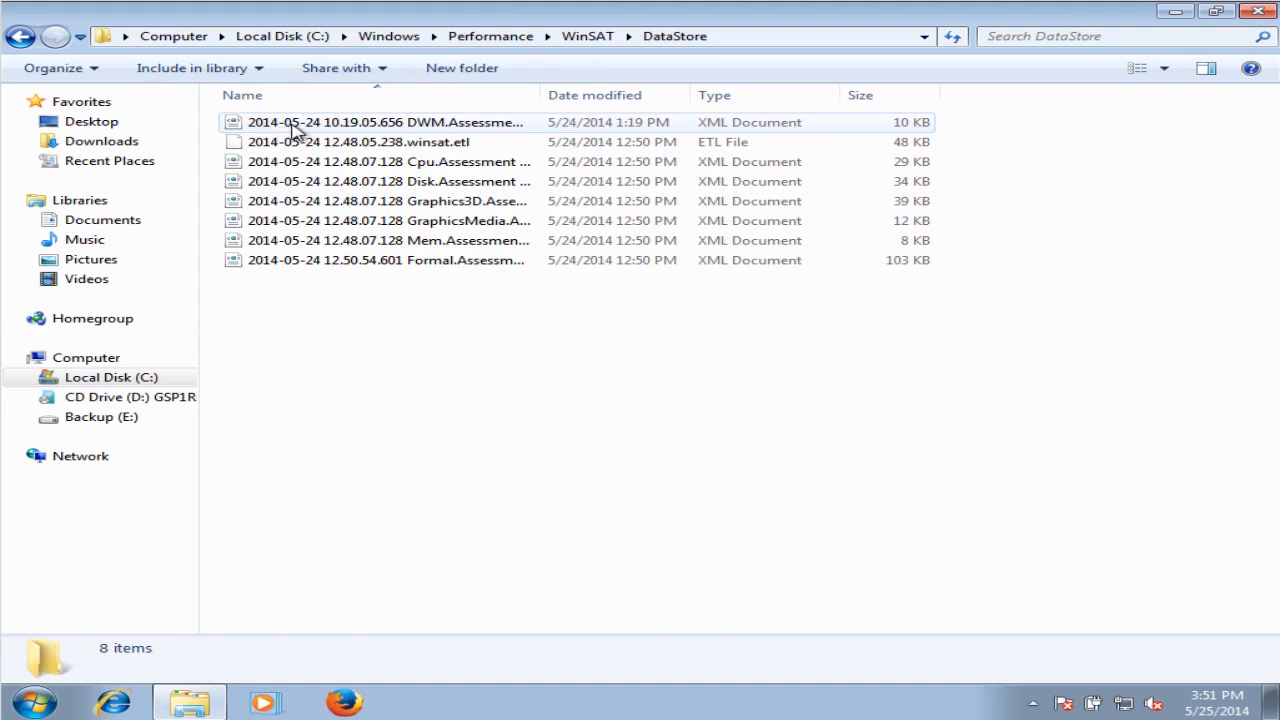
left_click(388, 122)
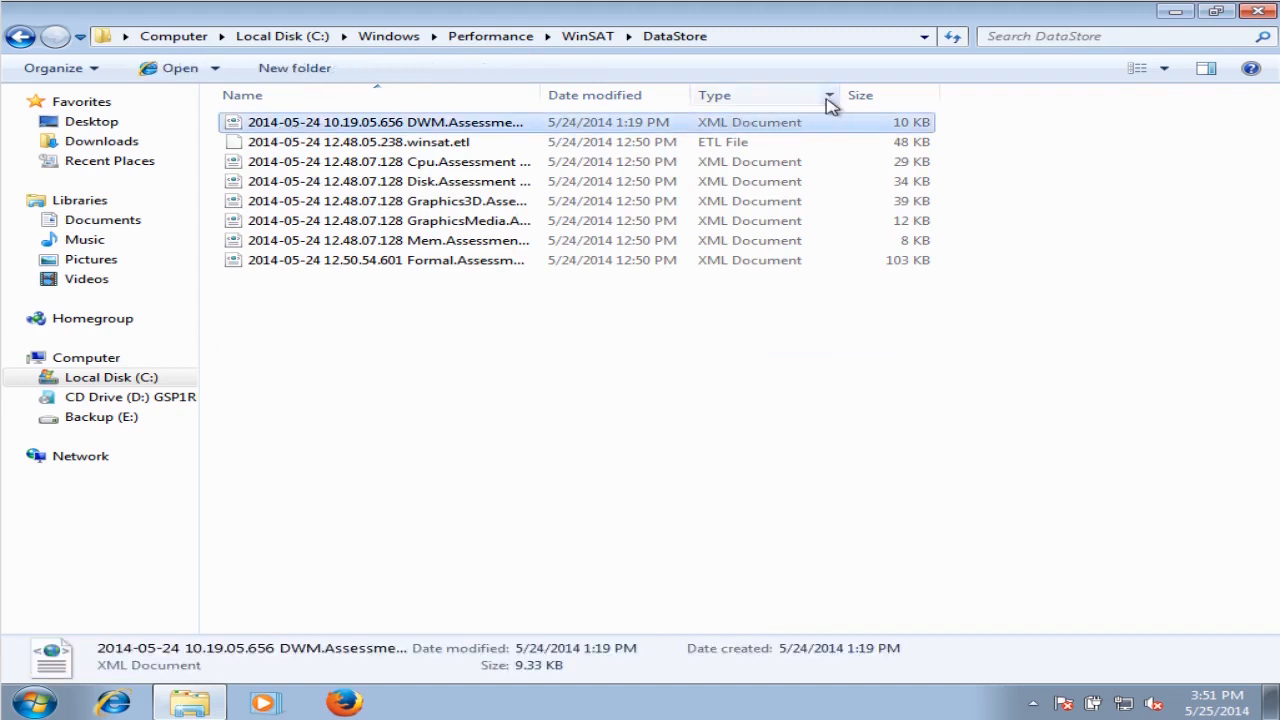
mouse_move(595, 122)
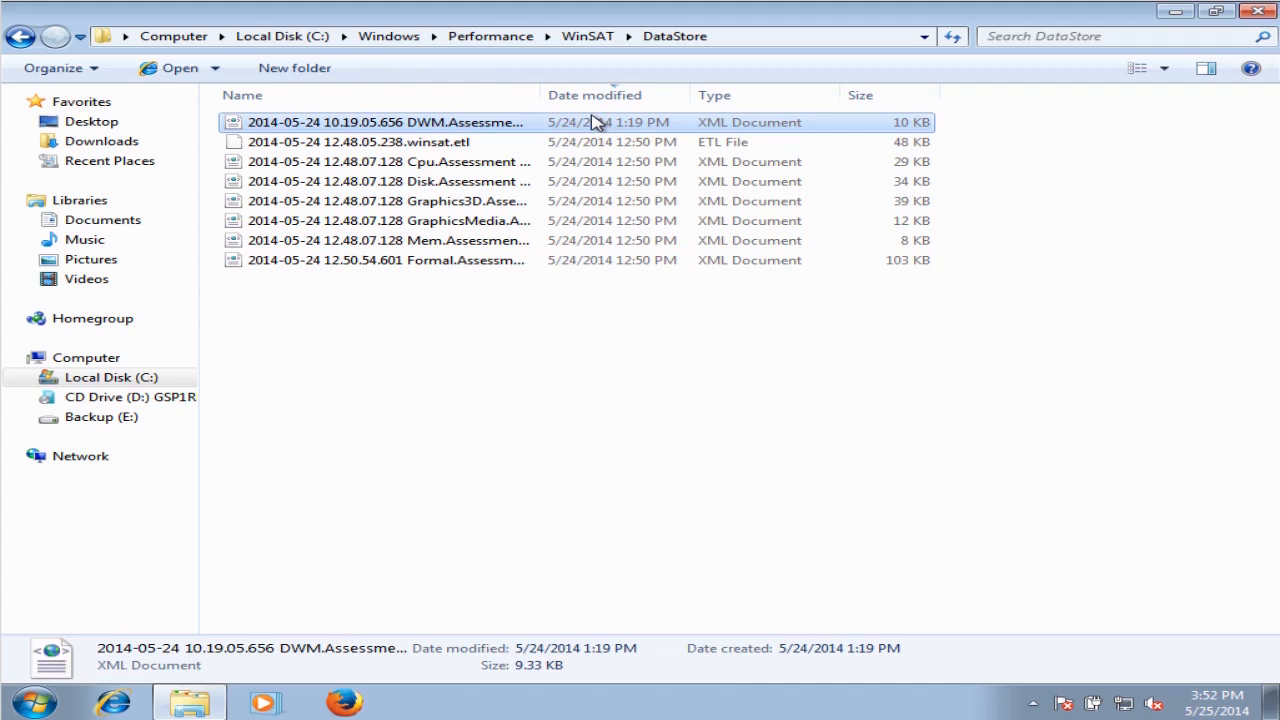
mouse_move(565, 128)
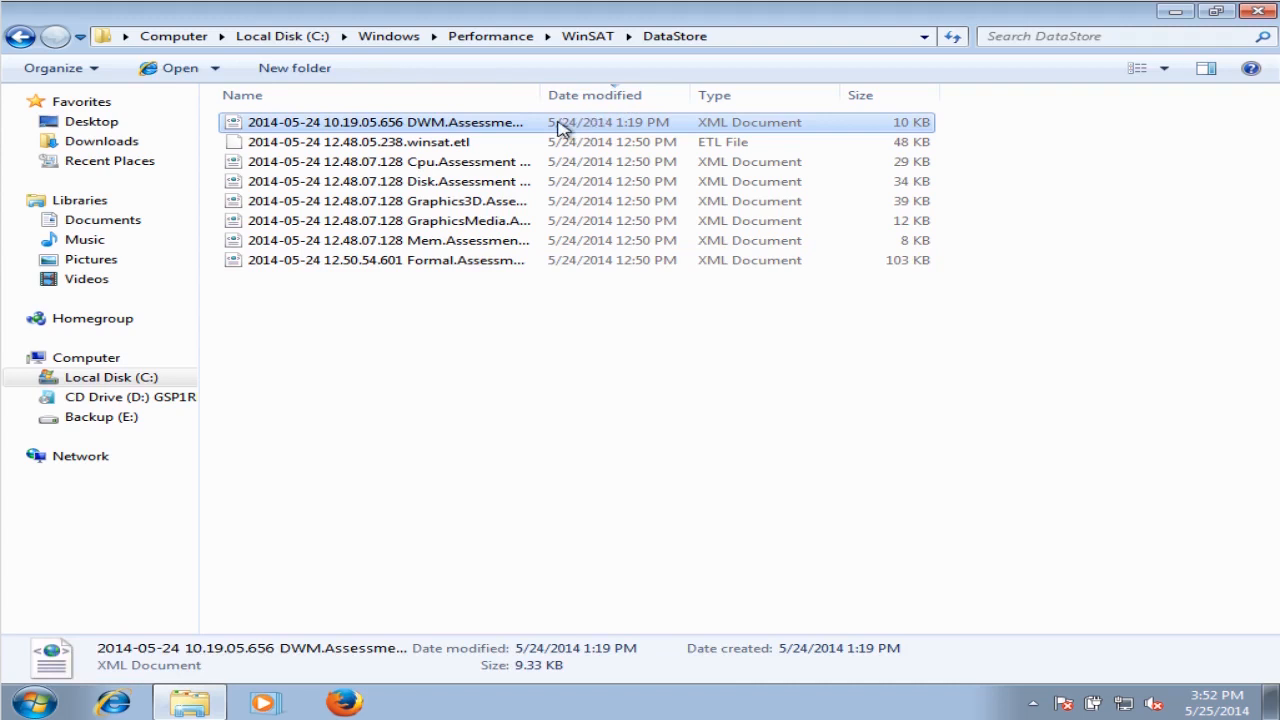
mouse_move(335, 122)
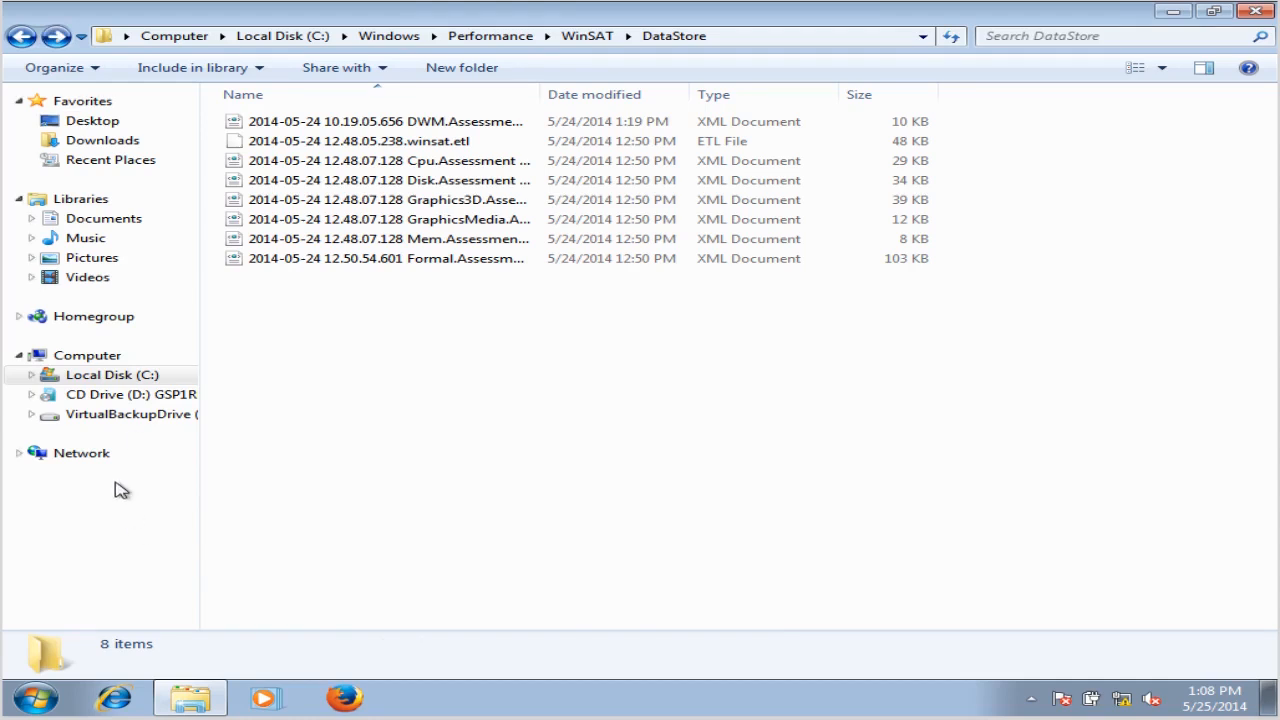
Step: Copy unattend.xml from VirtualBackupDrive (E:)
left_click(131, 414)
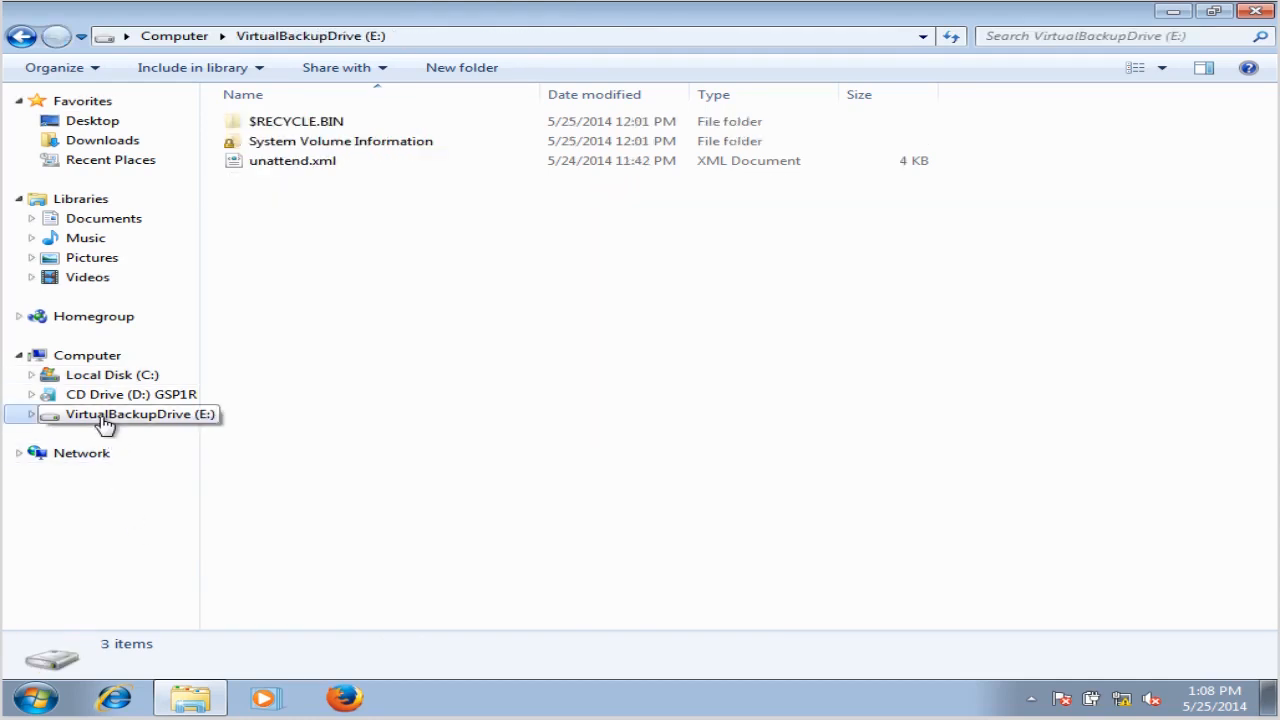
left_click(293, 160)
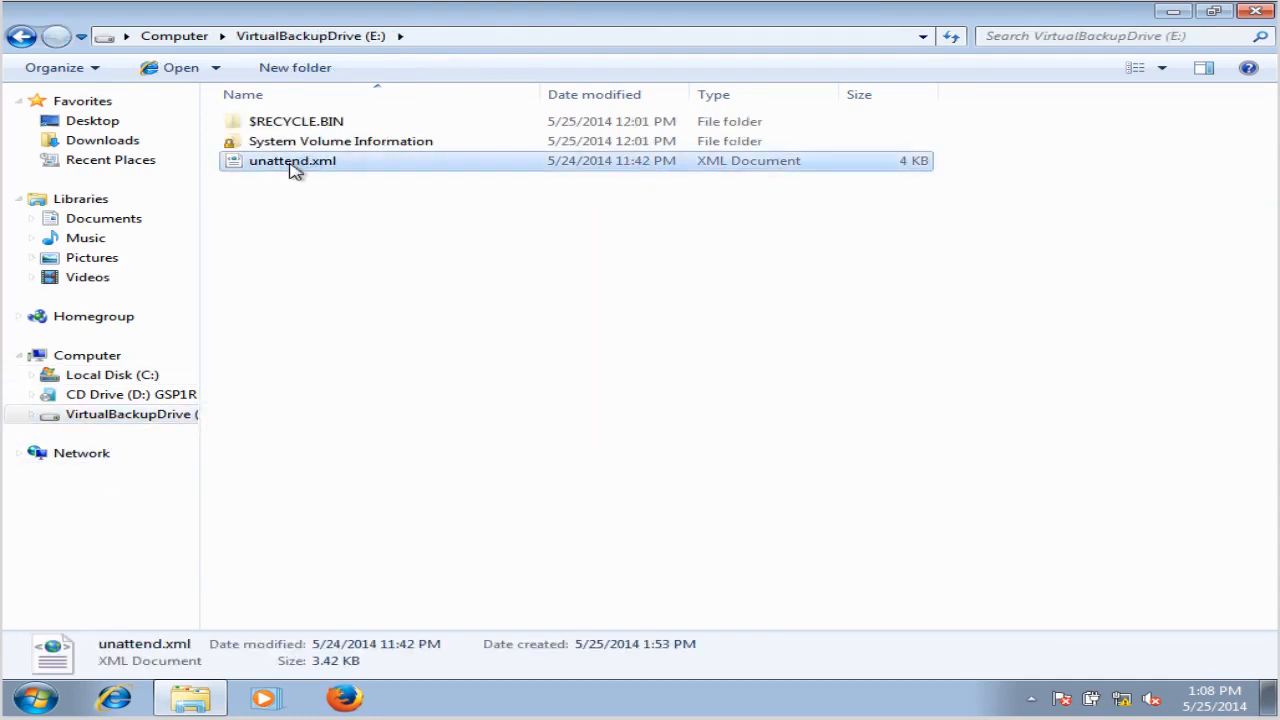
right_click(292, 160)
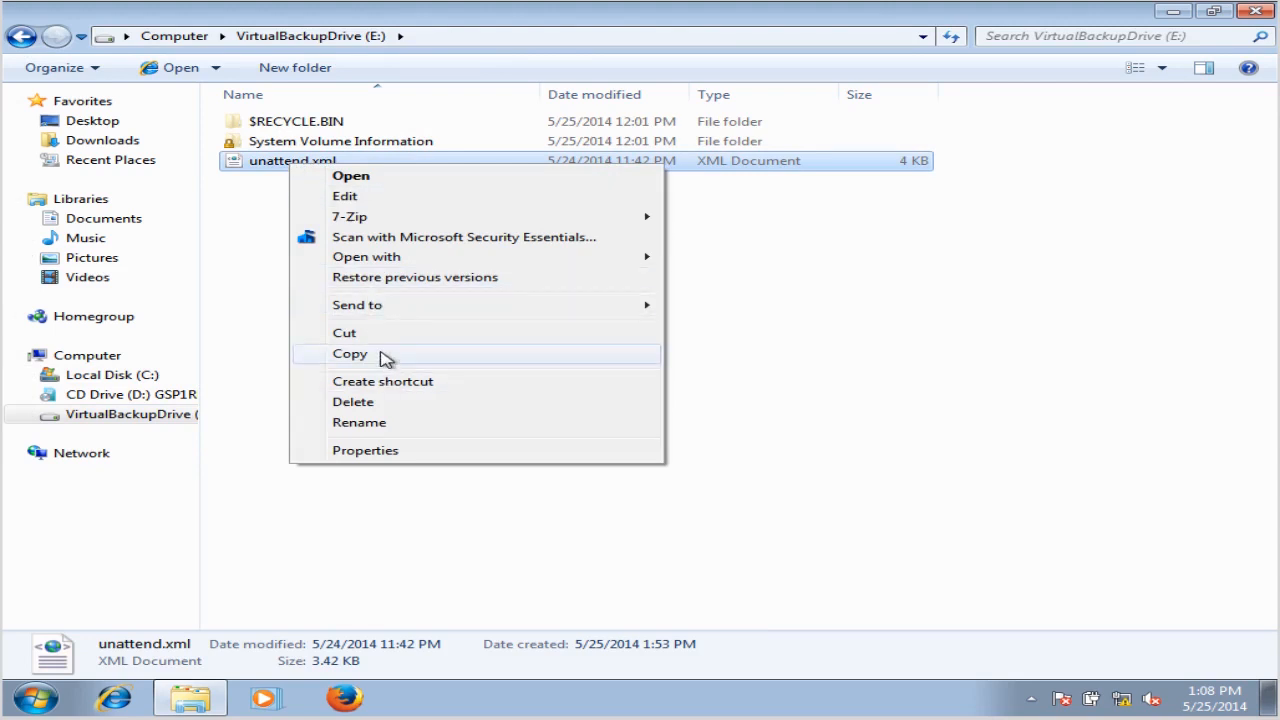
left_click(87, 355)
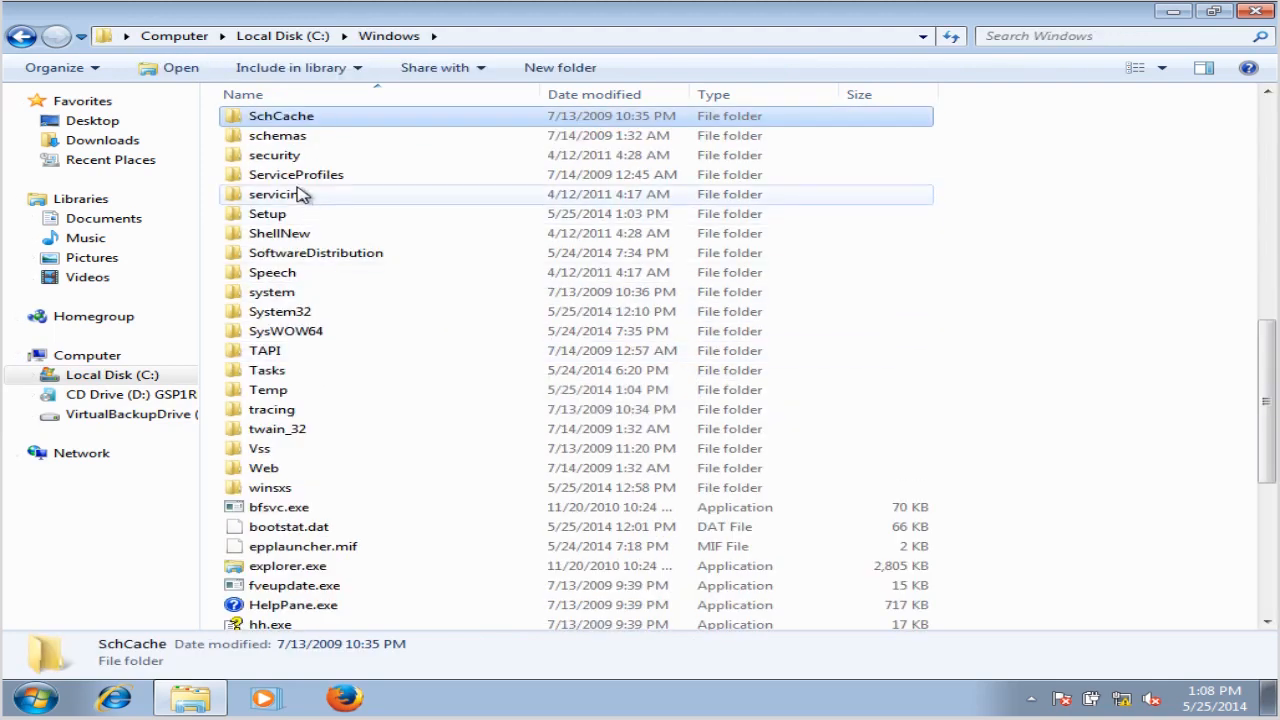
Step: Paste unattend.xml into C:\Windows\System32\sysprep and close Explorer
left_click(279, 311)
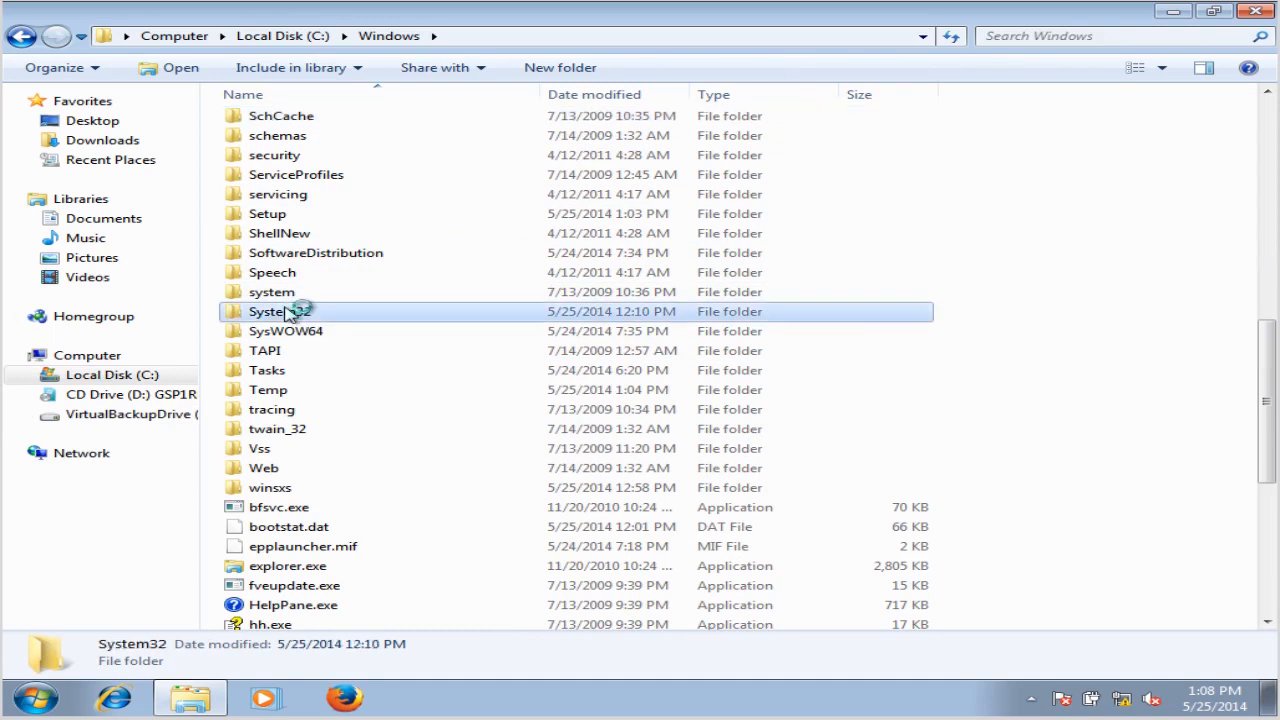
double_click(278, 311)
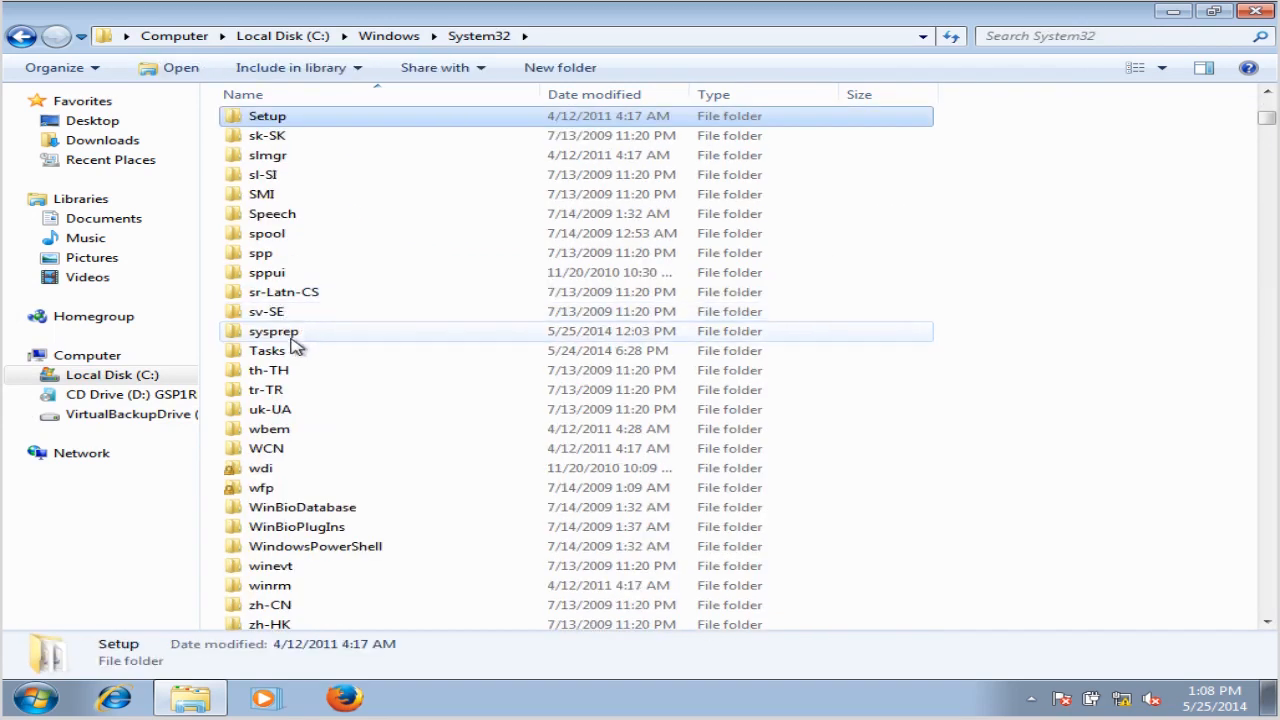
double_click(274, 331)
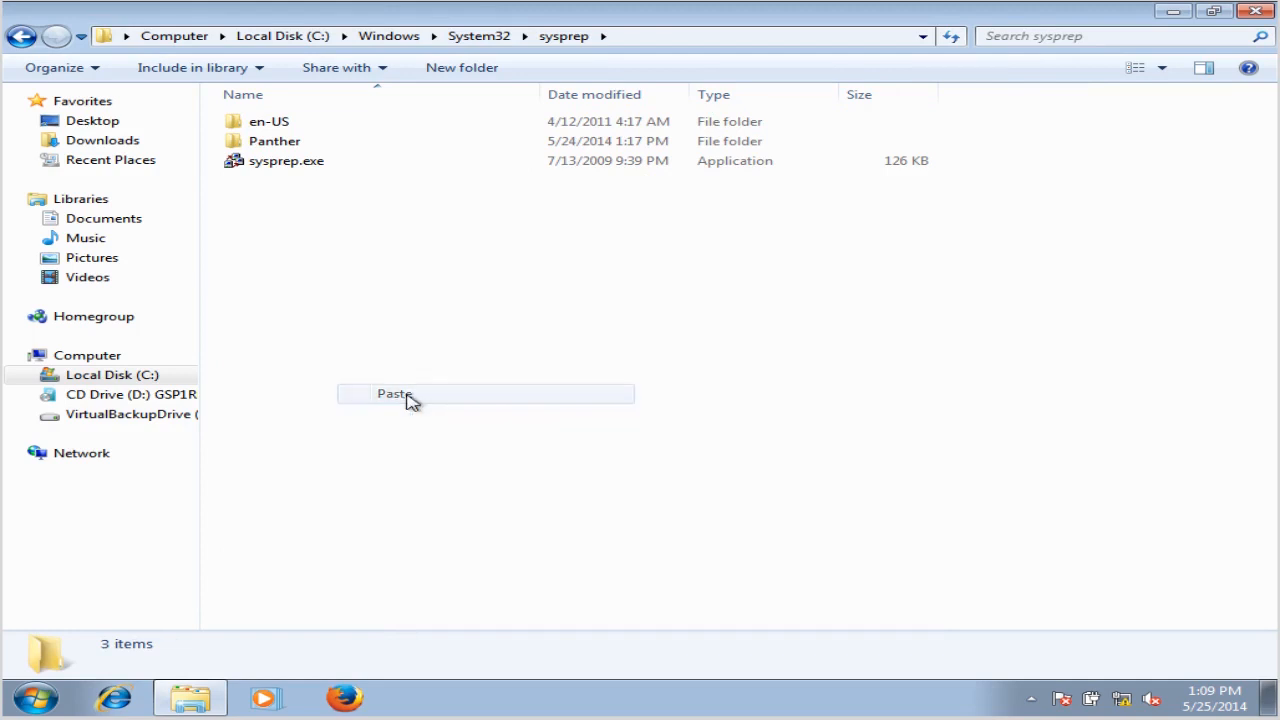
left_click(394, 393)
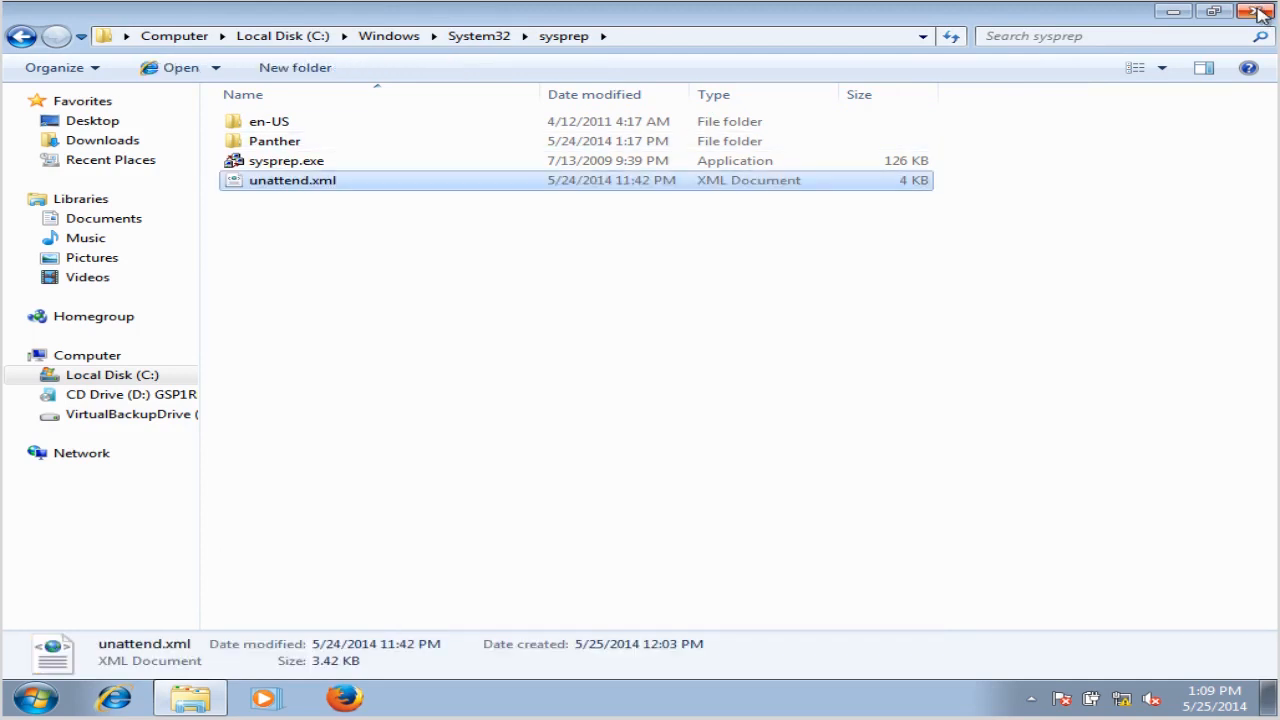
left_click(1259, 11)
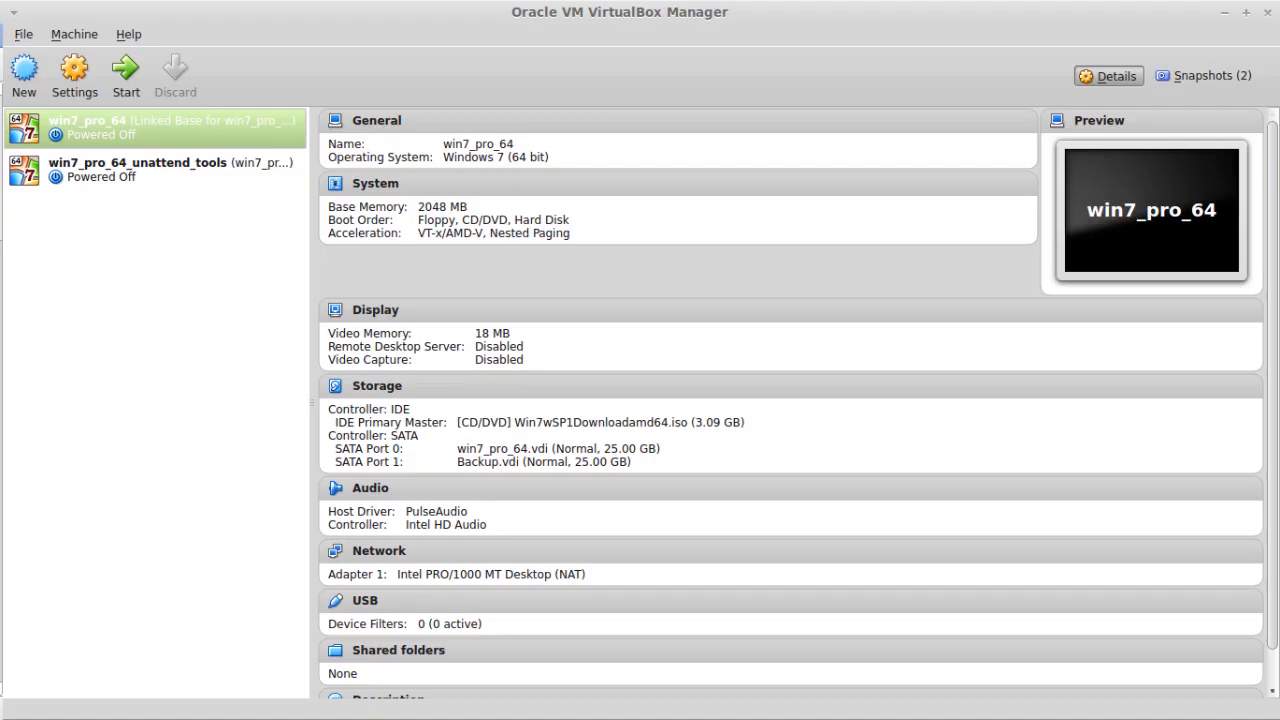
Step: Take a 'pre-sysprep' snapshot of win7_pro_64, then start the virtual machine
left_click(1204, 75)
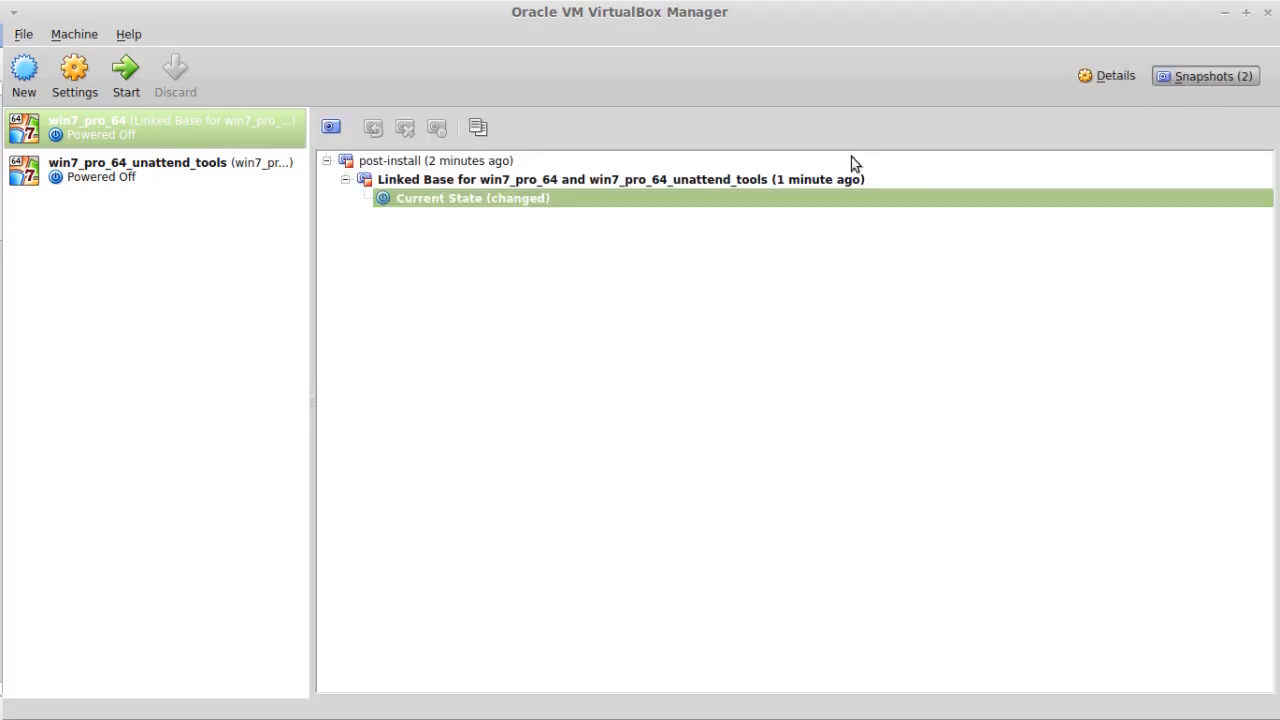
mouse_move(567, 214)
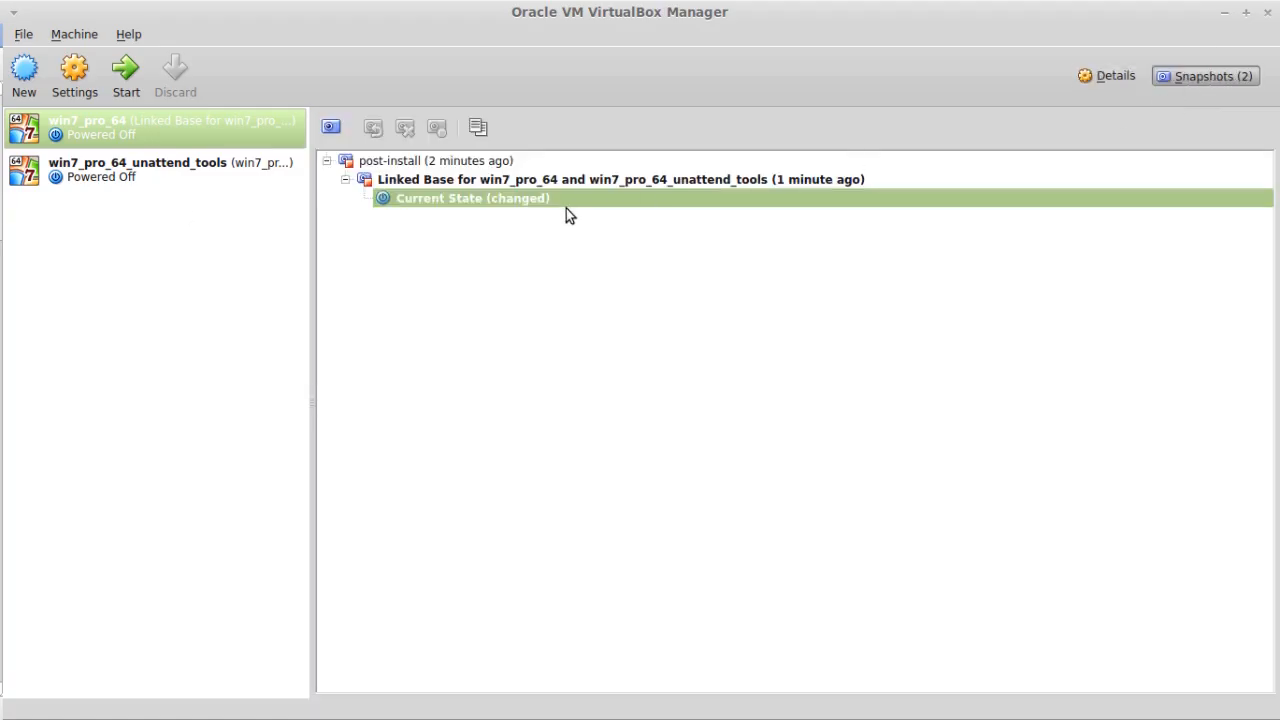
right_click(470, 198)
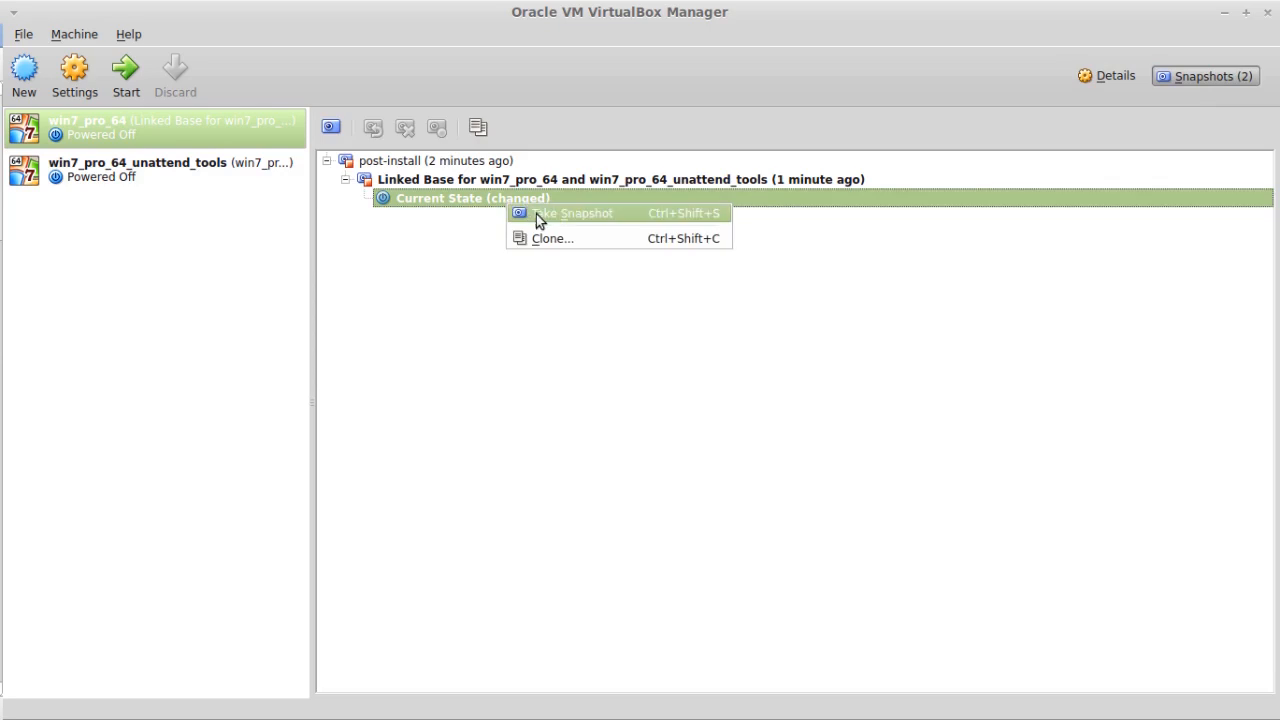
left_click(575, 213)
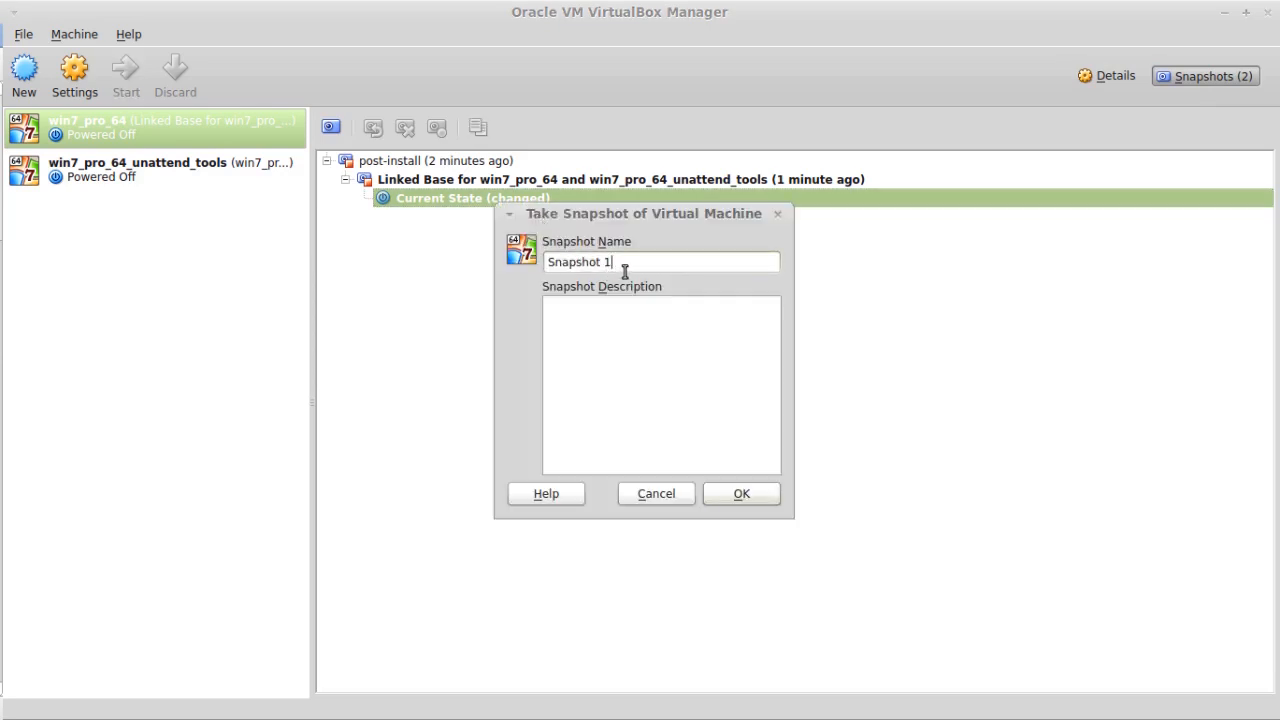
type("pre-sy")
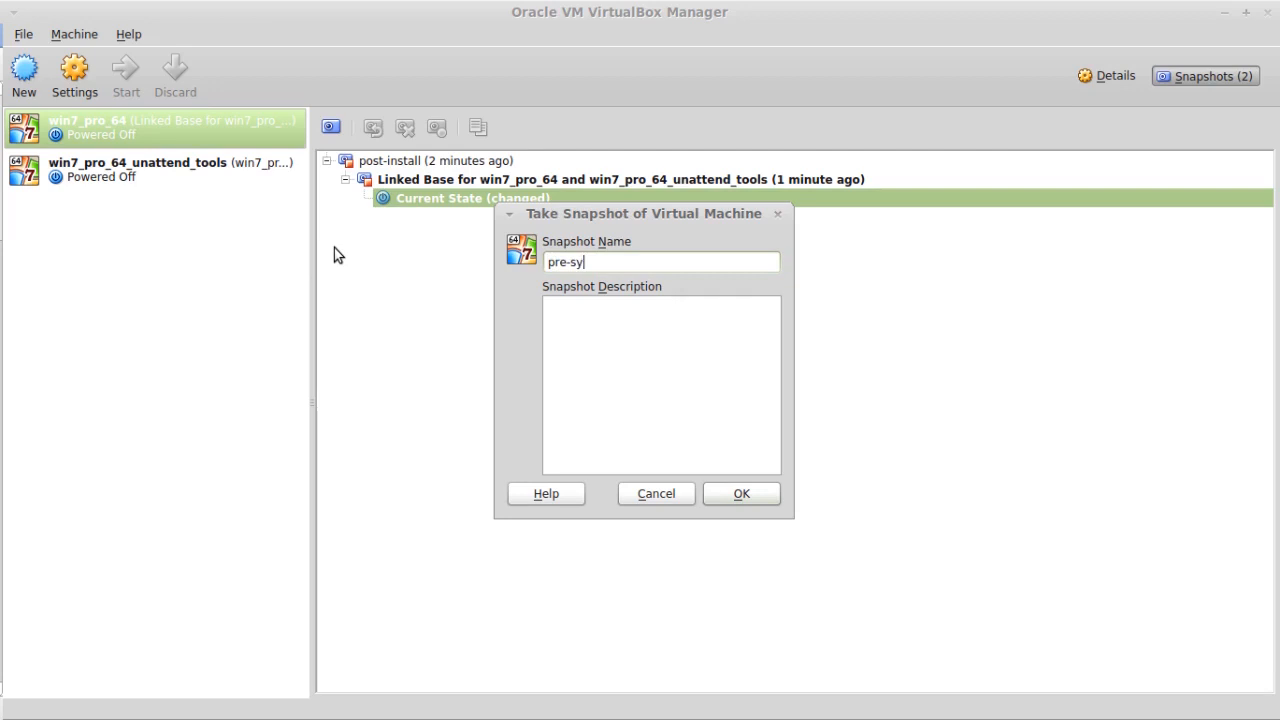
type("sprep")
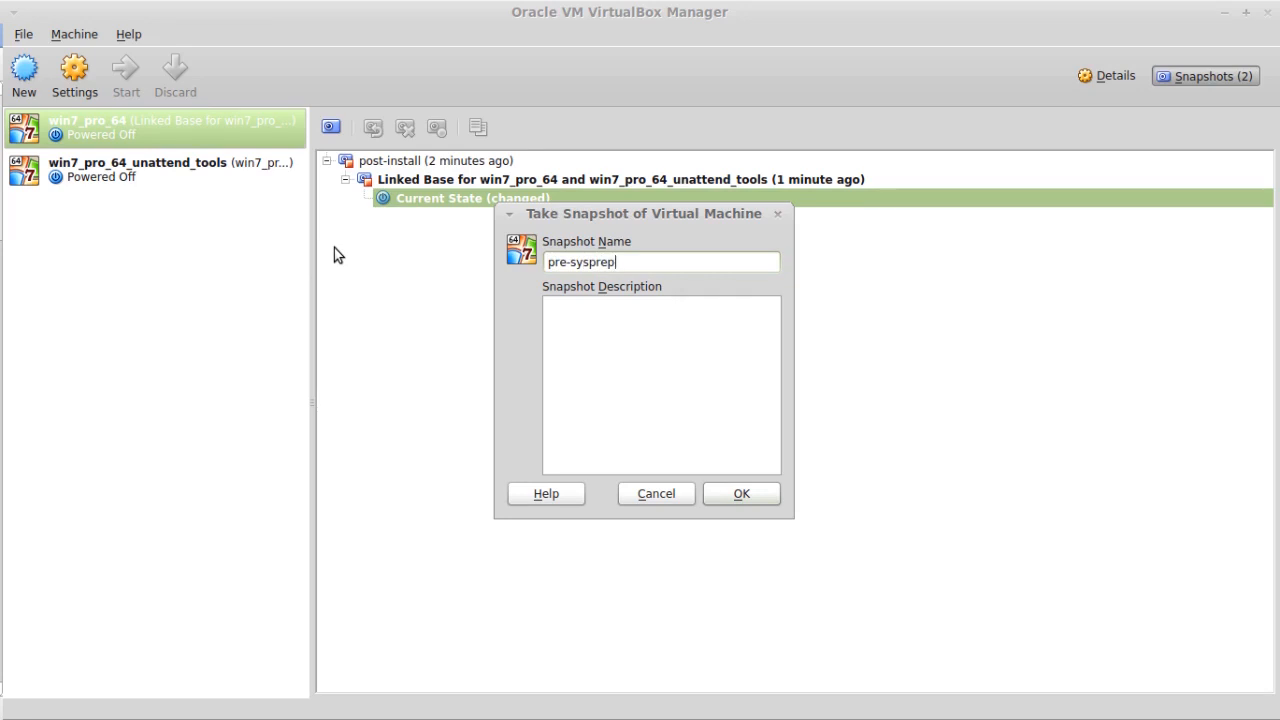
left_click(741, 493)
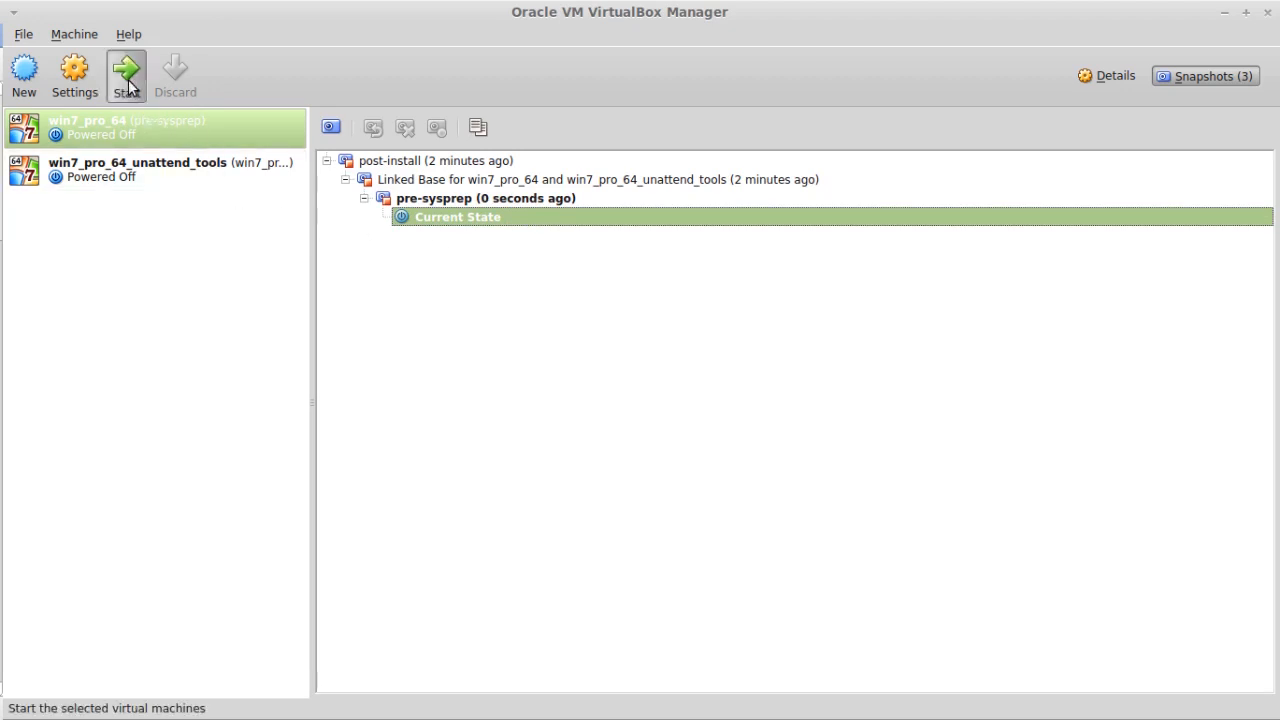
left_click(127, 75)
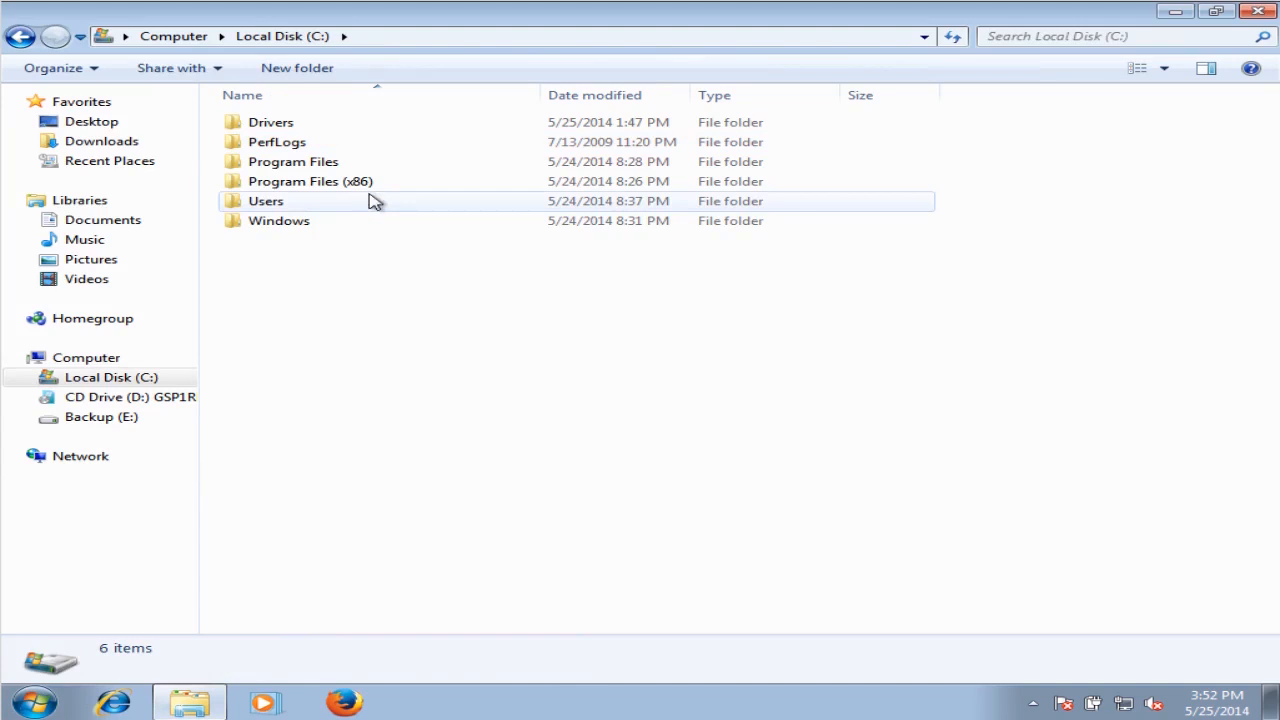
Step: Browse from Local Disk (C:) through Windows and System32 into the sysprep folder
double_click(278, 220)
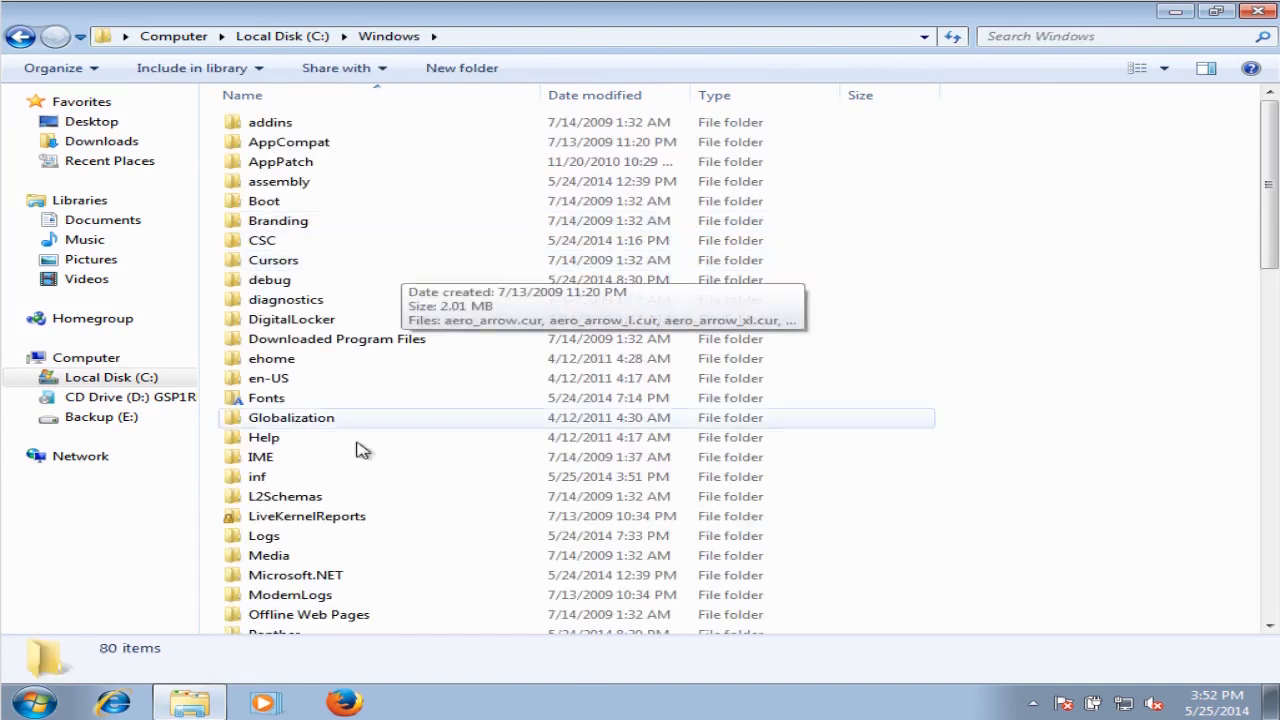
mouse_move(1235, 508)
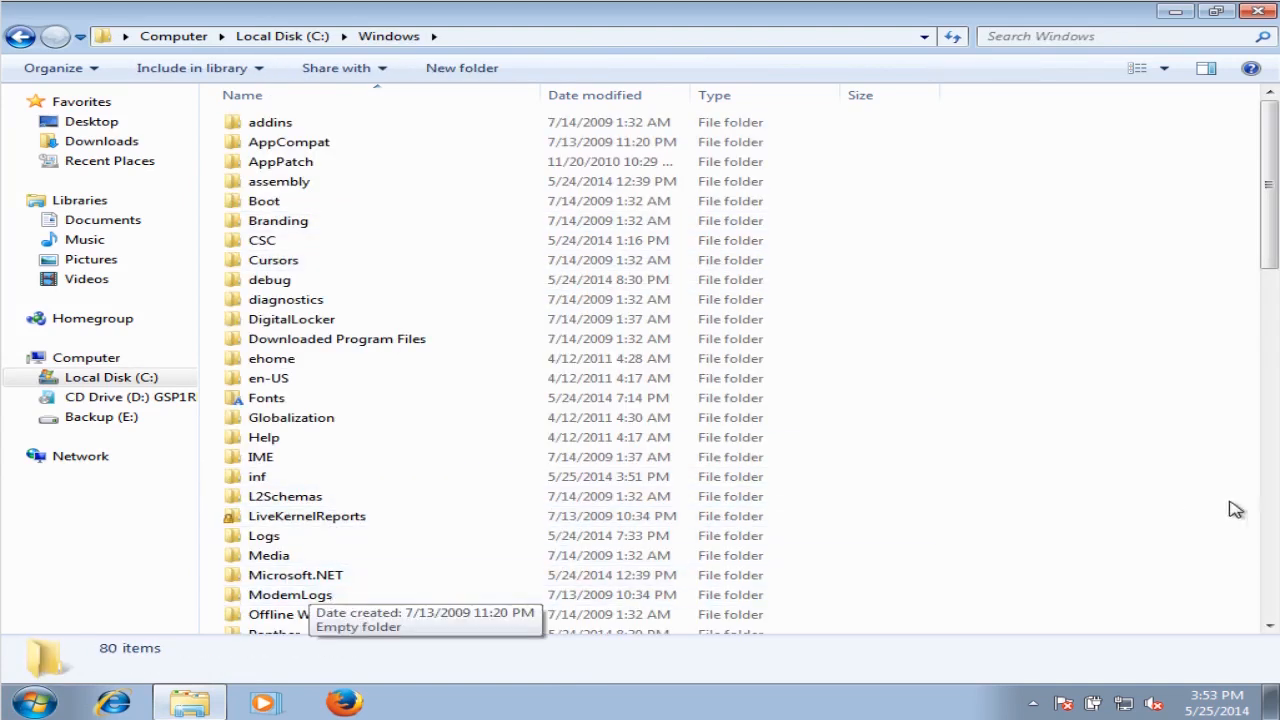
scroll("down", 3)
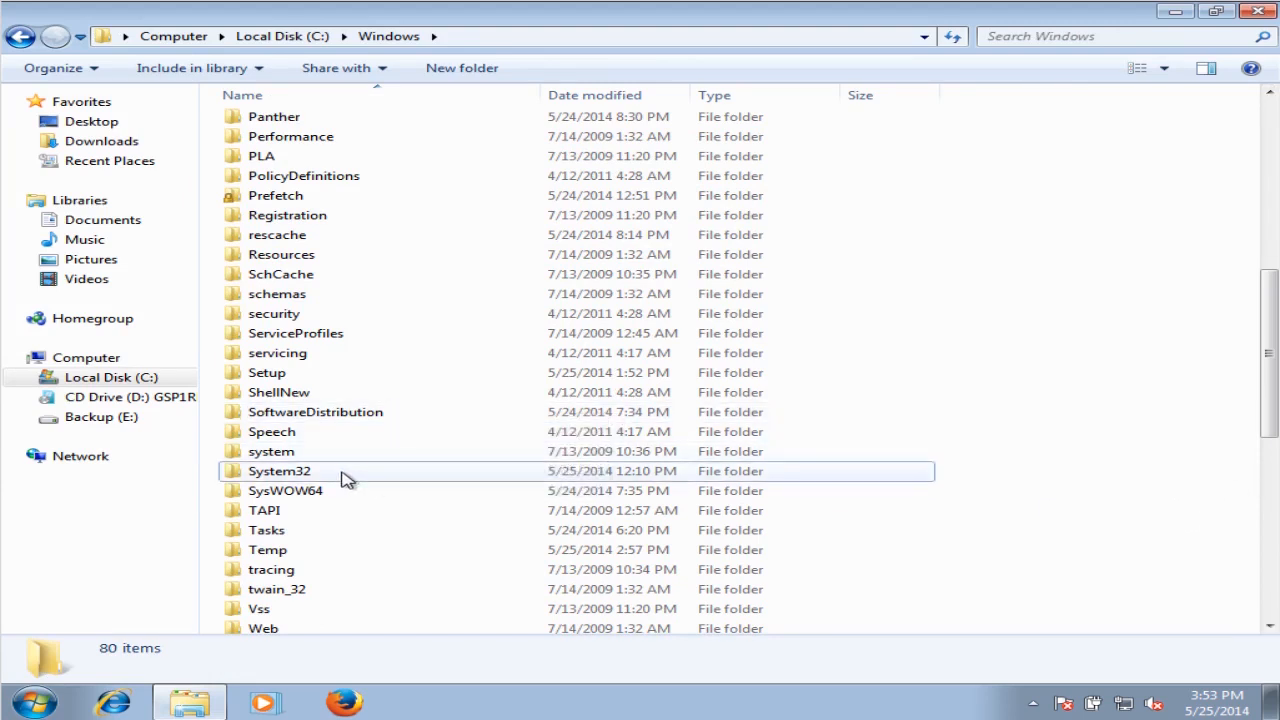
double_click(280, 471)
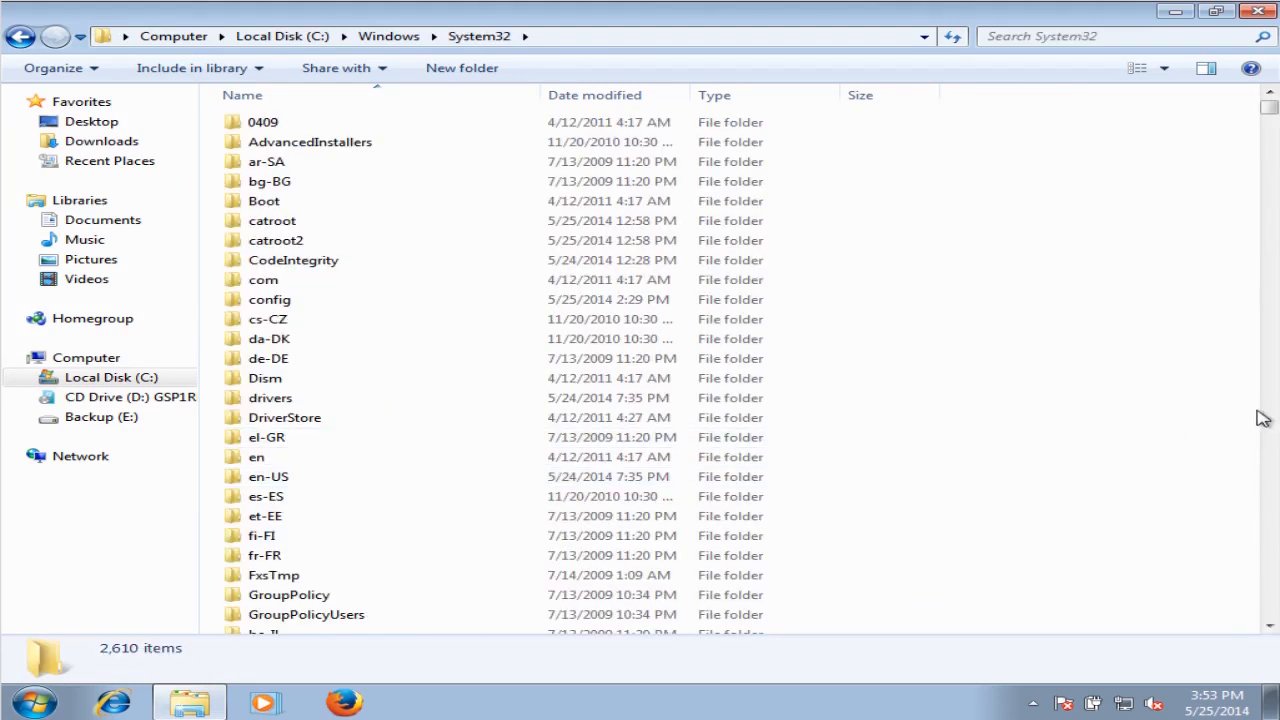
scroll("down", 3)
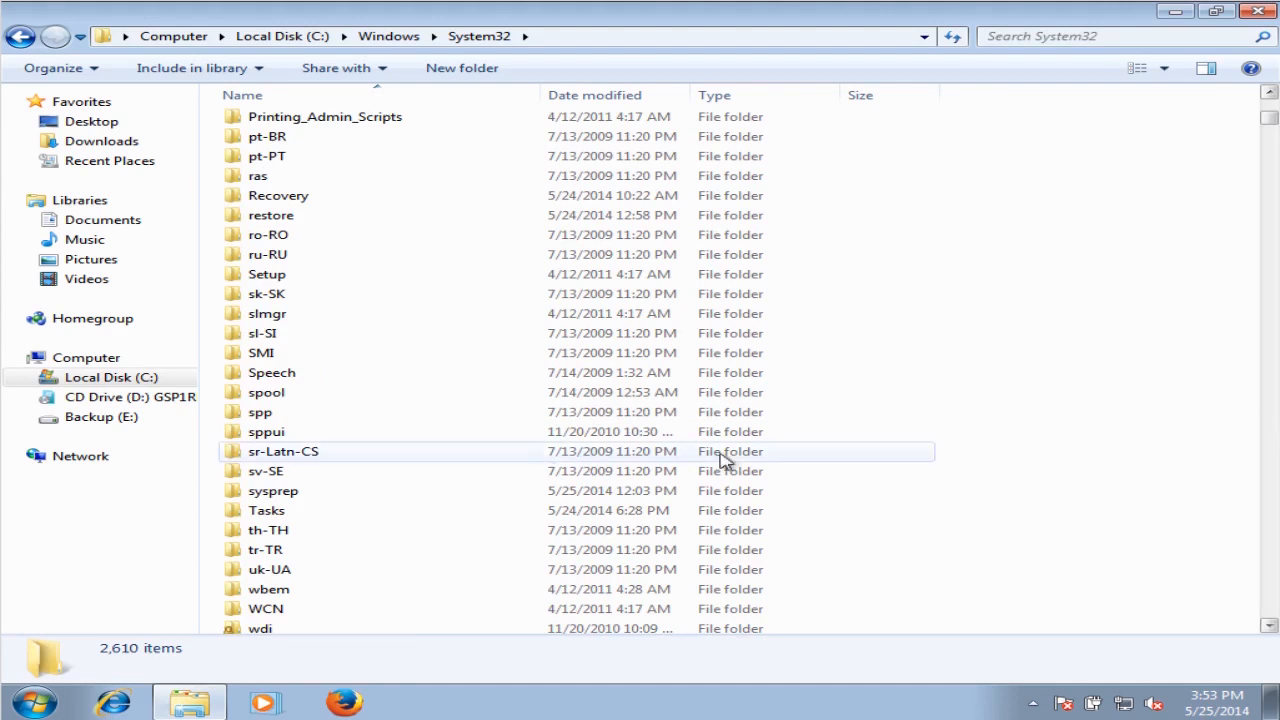
double_click(272, 490)
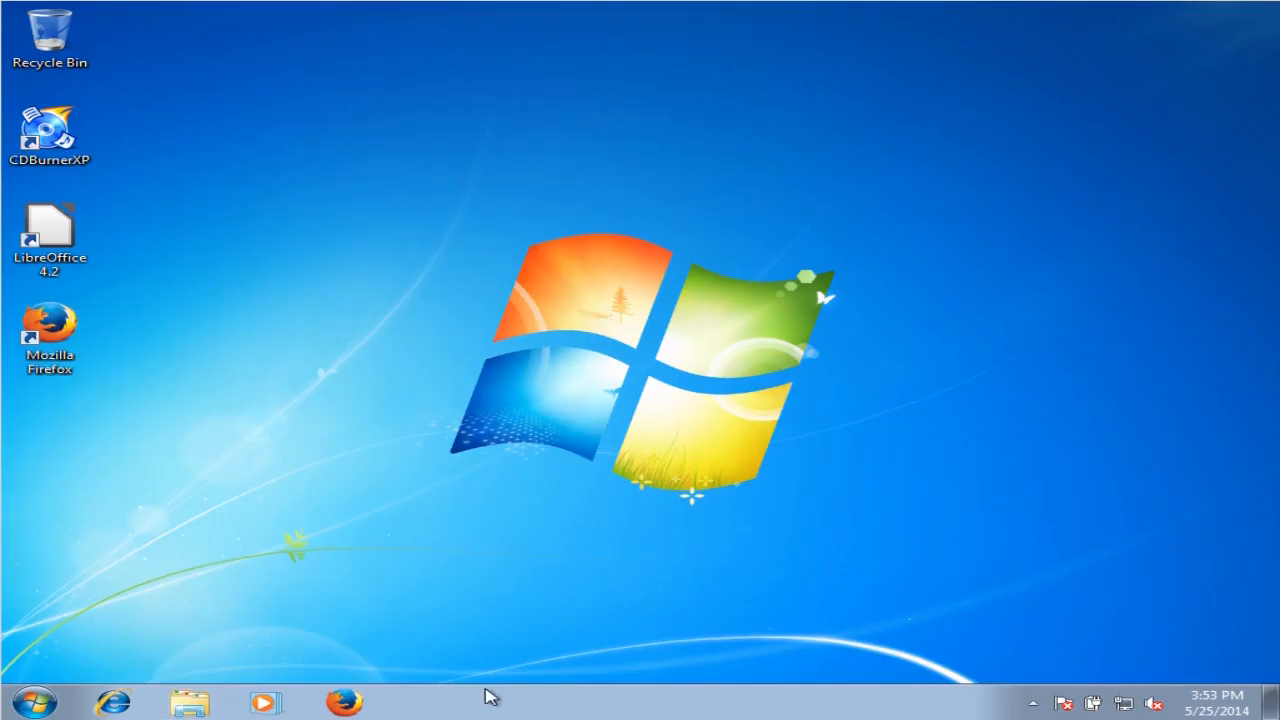
Step: In an administrator Command Prompt, change directory to c:\windows\system32\sysprep
left_click(33, 700)
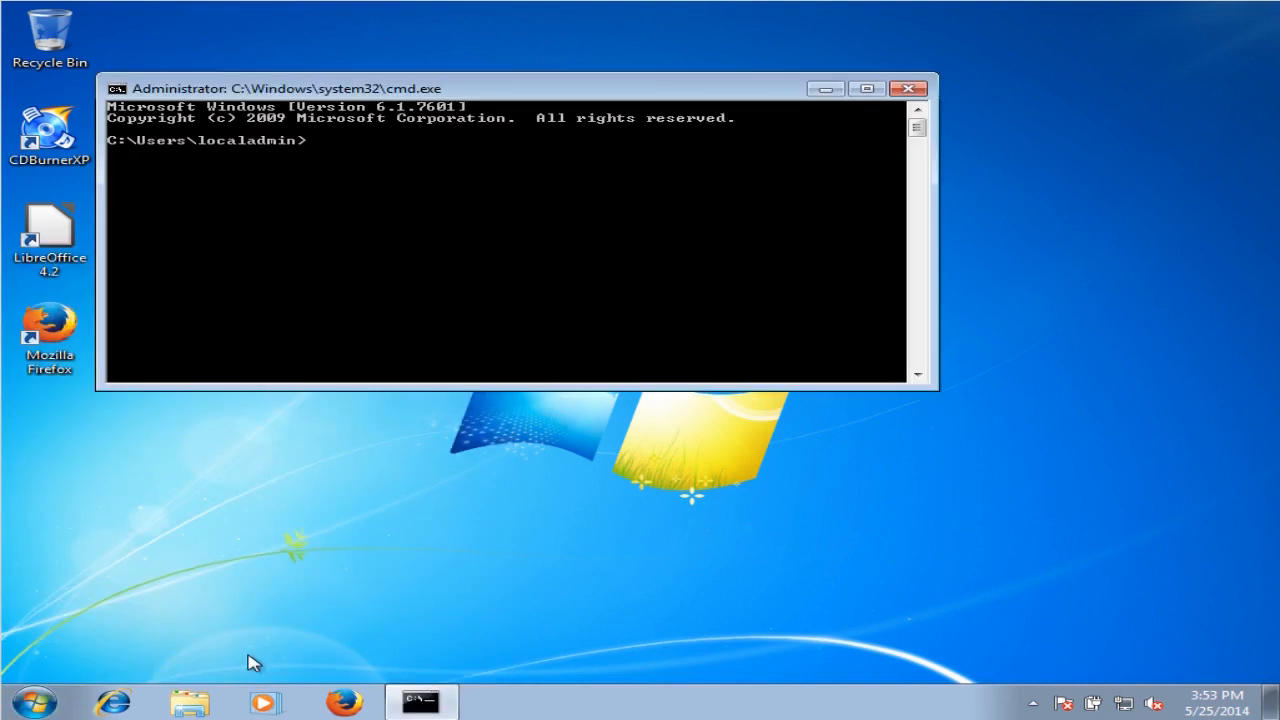
type("c")
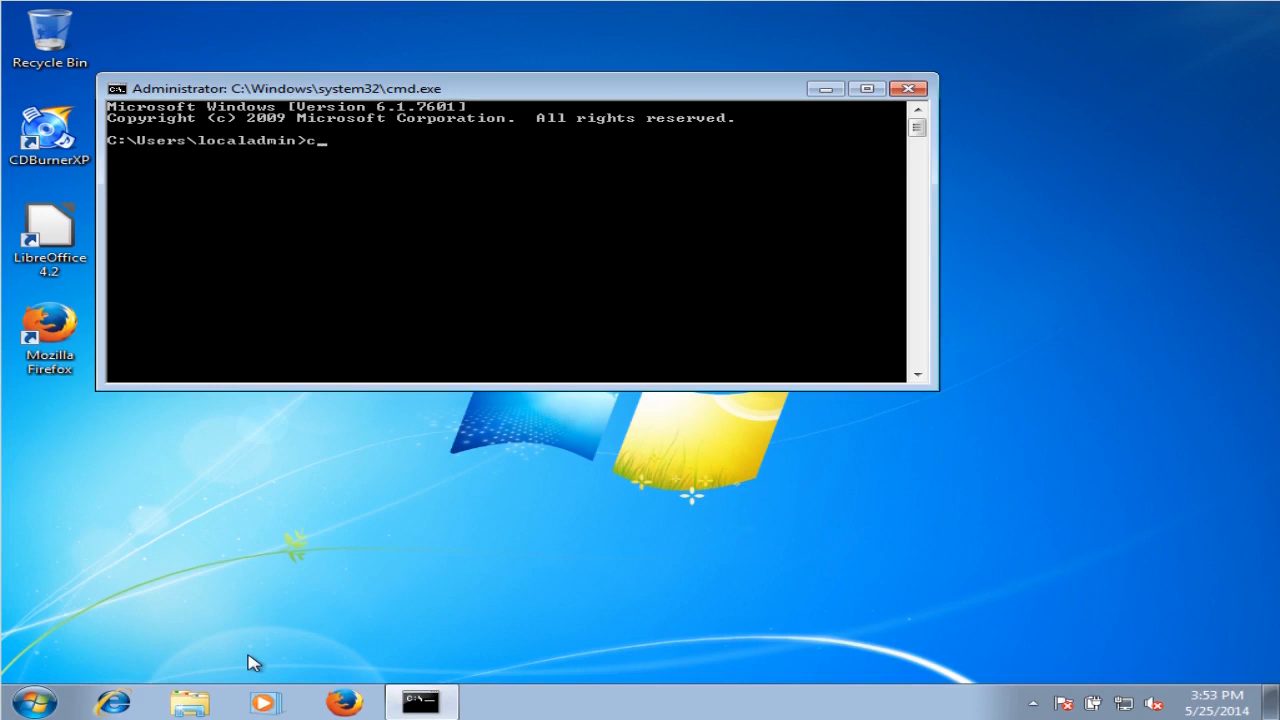
type("d")
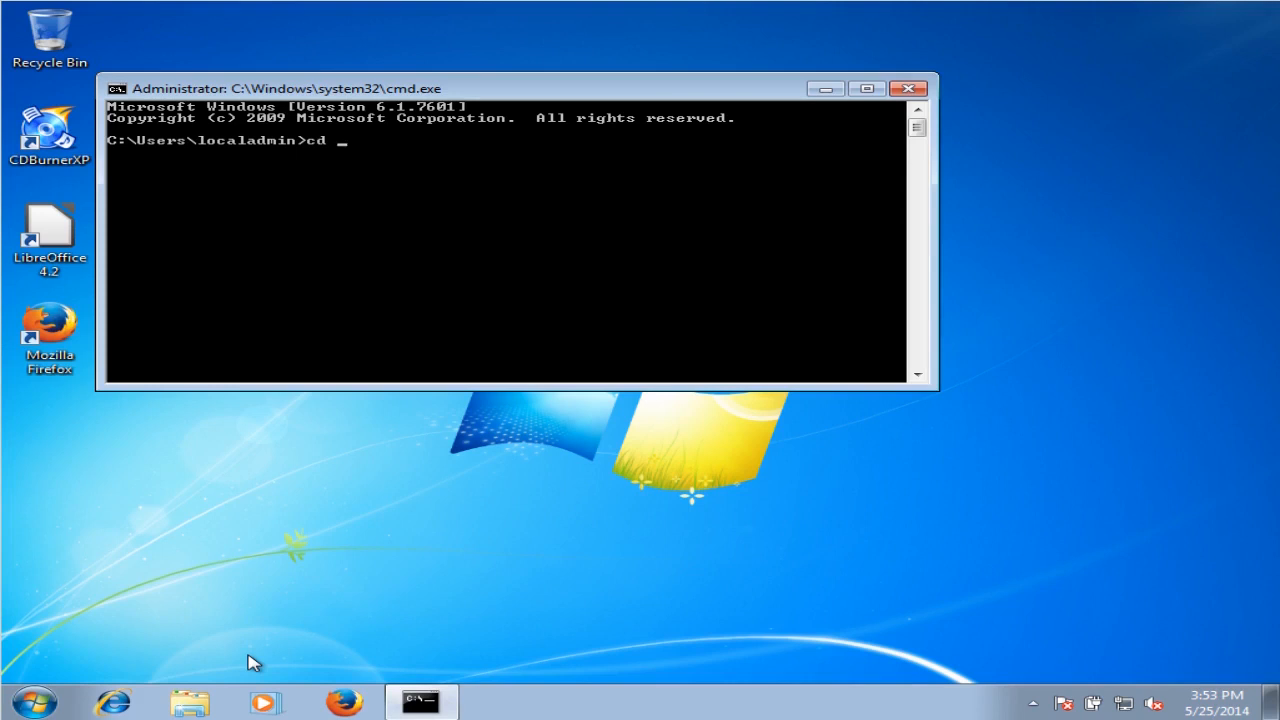
type("c:")
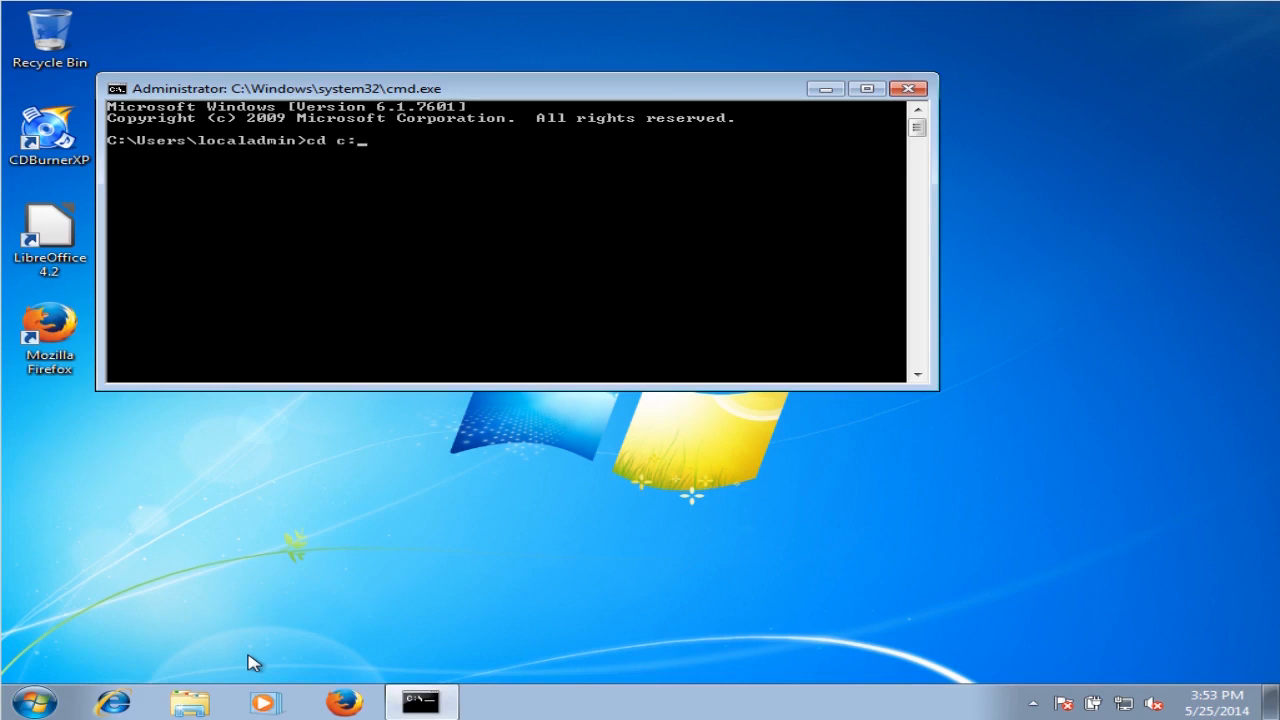
type("\\")
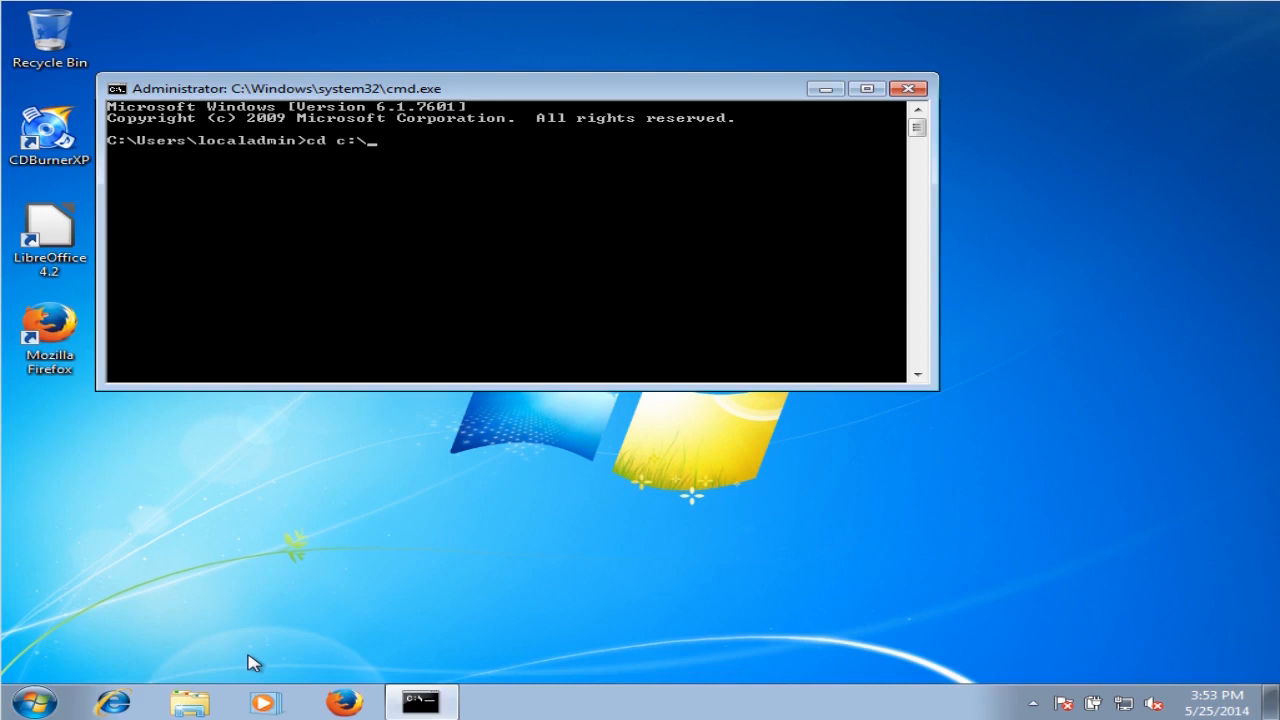
type("windows")
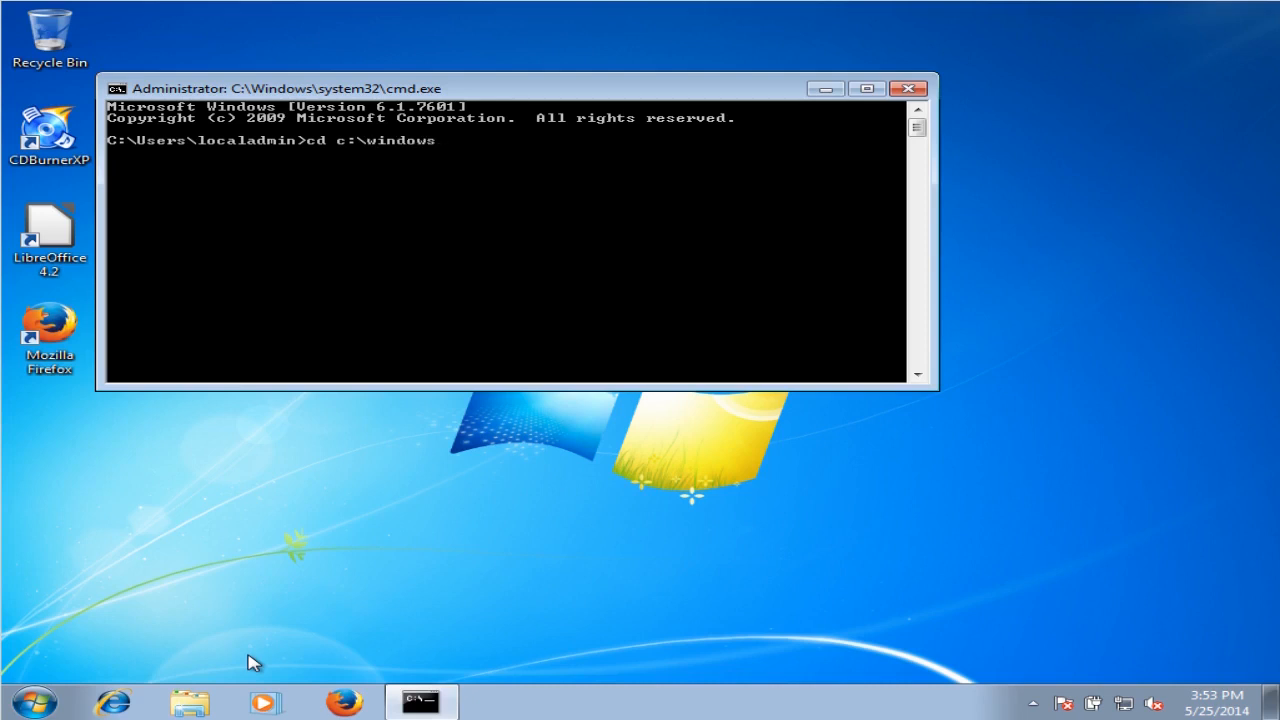
type("\\sy")
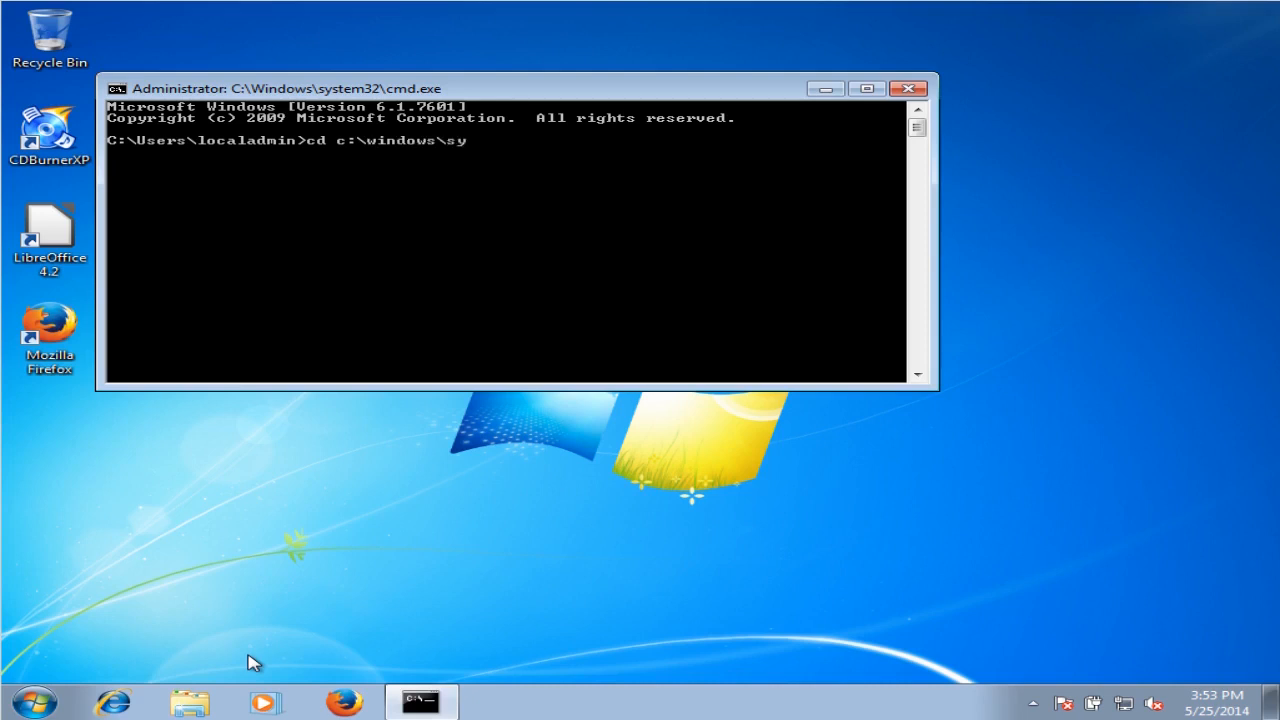
type("stem3")
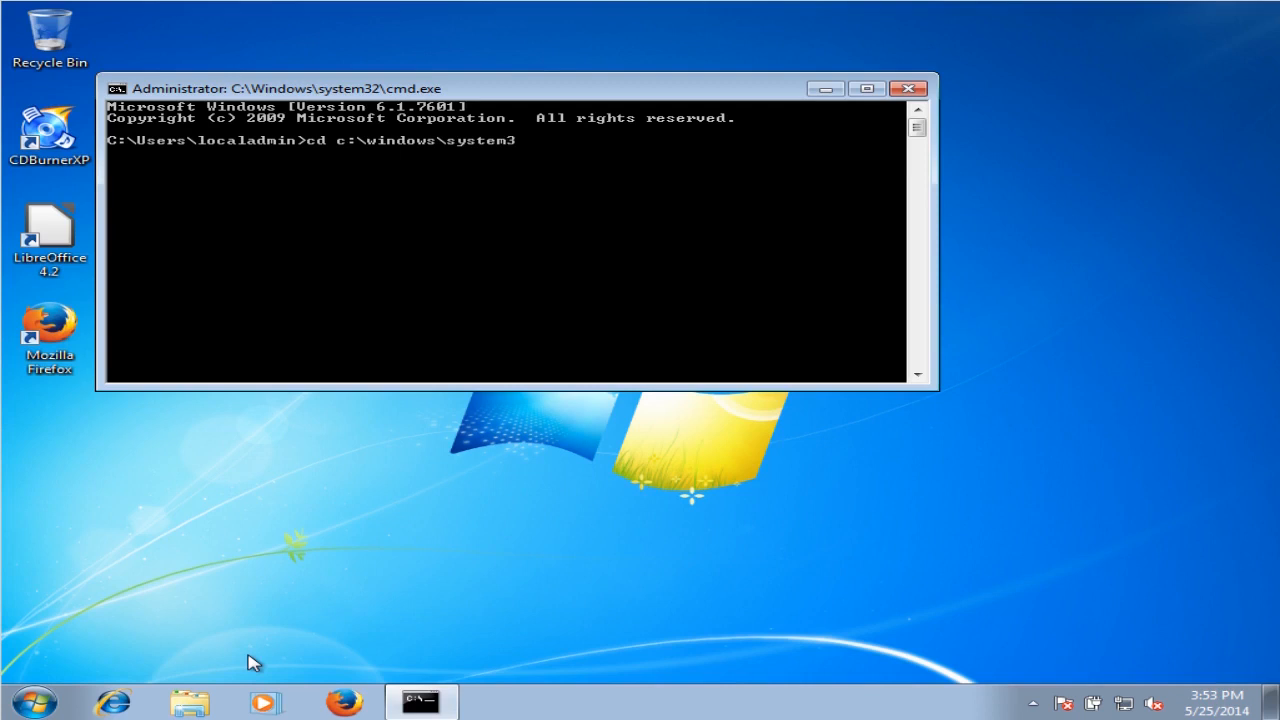
type("2\\")
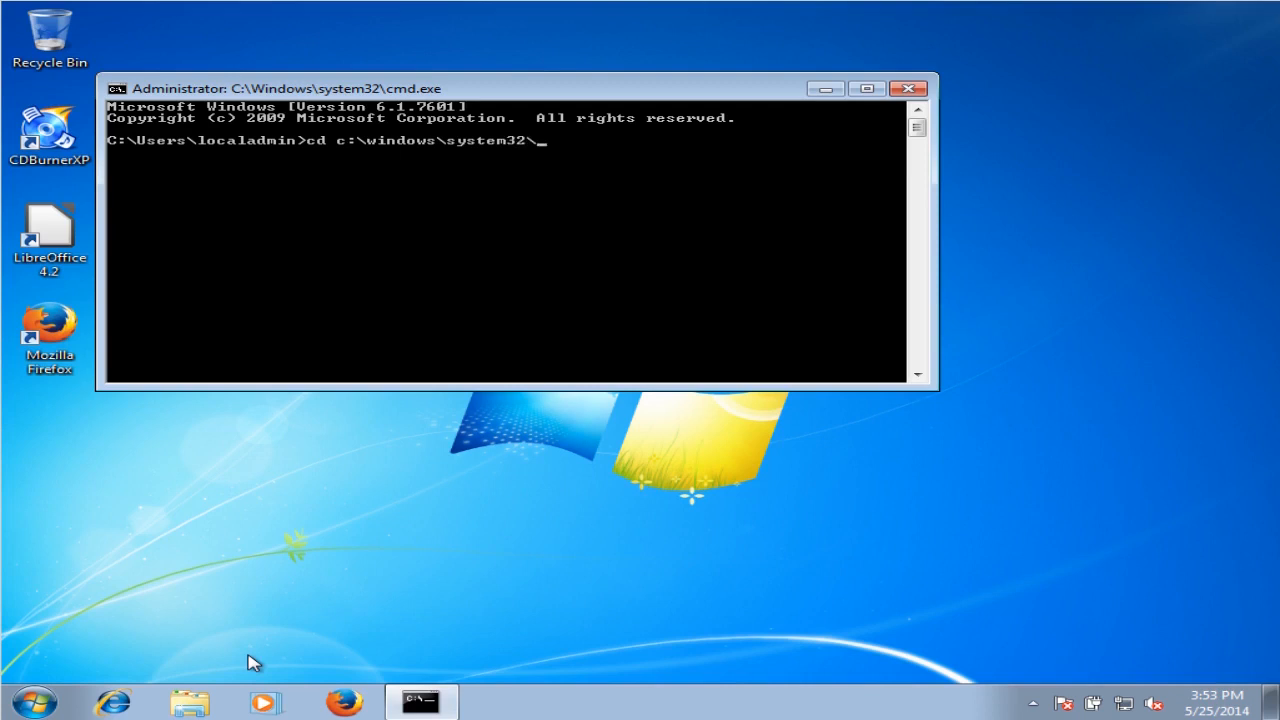
type("sysprep")
type("dir")
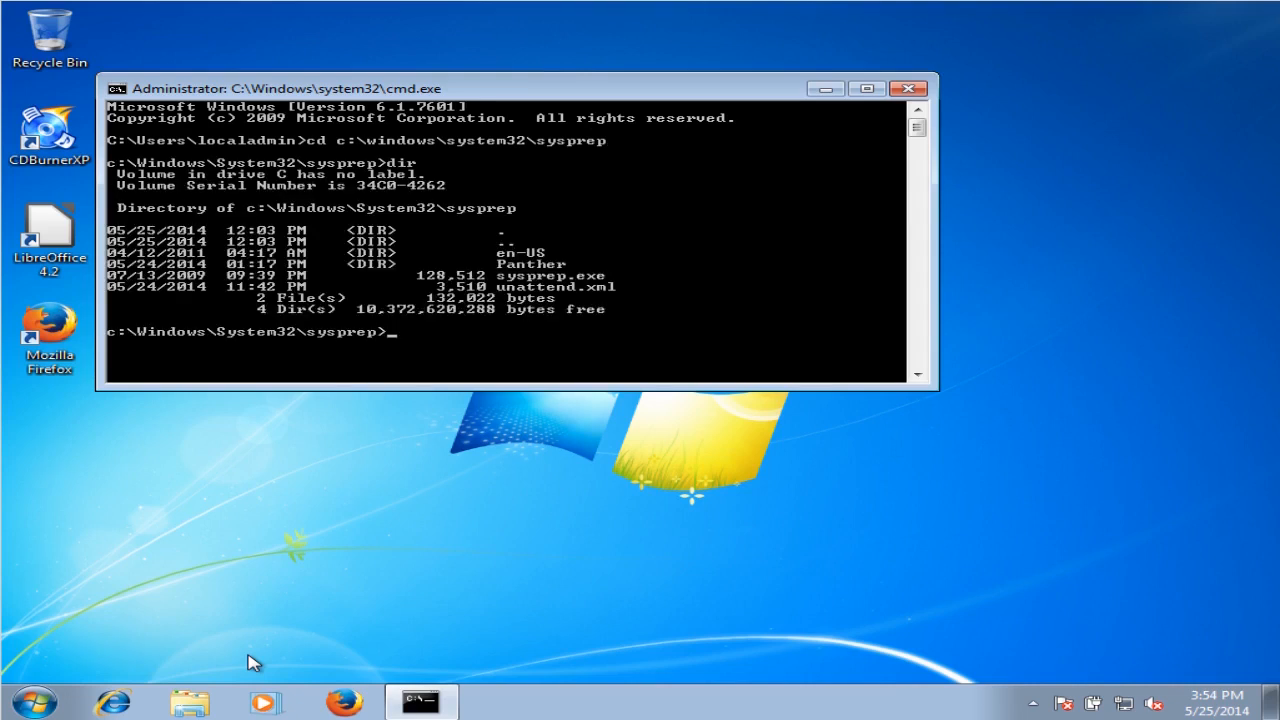
Step: Run sysprep.exe /generalize /quit /unattend:"c:\windows\system32\sysprep\unattend.xml"
type("sy")
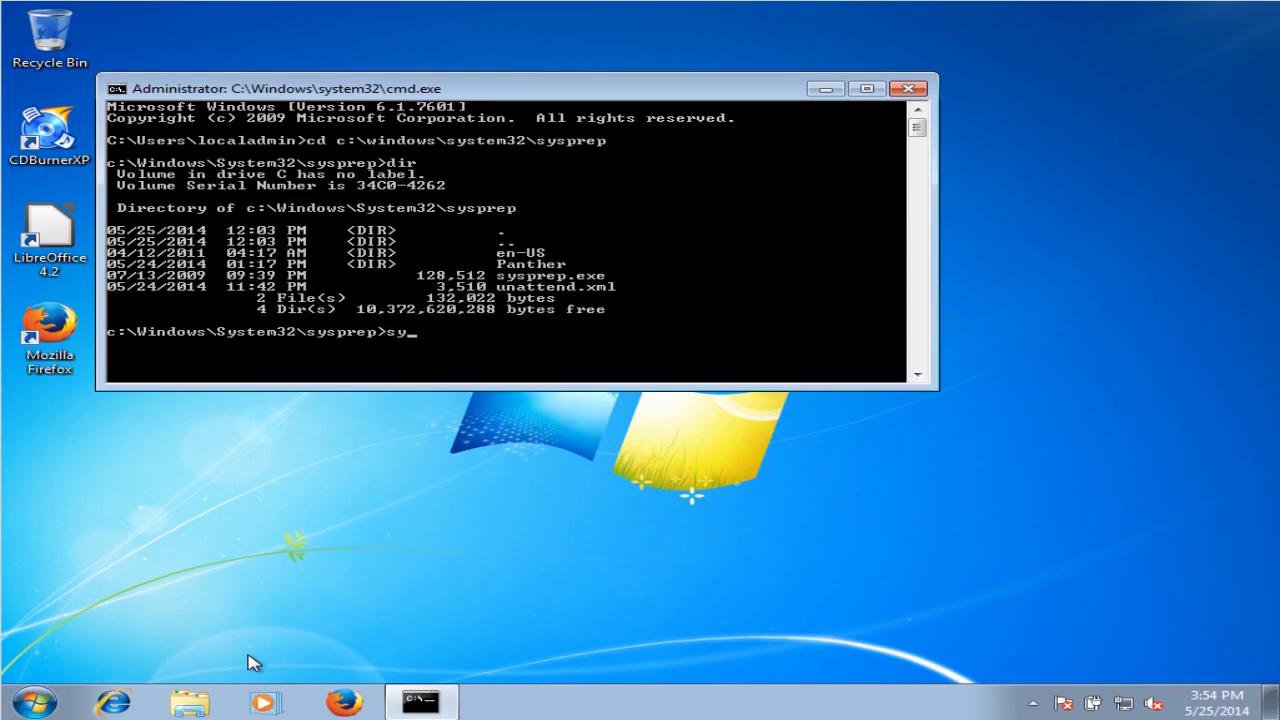
type("sprep.")
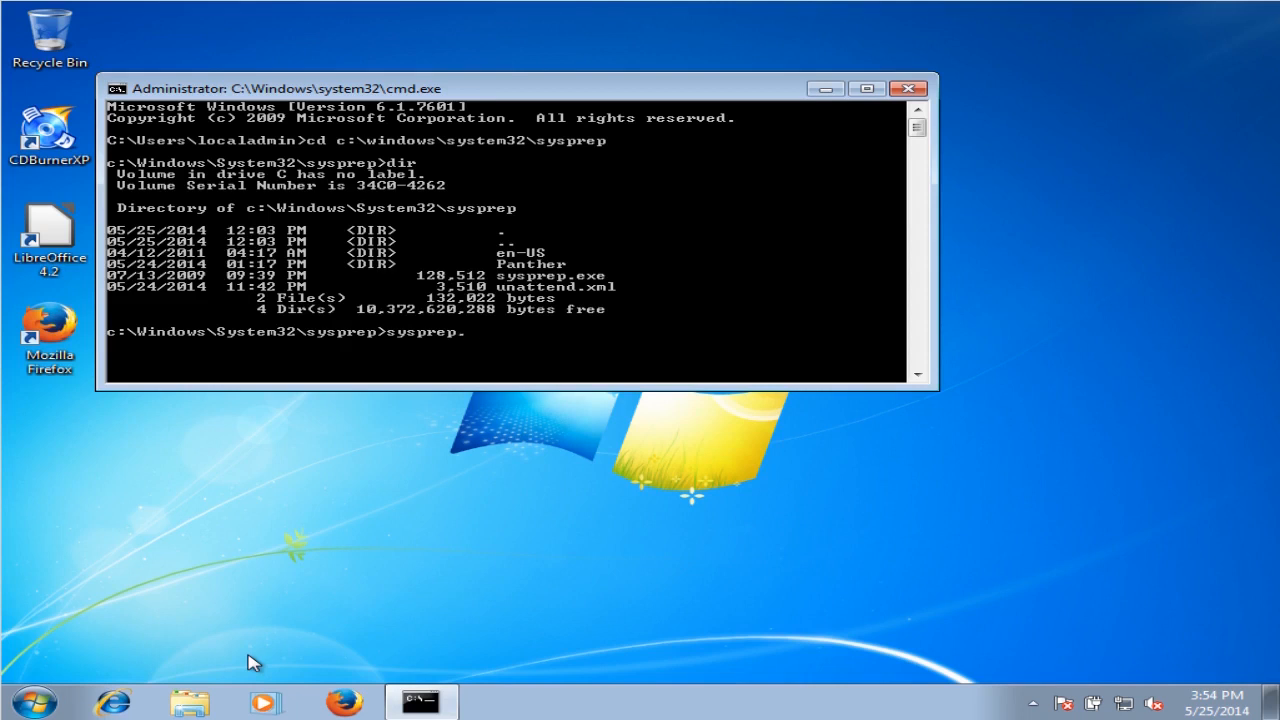
type(".exe /")
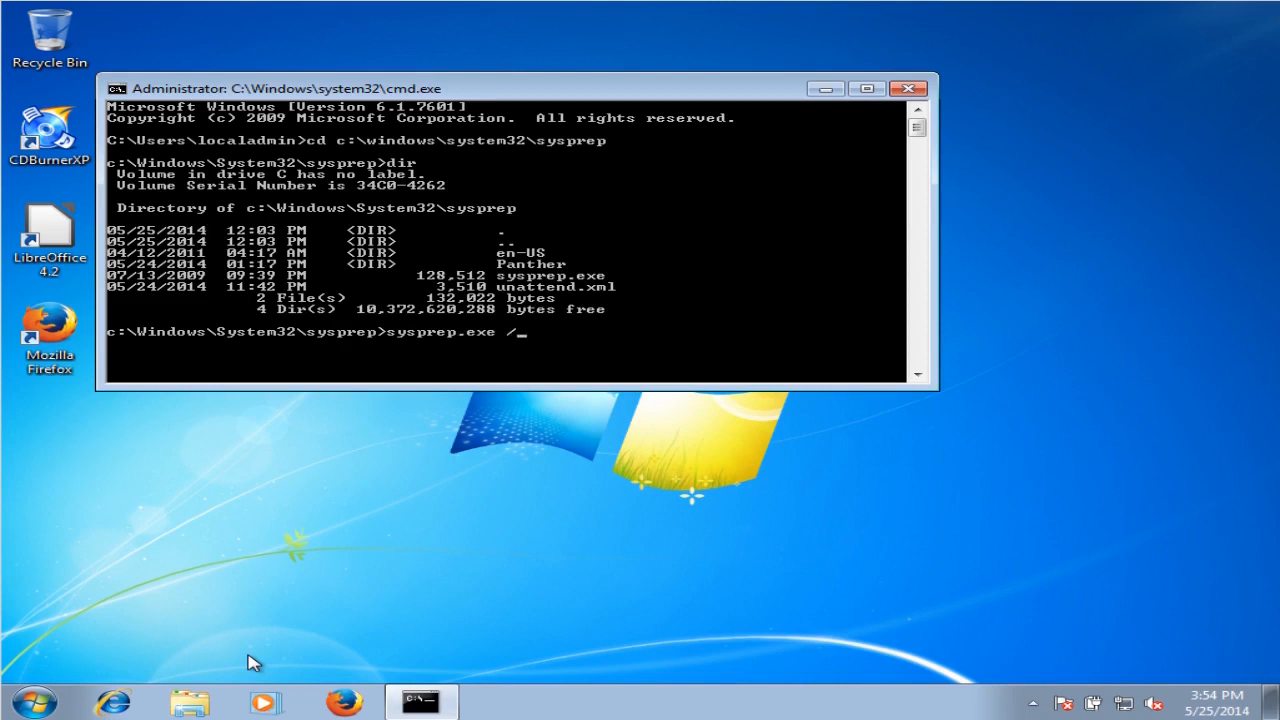
type("gener")
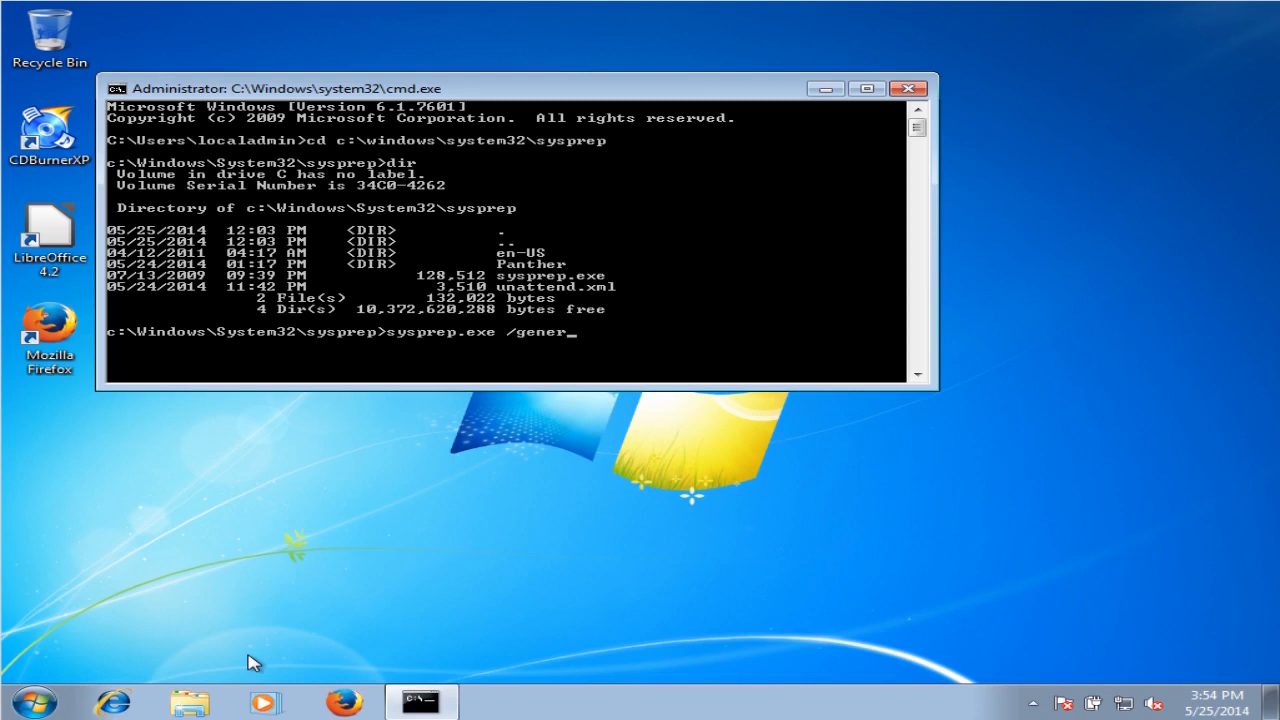
type("alize /")
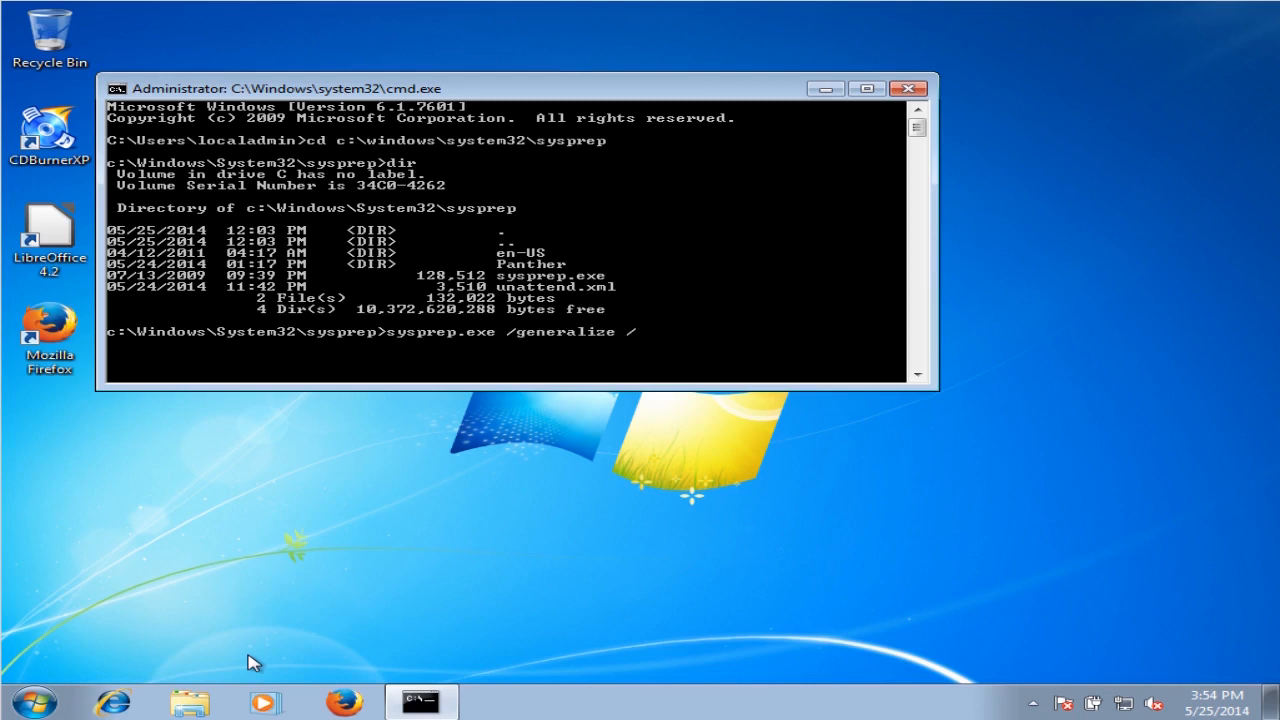
type("quit")
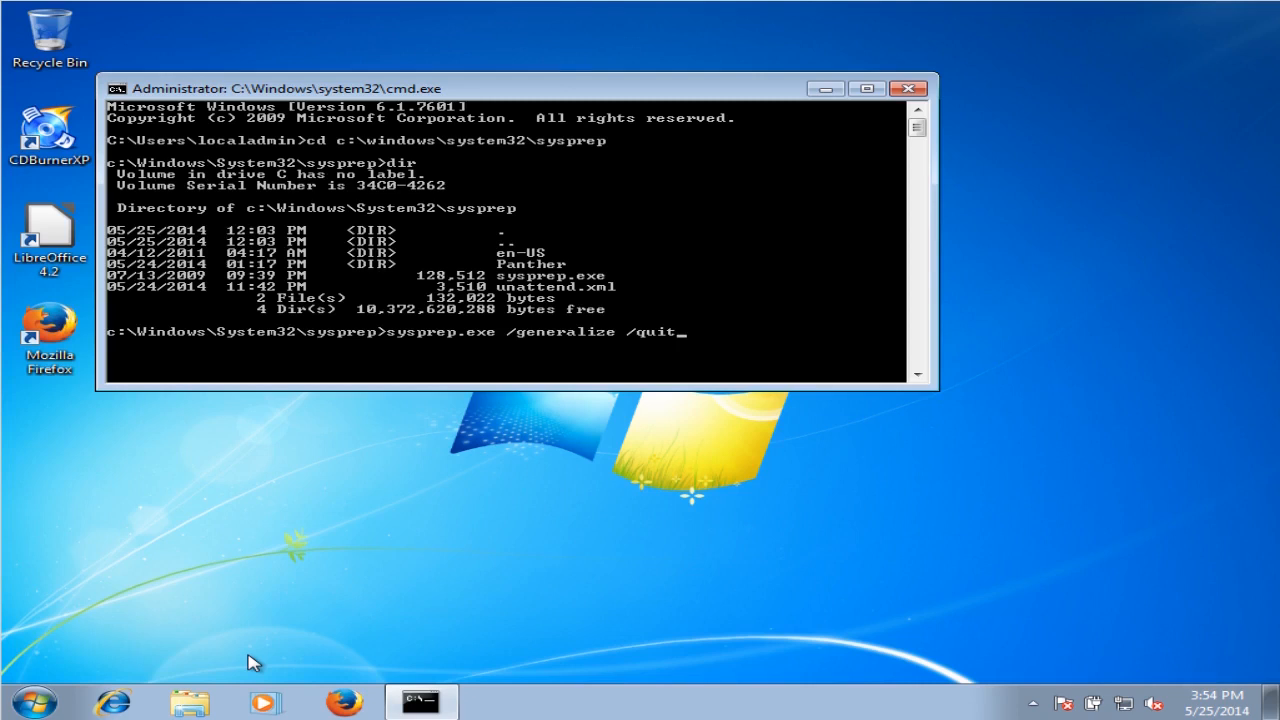
type("/una")
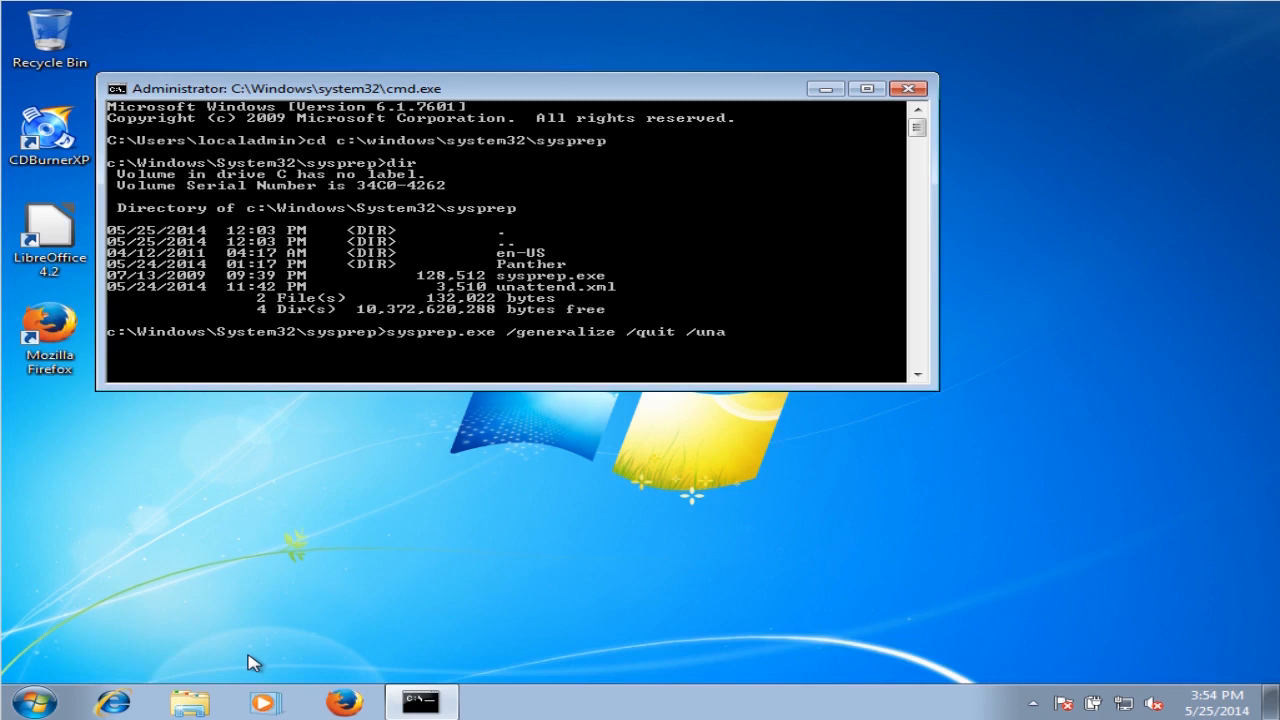
type("ttend:")
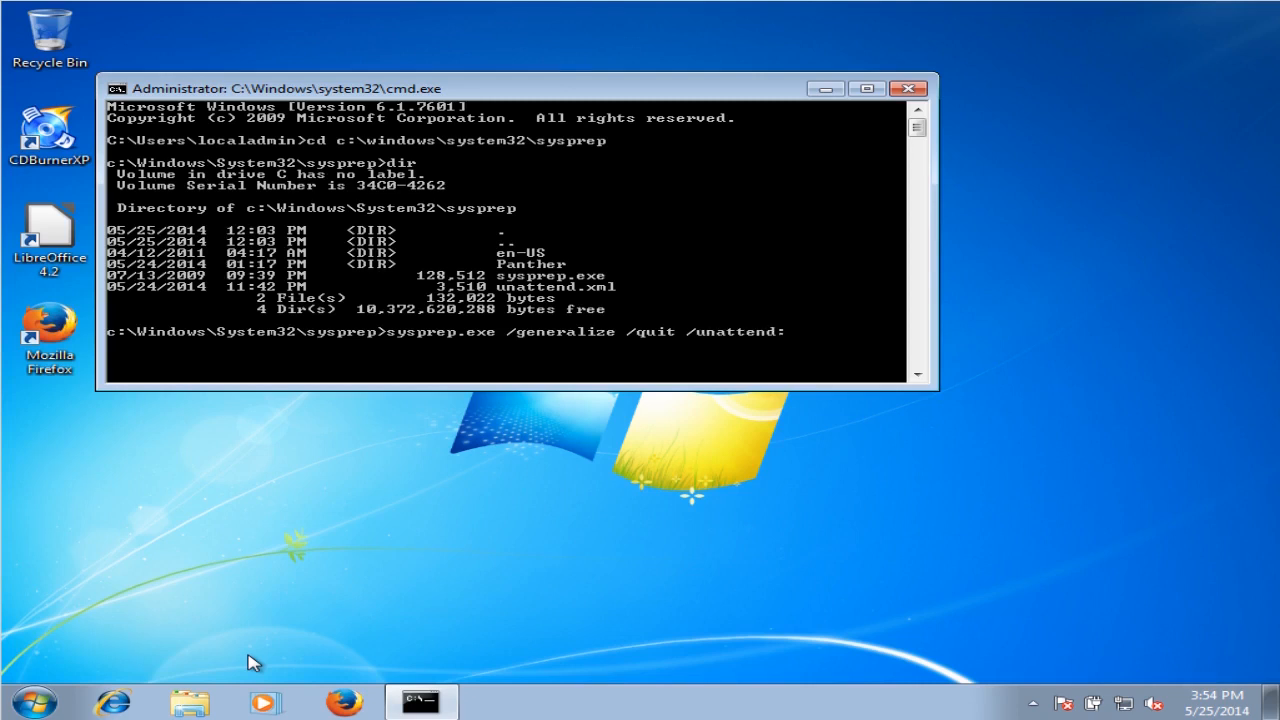
type("\"")
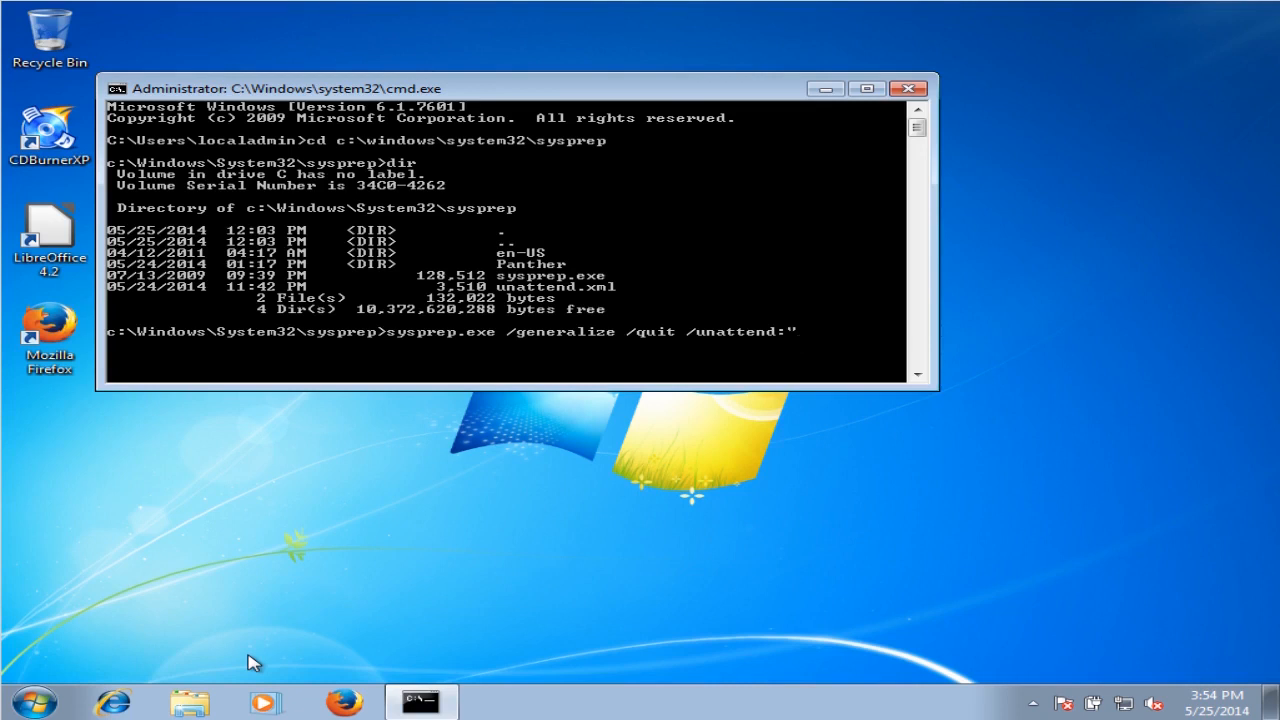
type("c:")
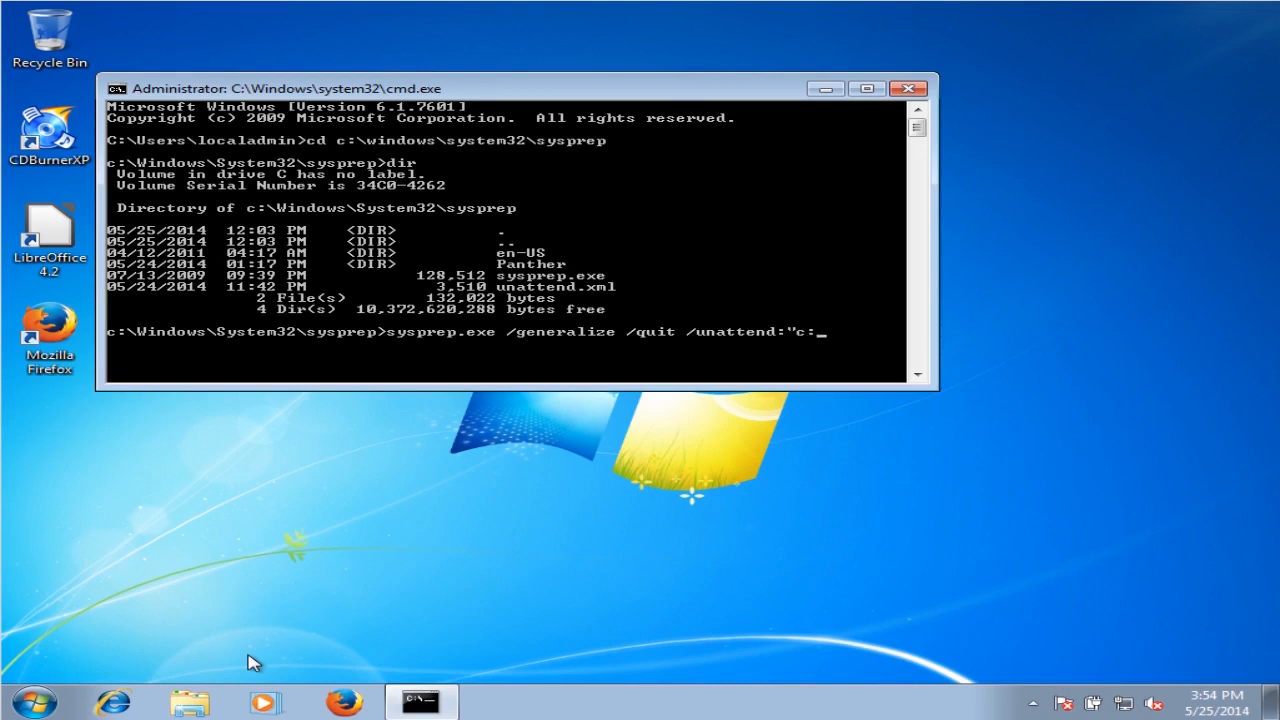
type("w")
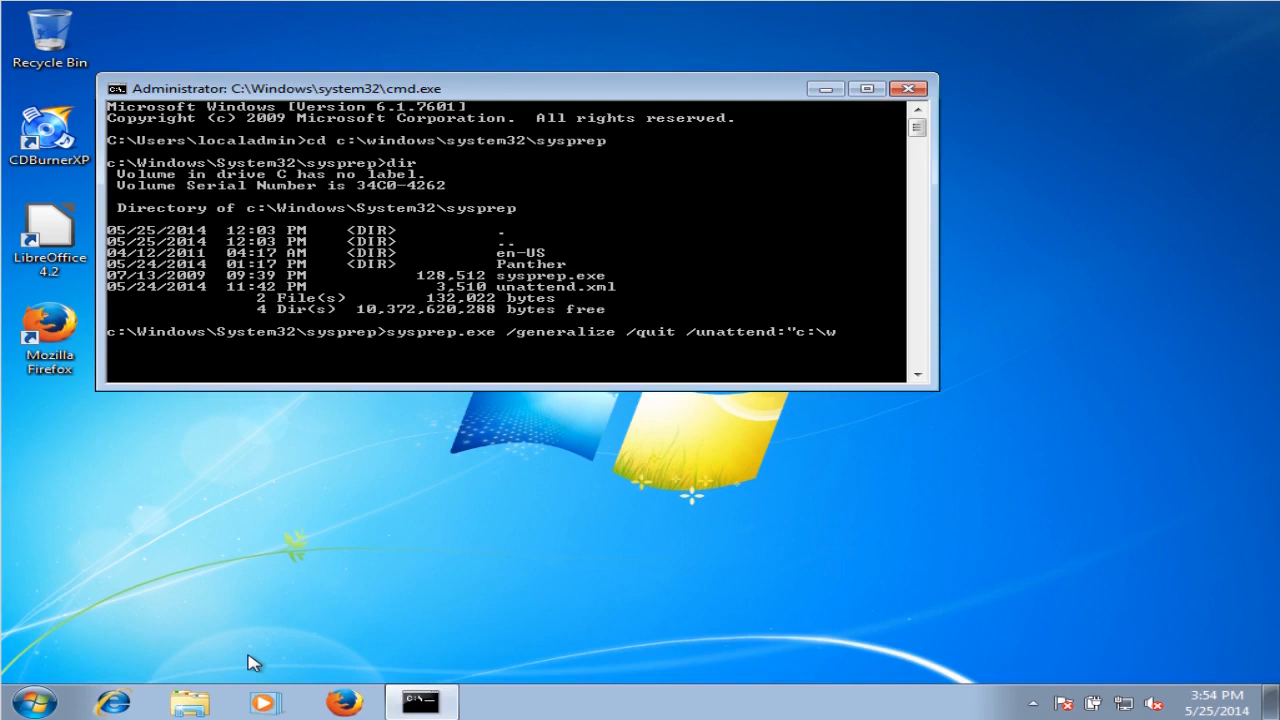
type("indows\\system3")
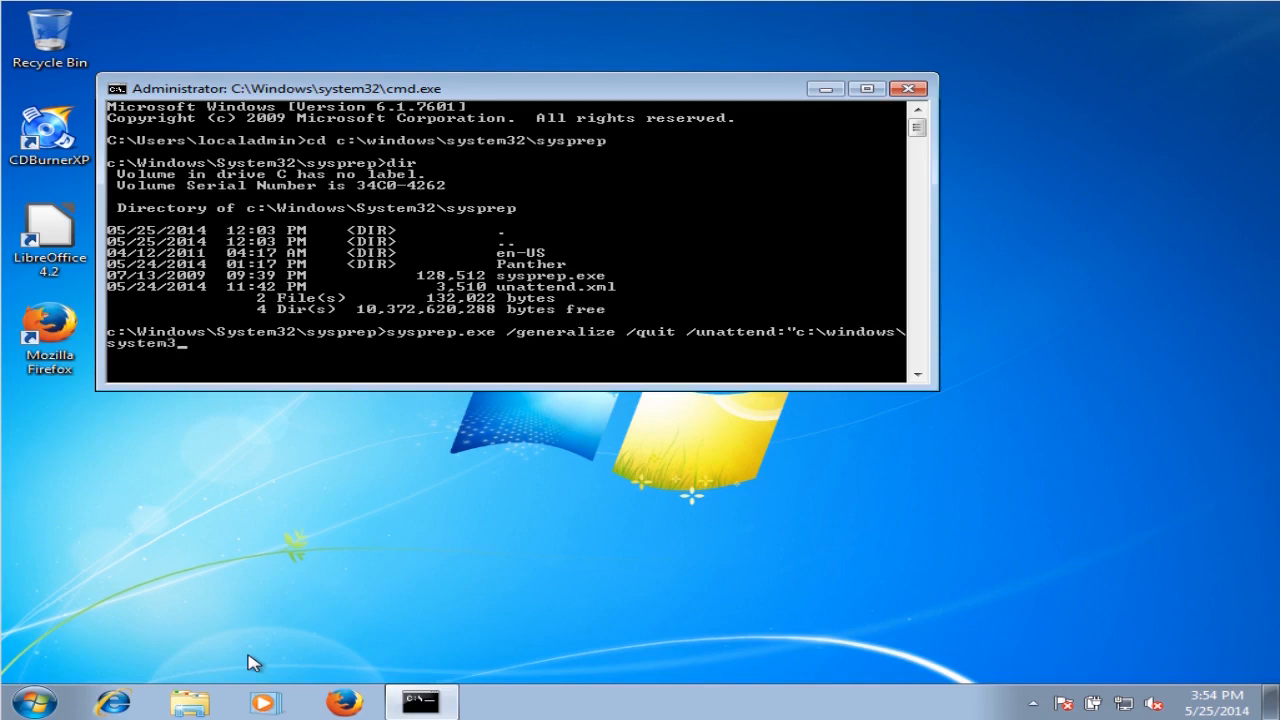
type("2\\")
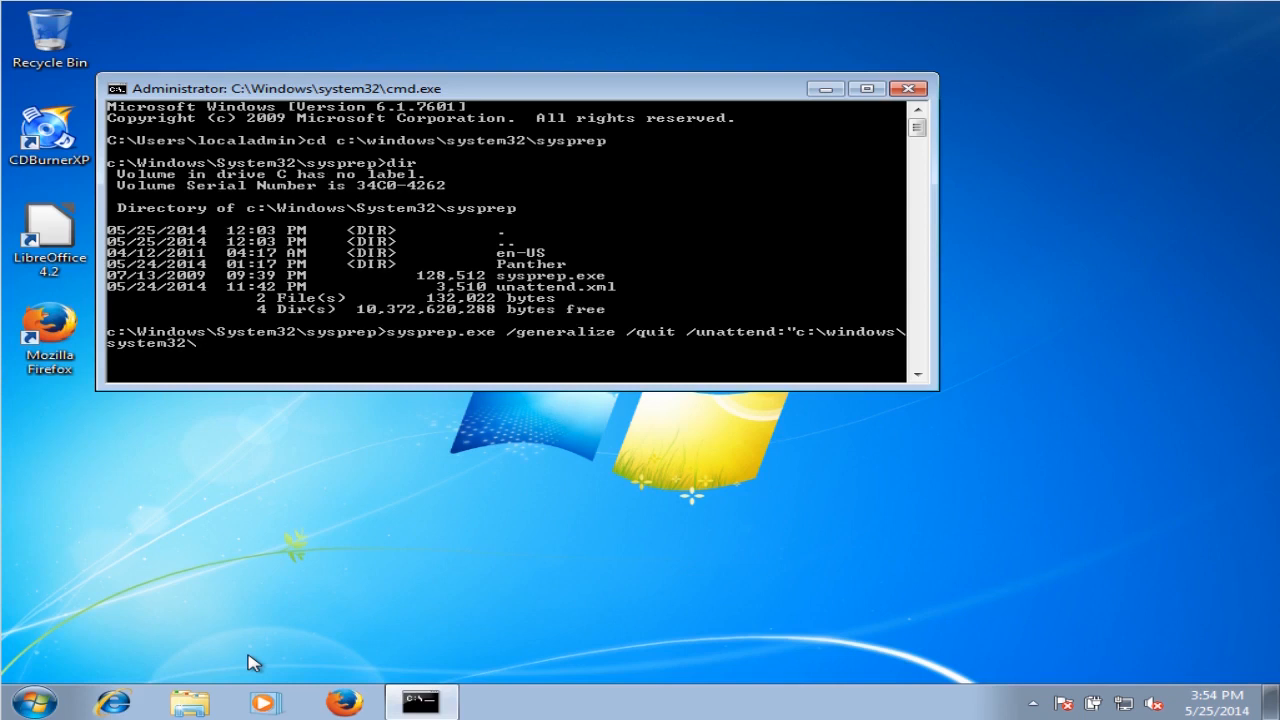
type("sysprep")
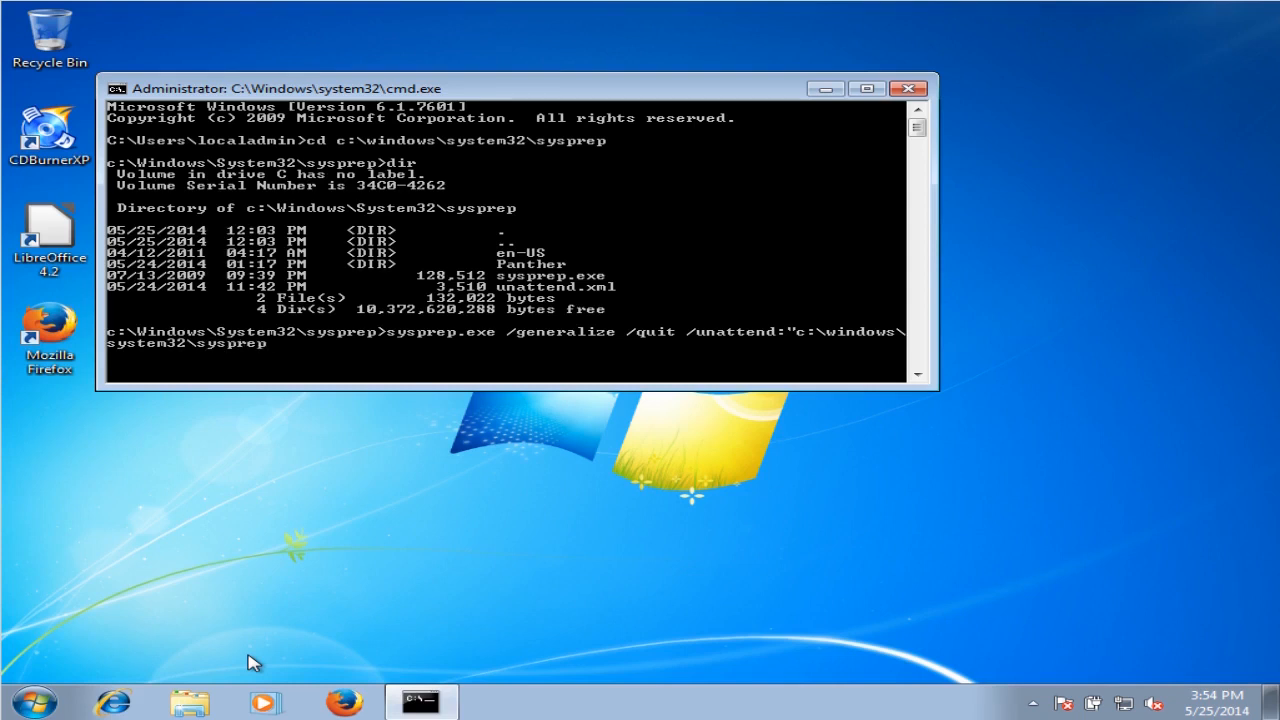
type("\\")
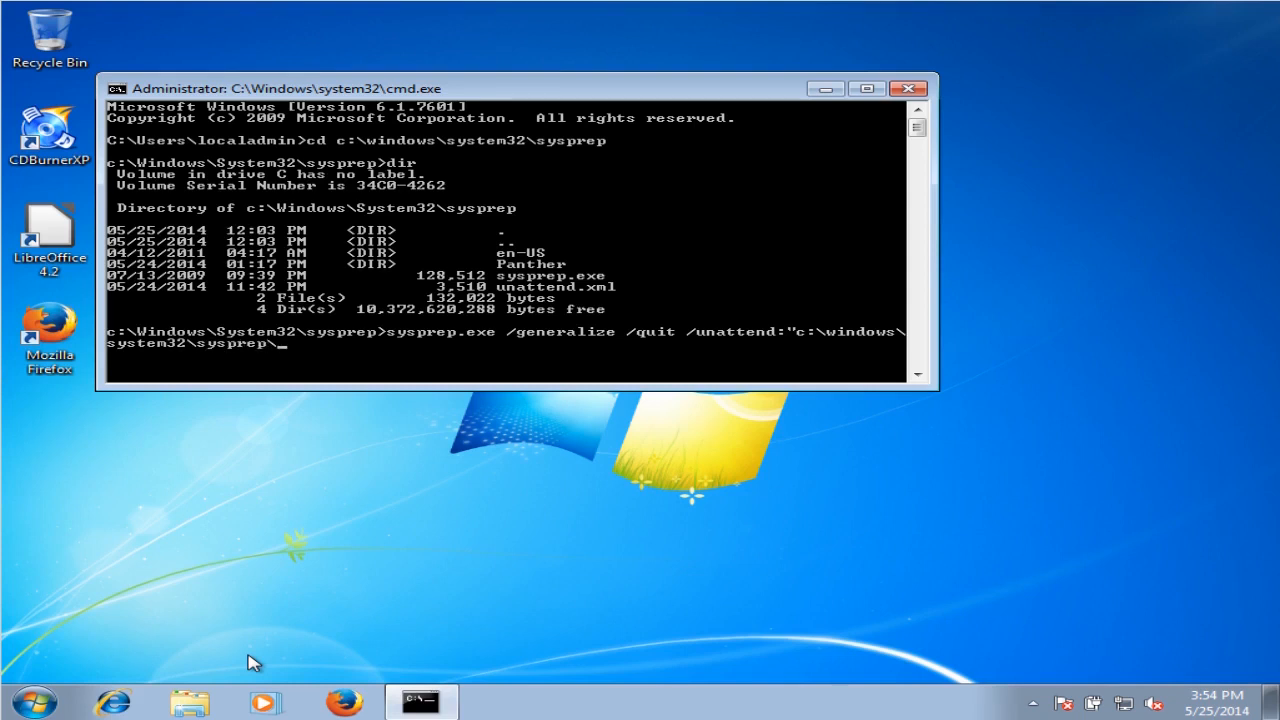
type("unatt")
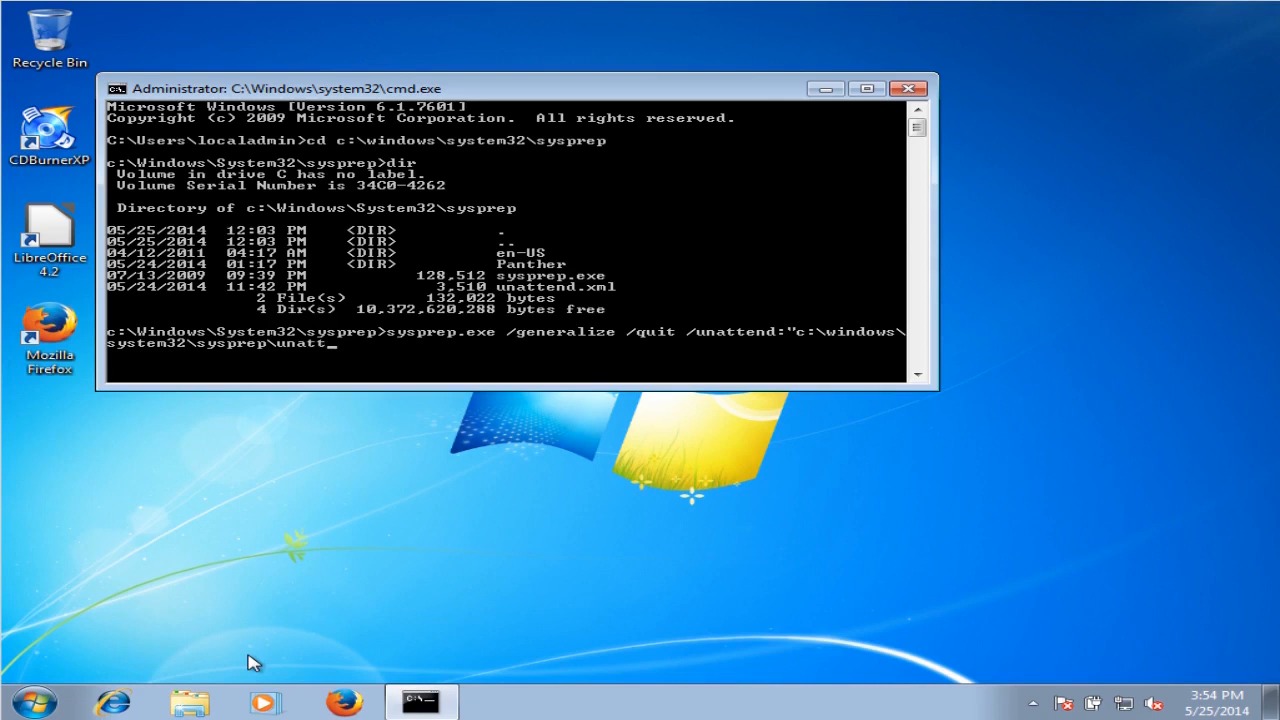
key("Return")
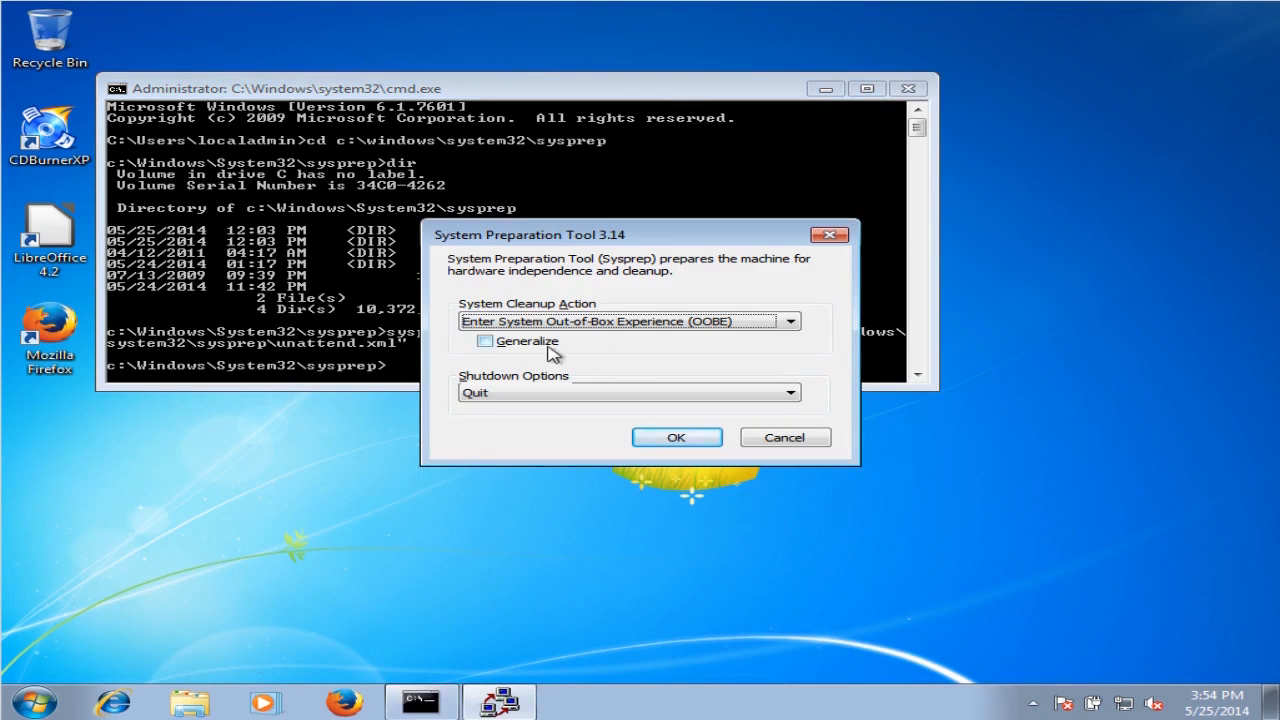
Step: Run Sysprep with Generalize, Out-of-Box Experience and Quit, then close the command window
left_click(485, 341)
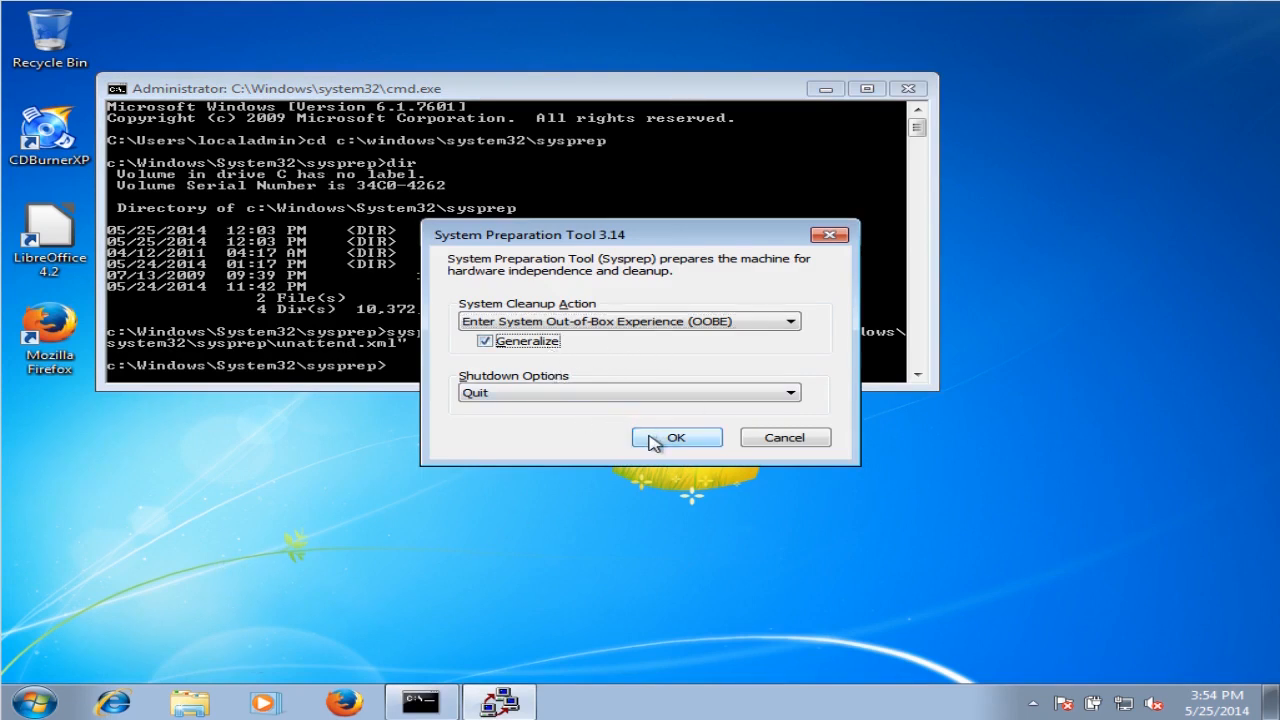
left_click(676, 437)
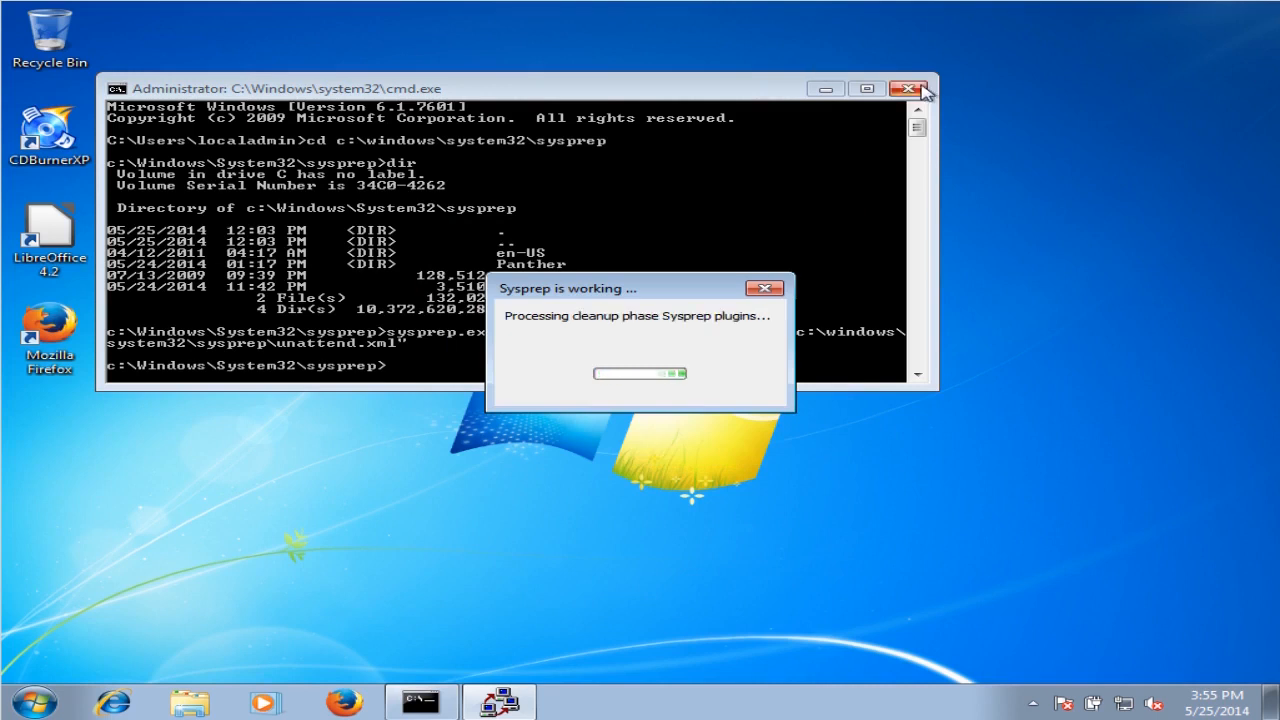
left_click(908, 89)
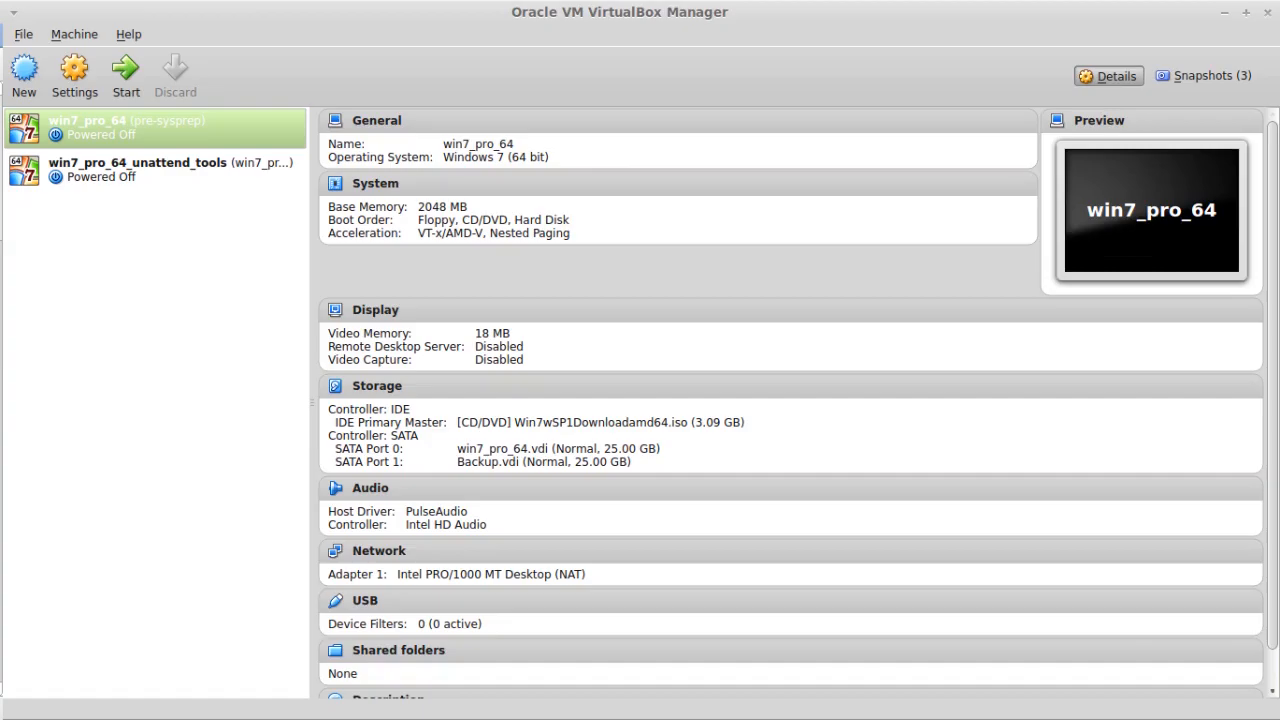
mouse_move(1045, 108)
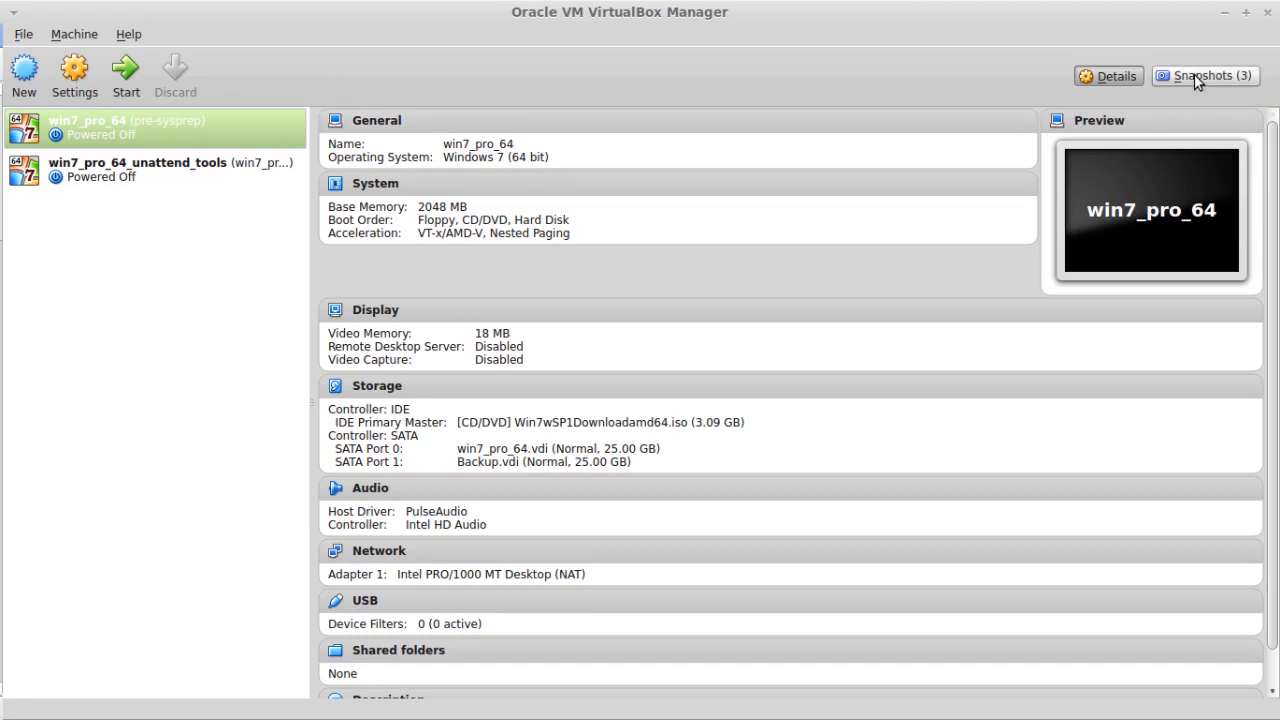
Step: Snapshot win7_pro_64 under the name 'post-sysprep'
left_click(1204, 75)
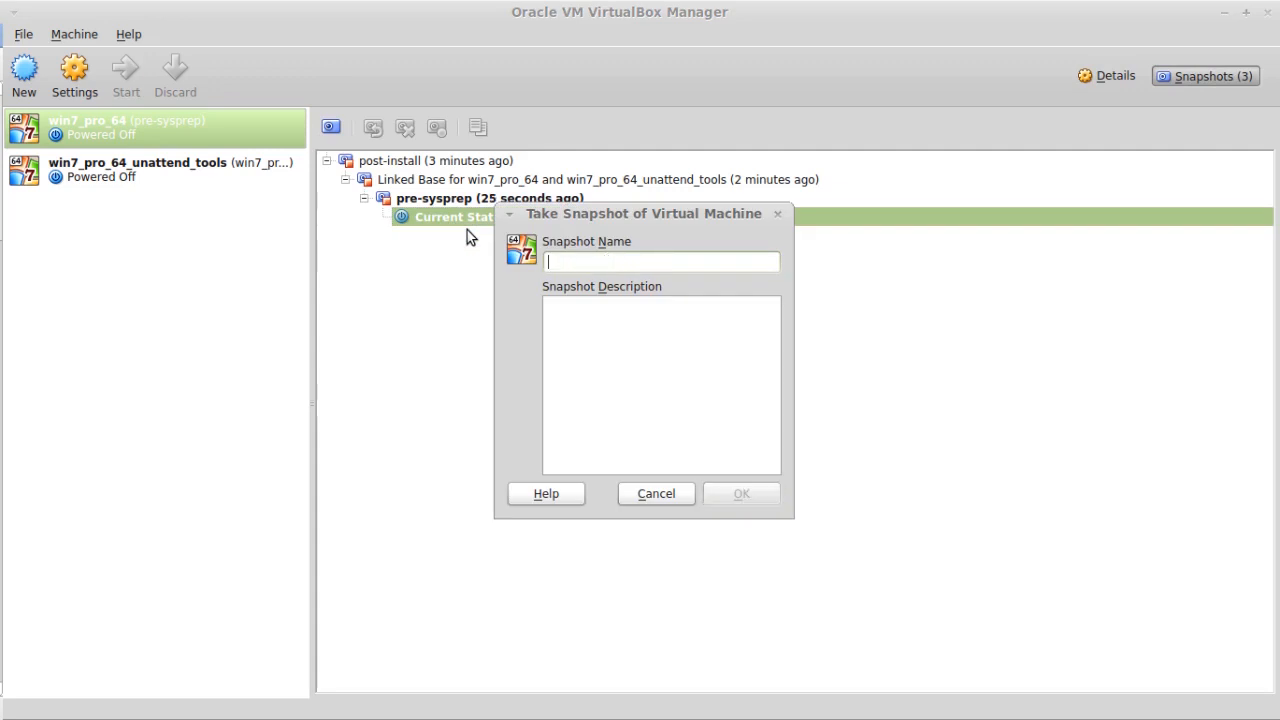
type("post-sys")
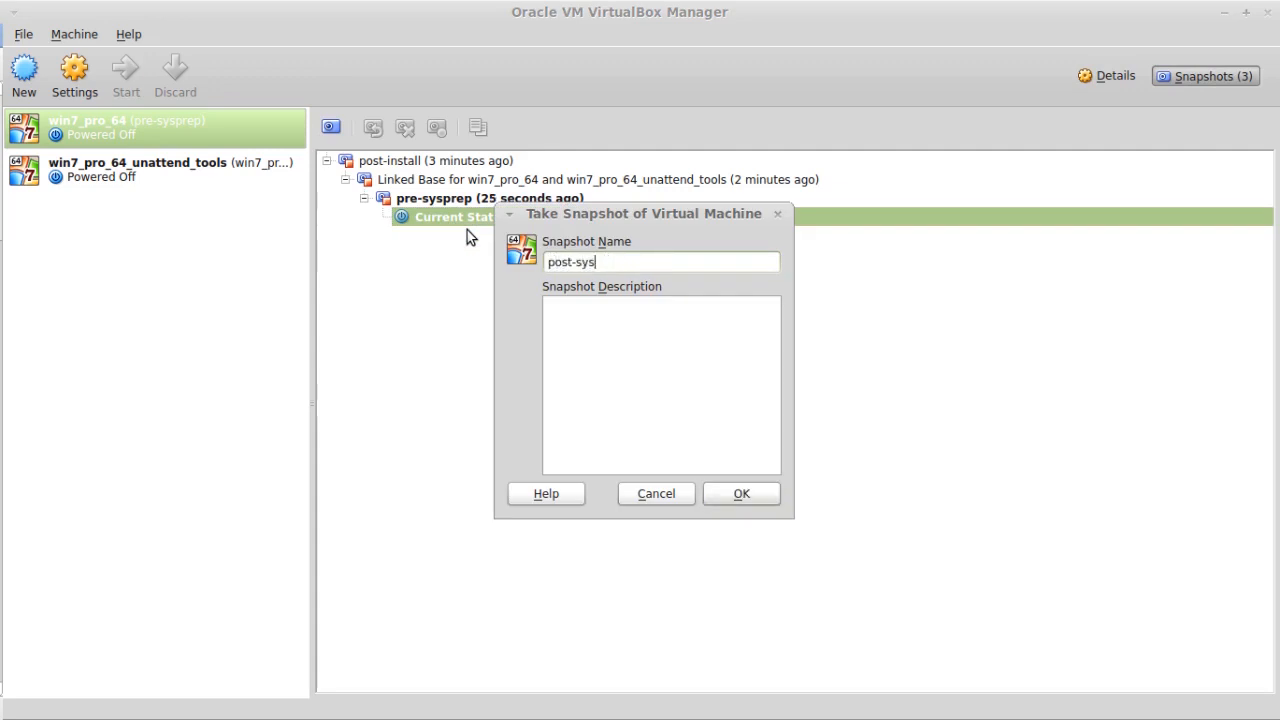
type("prep")
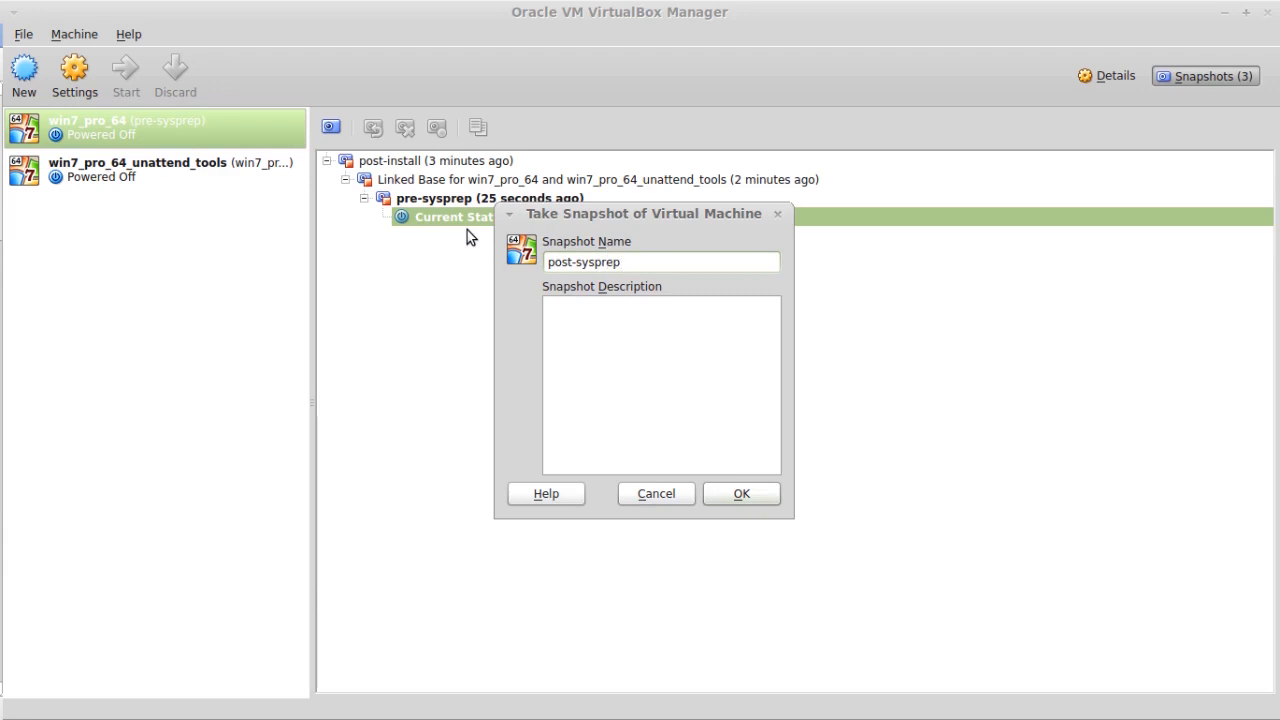
left_click(741, 493)
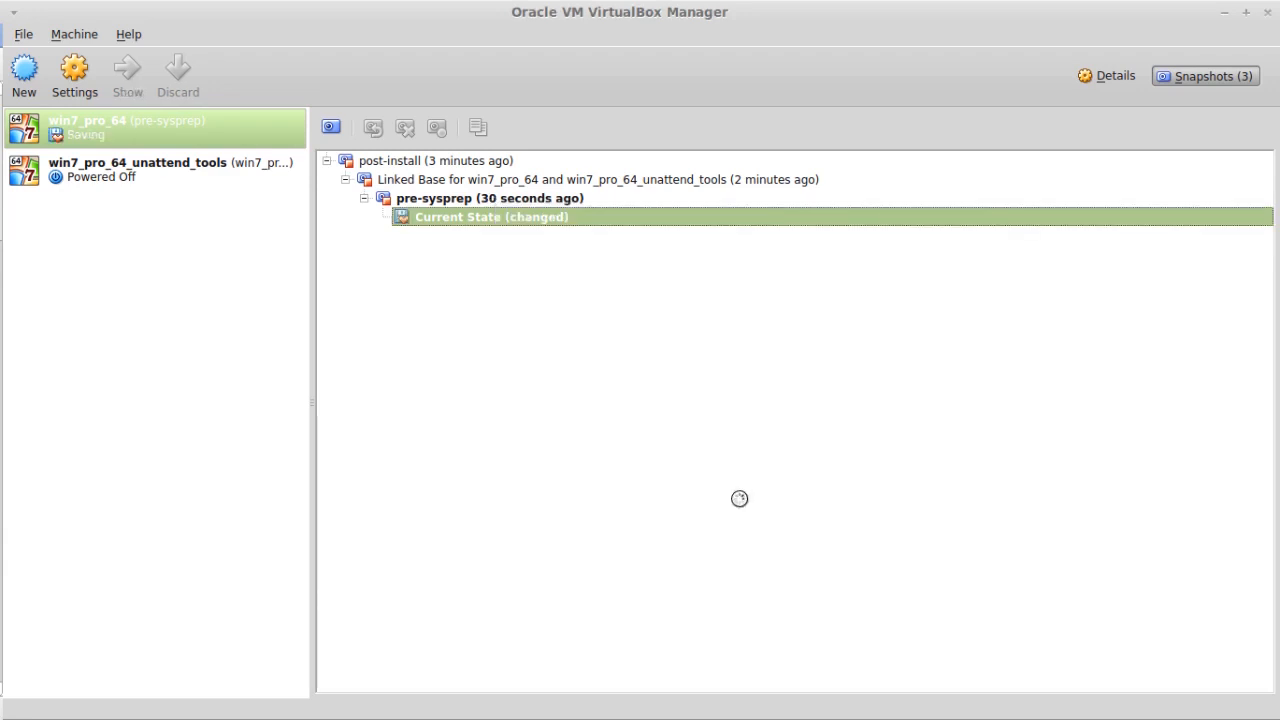